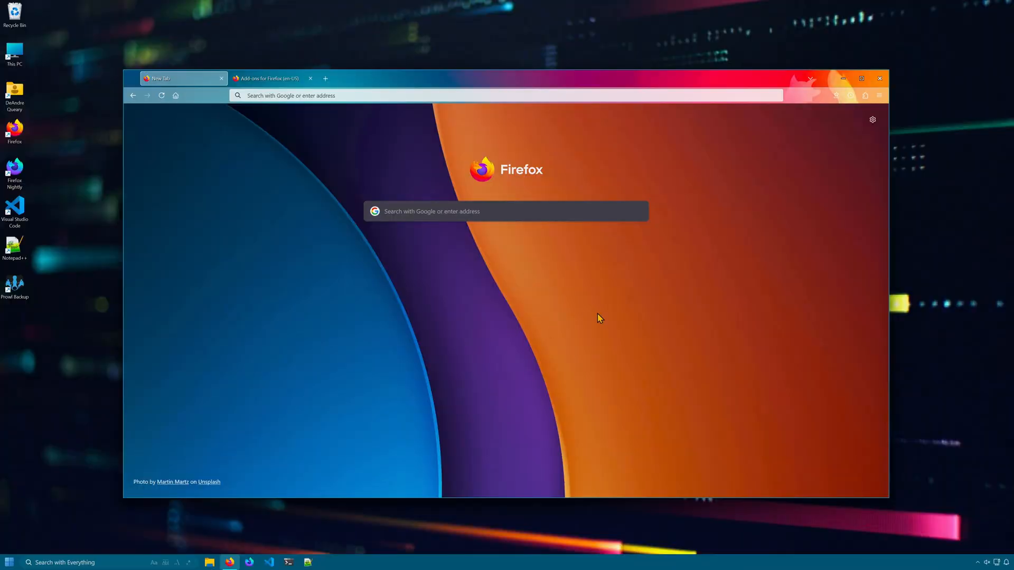
# Close the add-ons site tab and bring it straight back from the recently closed list.
pyautogui.click(271, 78)
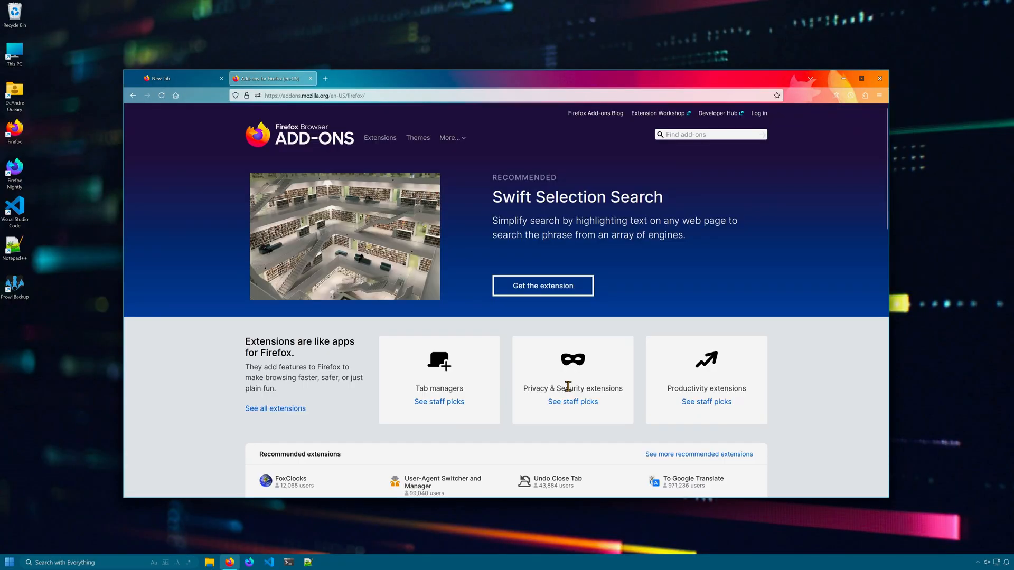
pyautogui.click(310, 78)
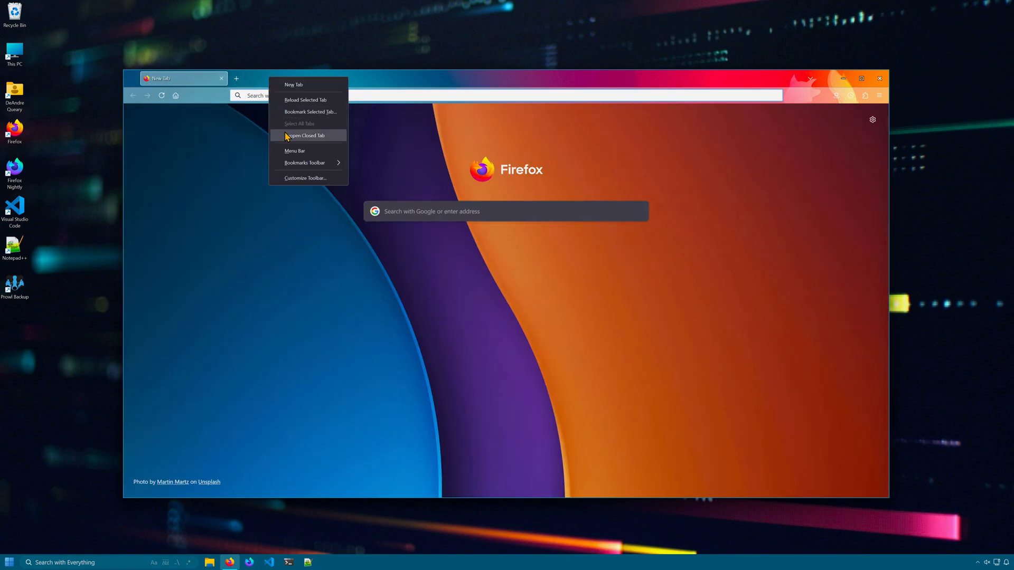
pyautogui.click(305, 135)
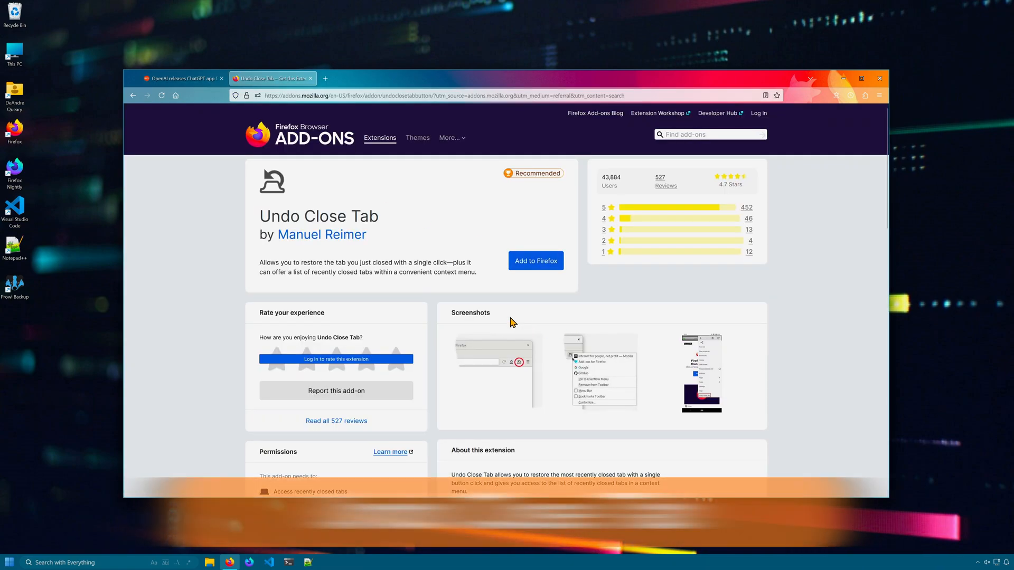
# Add the Undo Close Tab extension to Firefox and confirm its permission prompt.
pyautogui.click(535, 261)
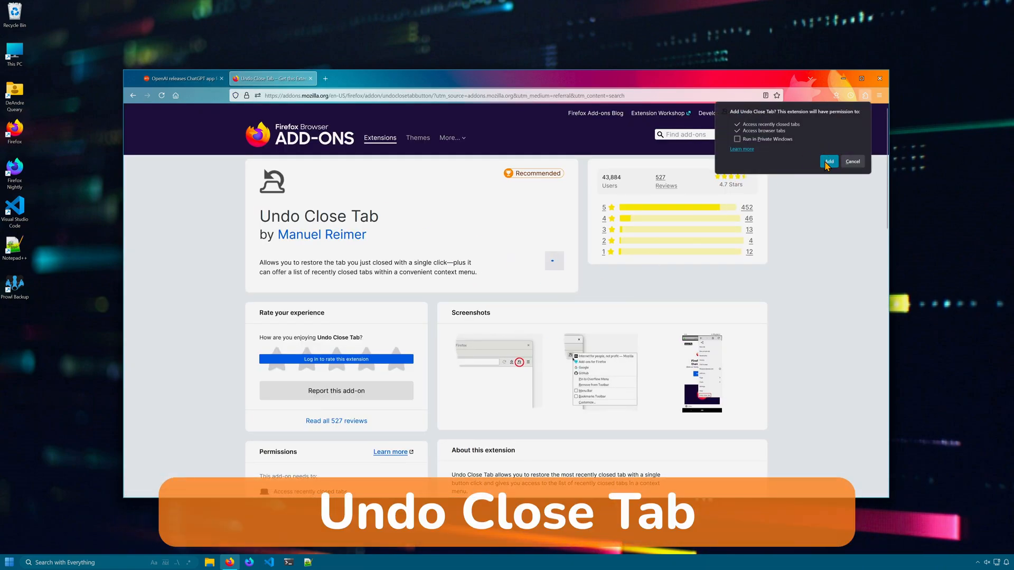
pyautogui.click(827, 161)
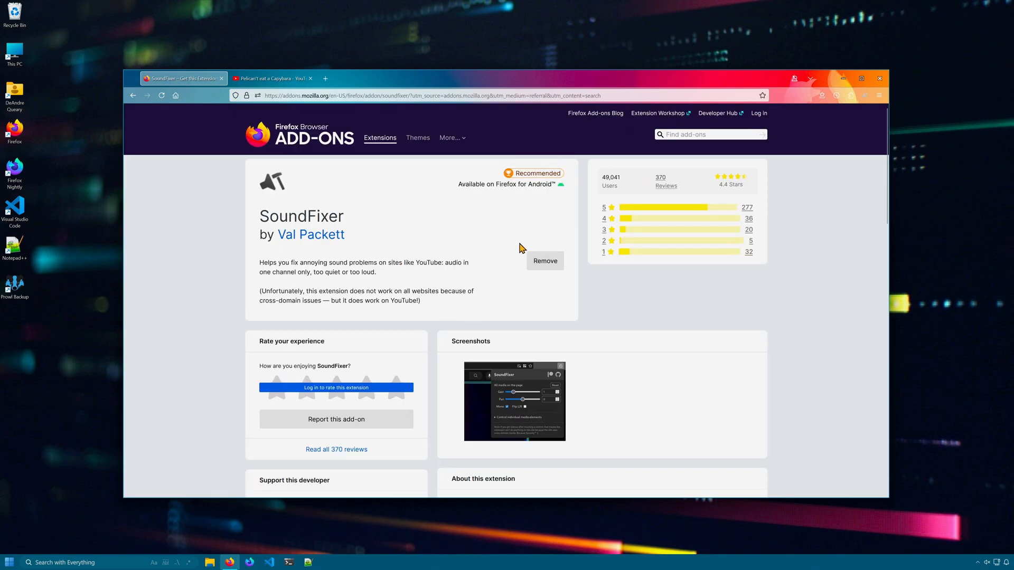
pyautogui.moveTo(478, 278)
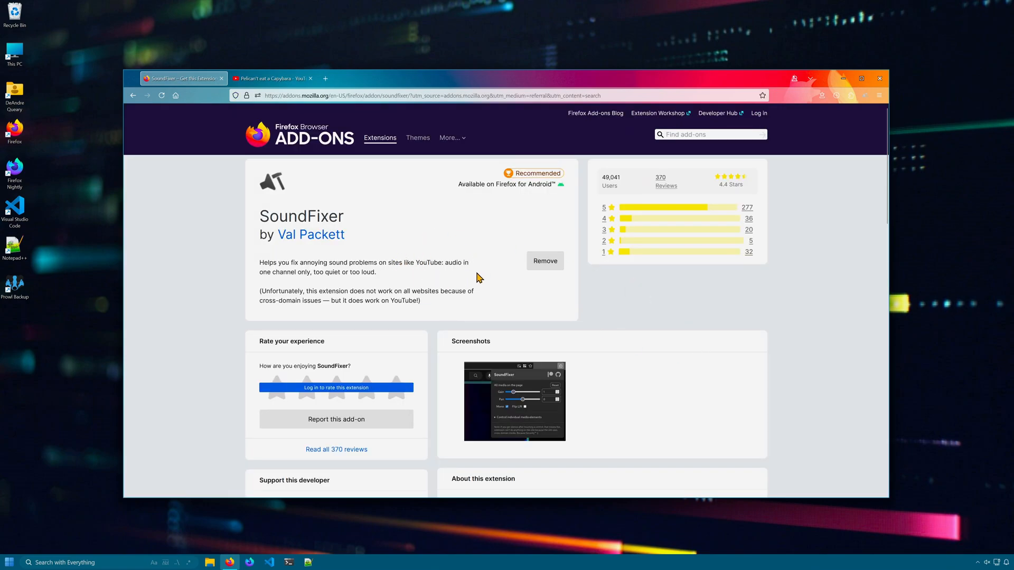
pyautogui.moveTo(431, 220)
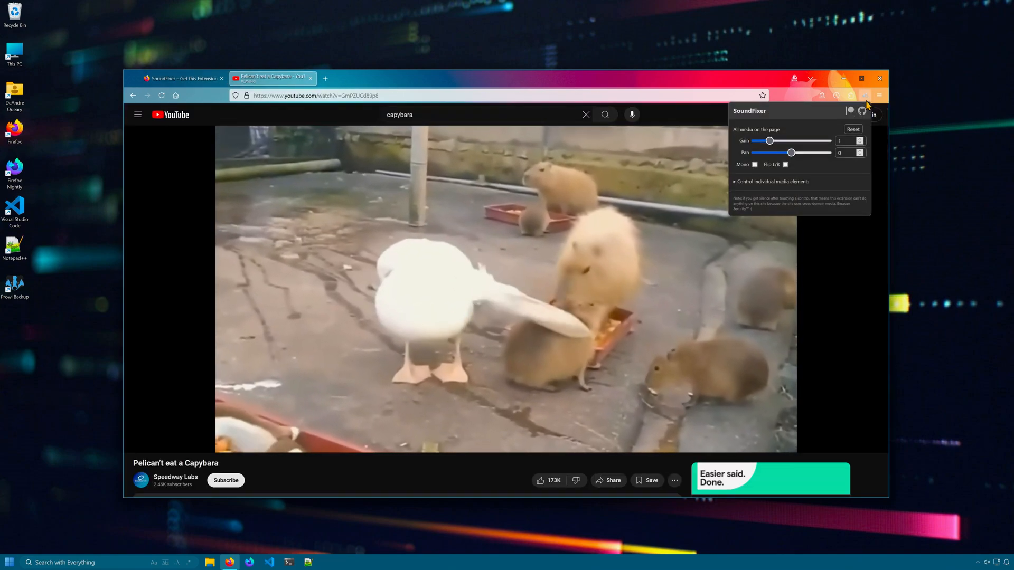
# Raise the capybara video's SoundFixer gain, then ease it back to 1.25.
pyautogui.moveTo(768, 141); pyautogui.dragTo(790, 140)
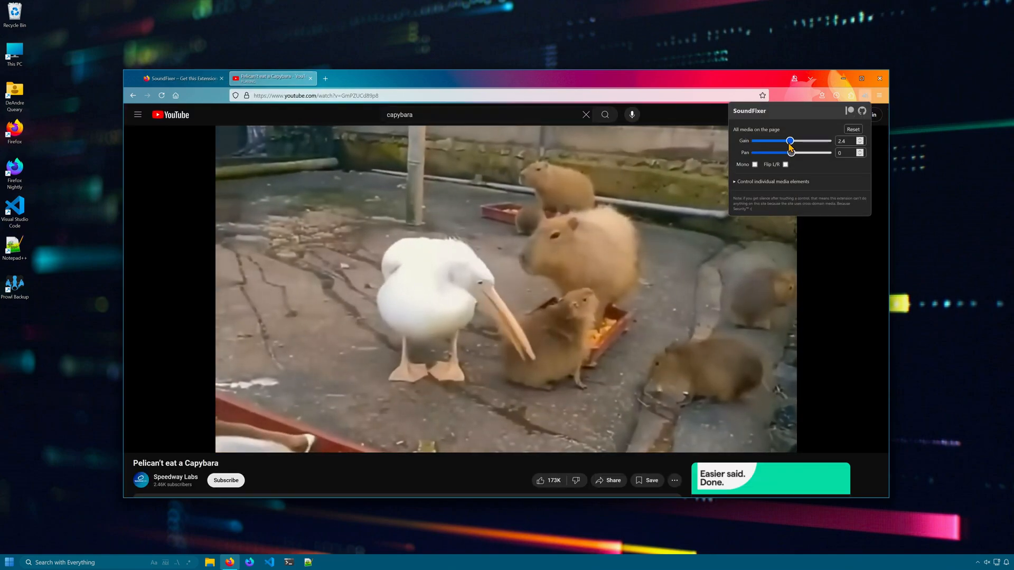
pyautogui.moveTo(788, 141); pyautogui.dragTo(773, 141)
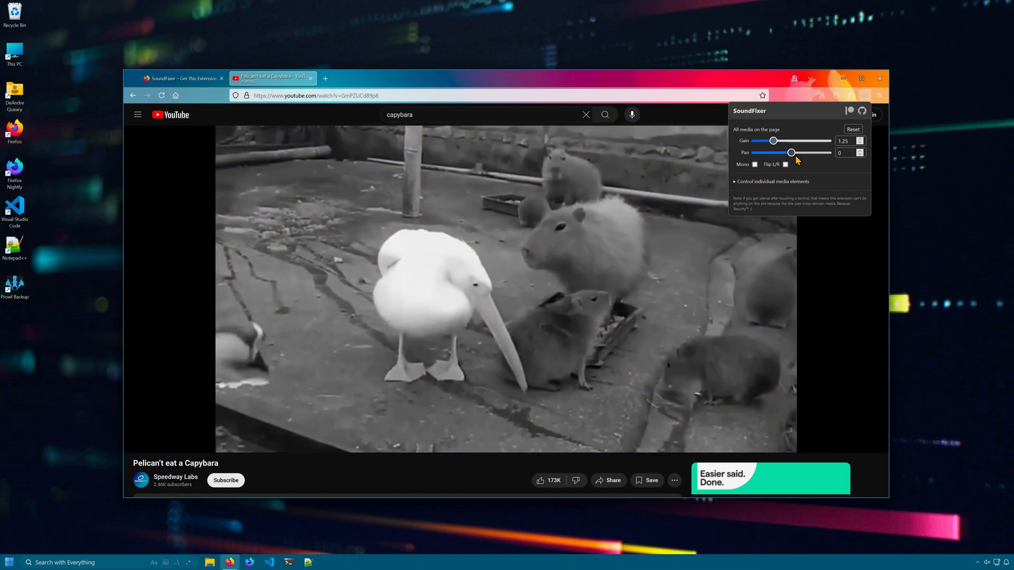
pyautogui.moveTo(790, 152); pyautogui.dragTo(783, 152)
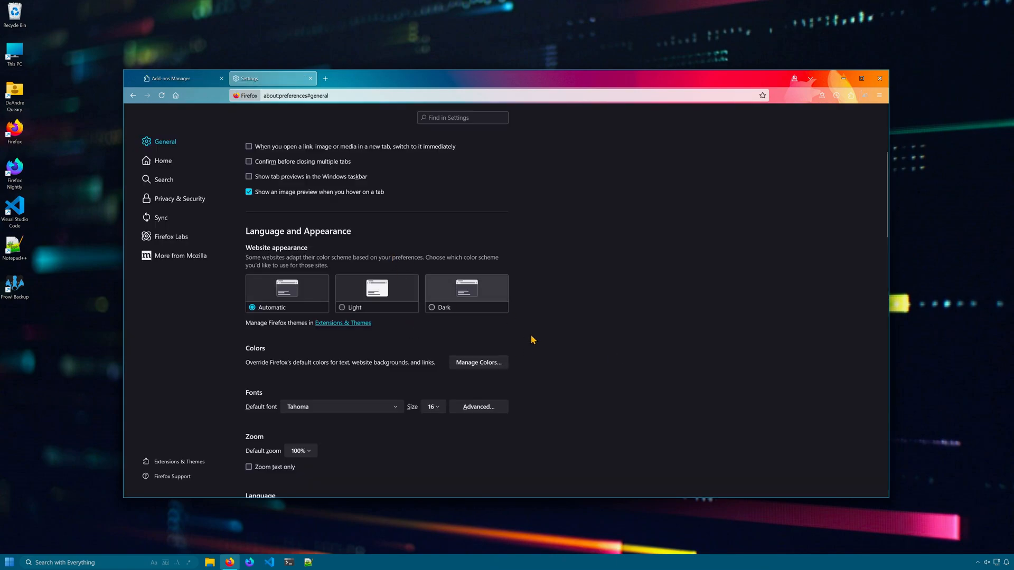
pyautogui.moveTo(499, 292)
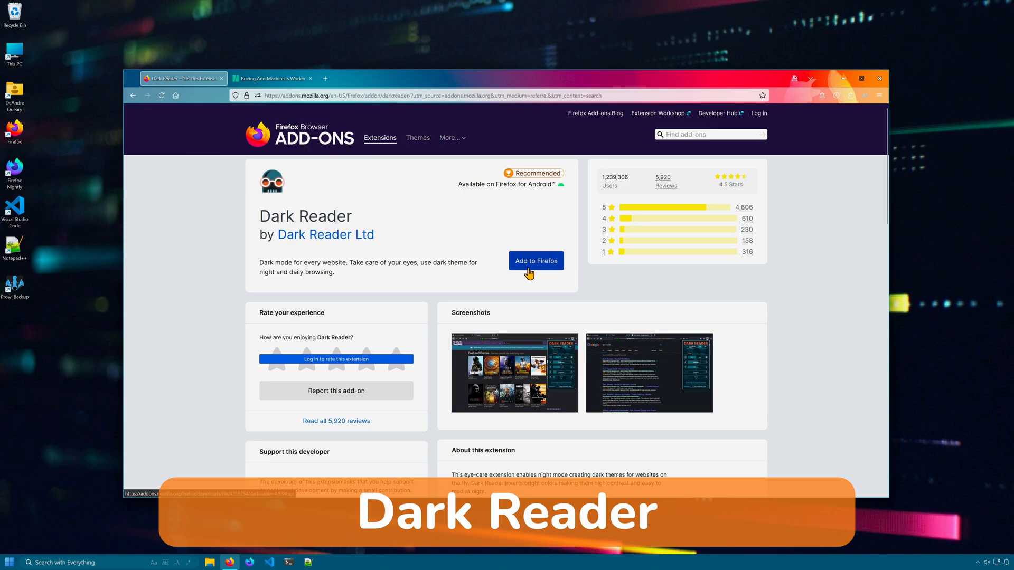
# Add Dark Reader and bring up its popup on the HuffPost Boeing strike article.
pyautogui.click(269, 79)
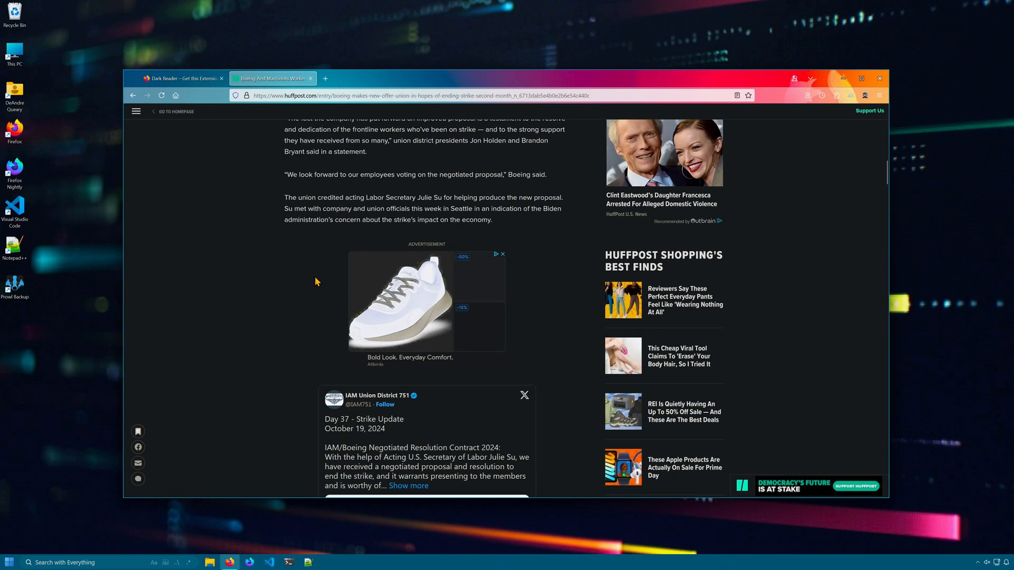
pyautogui.click(865, 95)
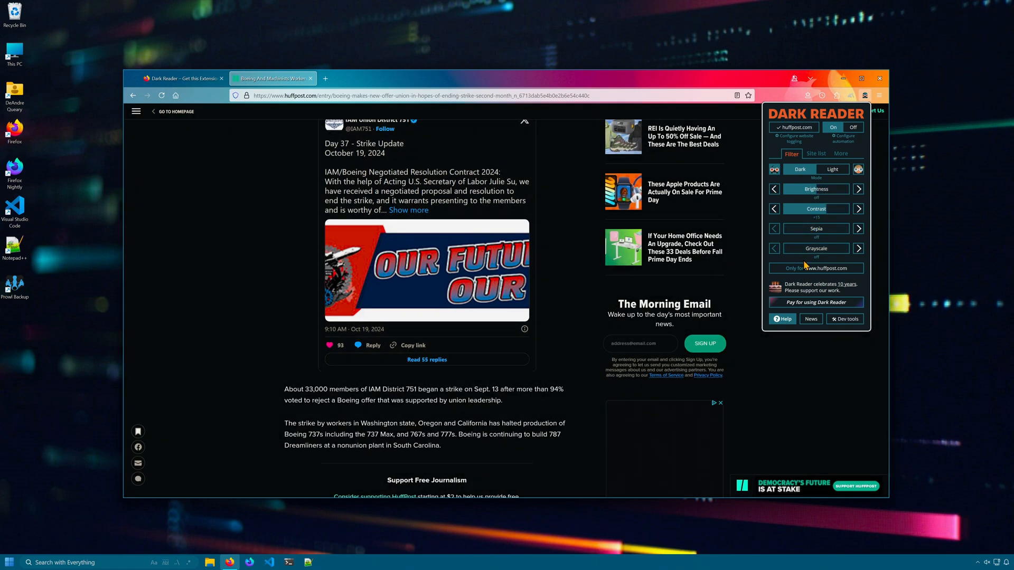
pyautogui.click(815, 154)
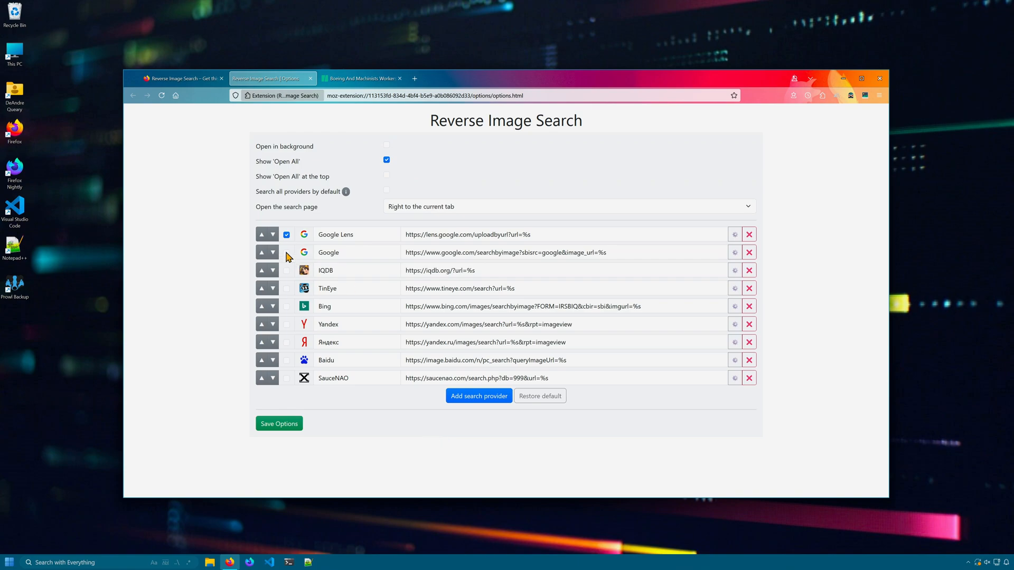
# Enable Google, TinEye and Yandex as Reverse Image Search providers.
pyautogui.click(286, 252)
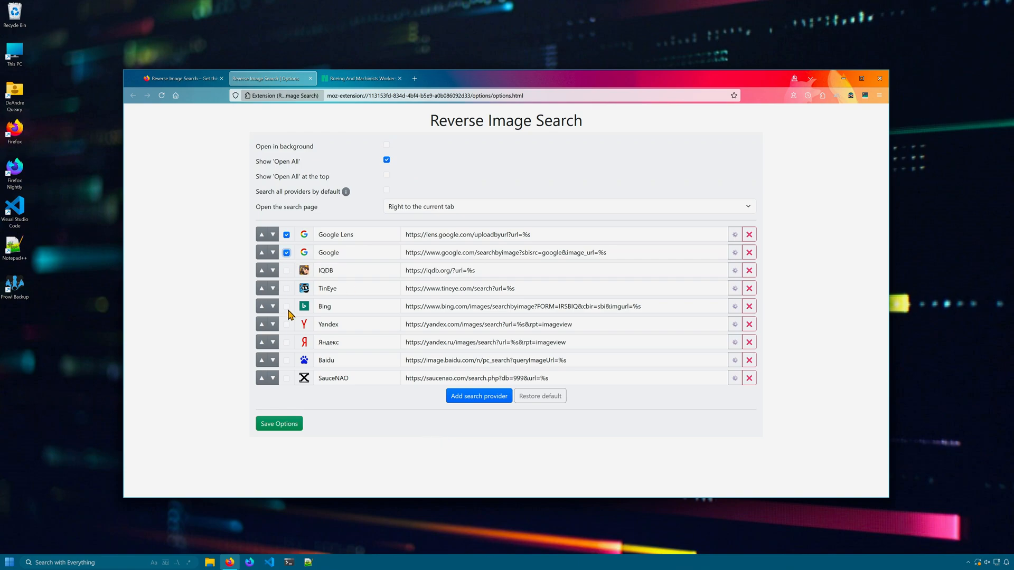
pyautogui.click(286, 288)
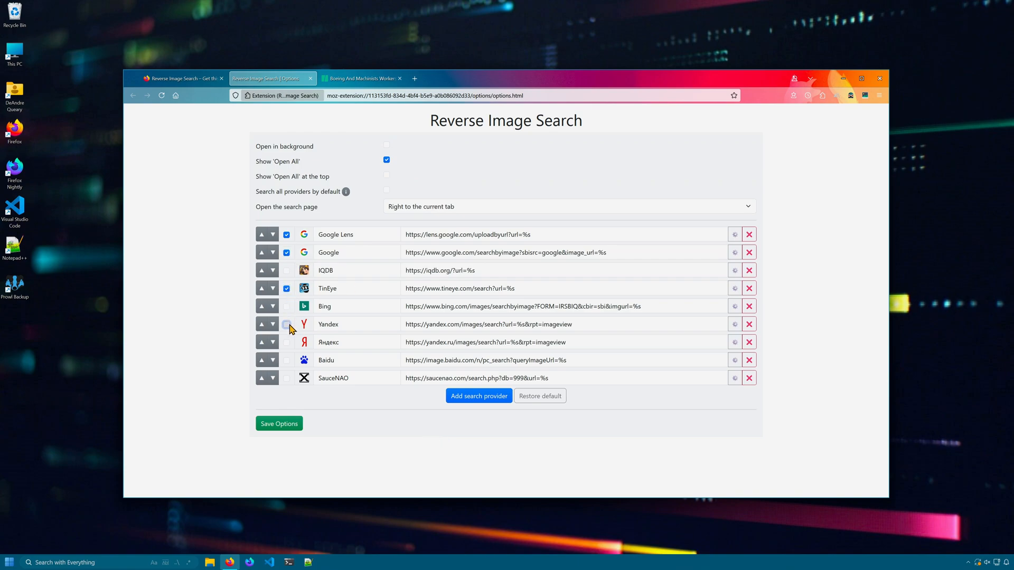
pyautogui.click(360, 78)
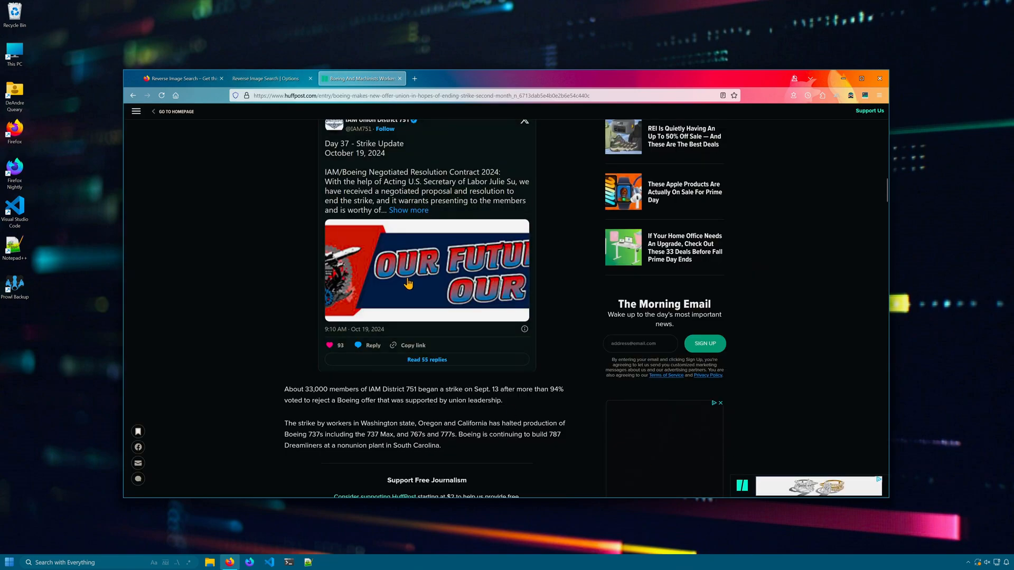
# Reverse-search the tweet photo from its context menu, landing on Yandex image results.
pyautogui.rightClick(407, 283)
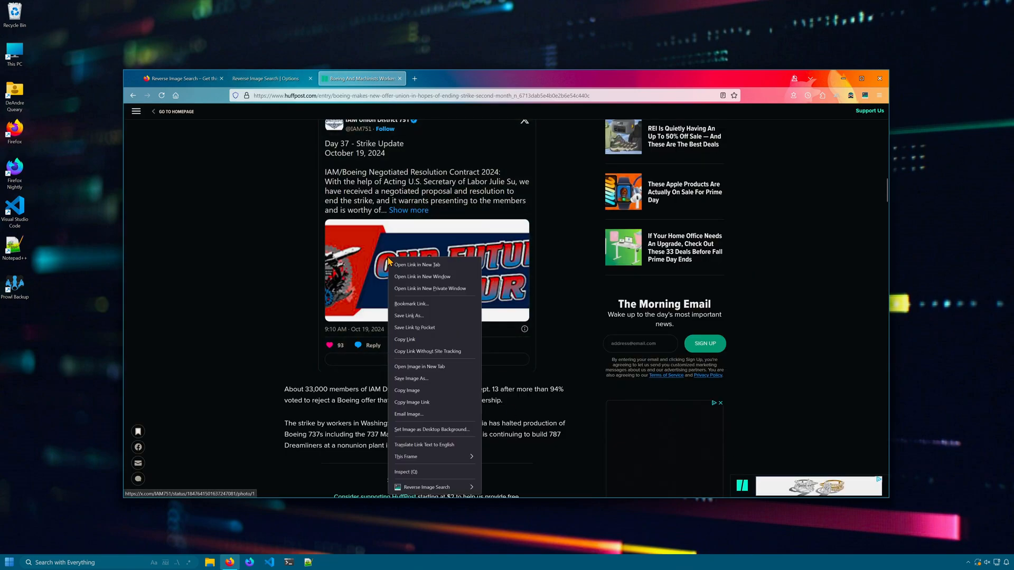
pyautogui.moveTo(427, 487)
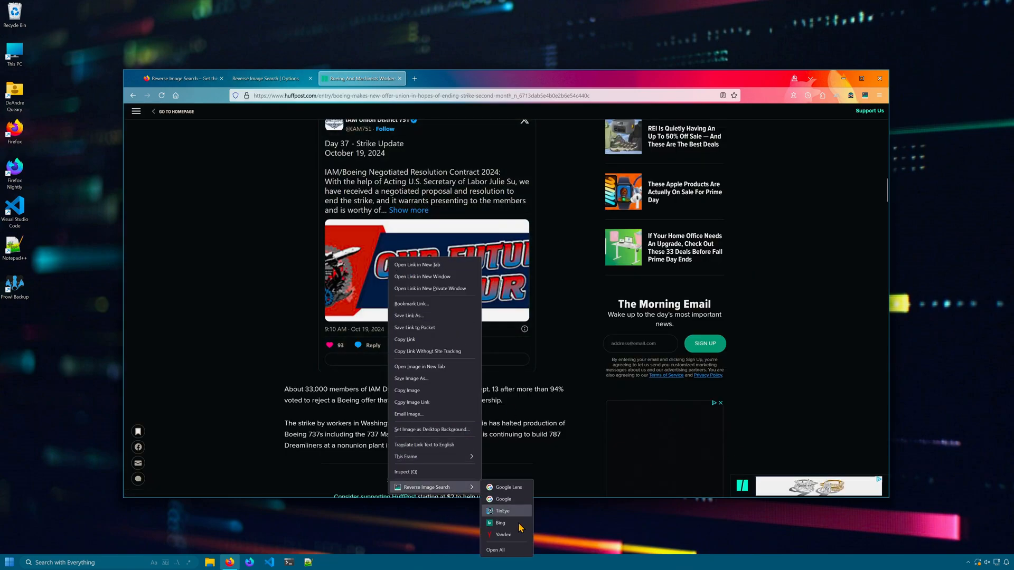
pyautogui.click(503, 534)
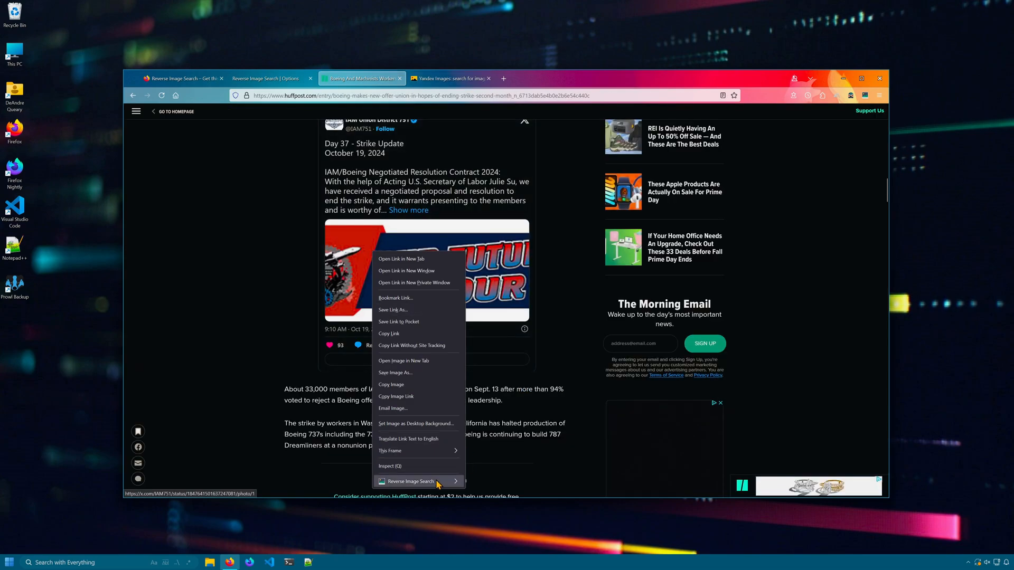
pyautogui.click(411, 482)
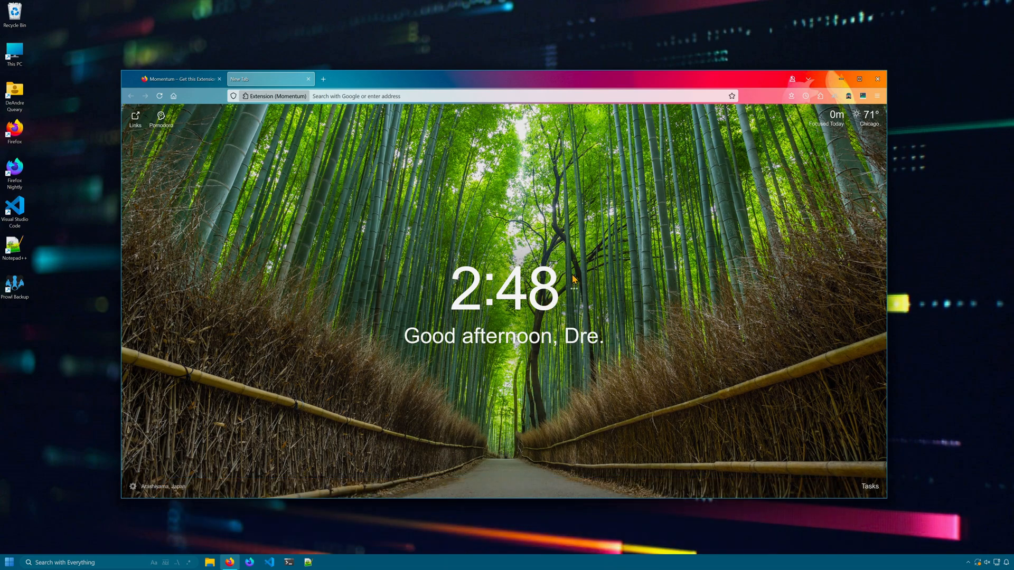
pyautogui.moveTo(831, 128)
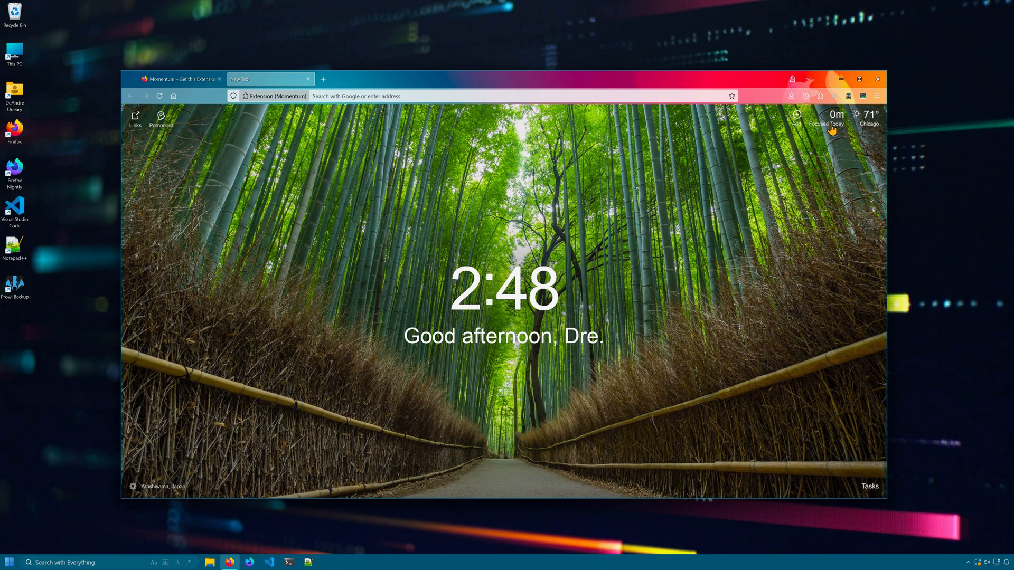
# Browse Momentum's settings toggles and show today's Tasks list on the new-tab dashboard.
pyautogui.click(132, 486)
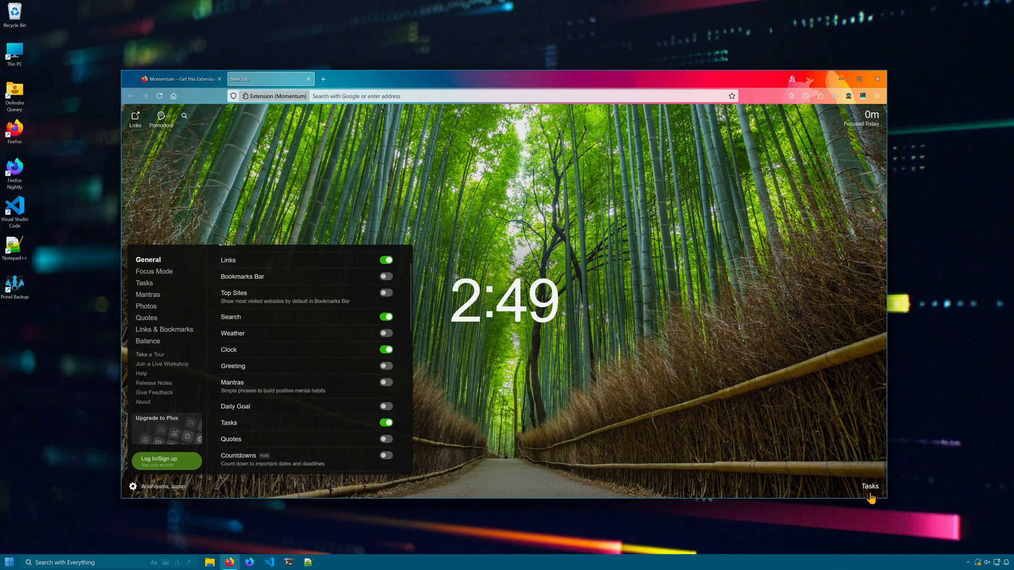
pyautogui.click(869, 486)
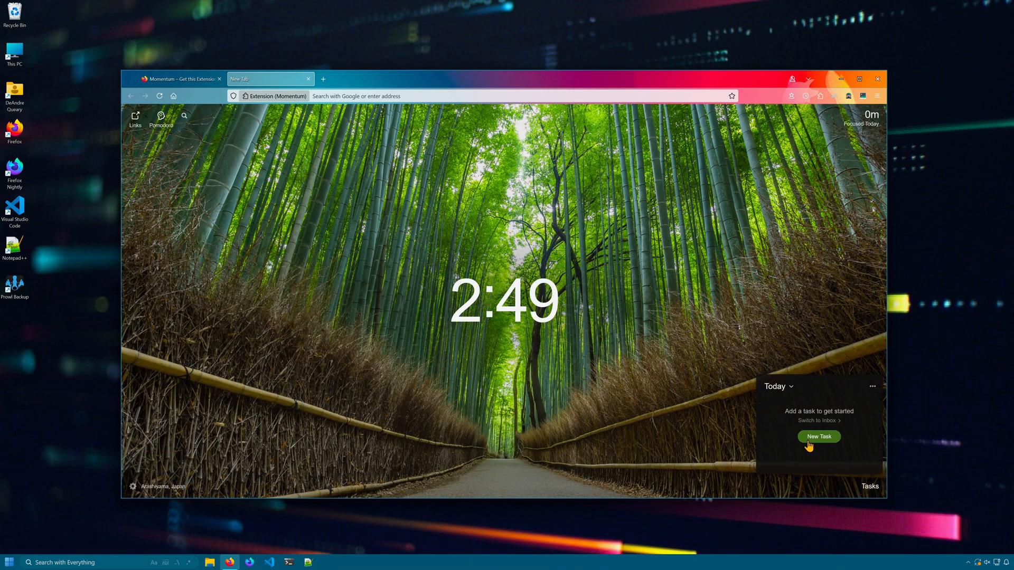
pyautogui.click(131, 486)
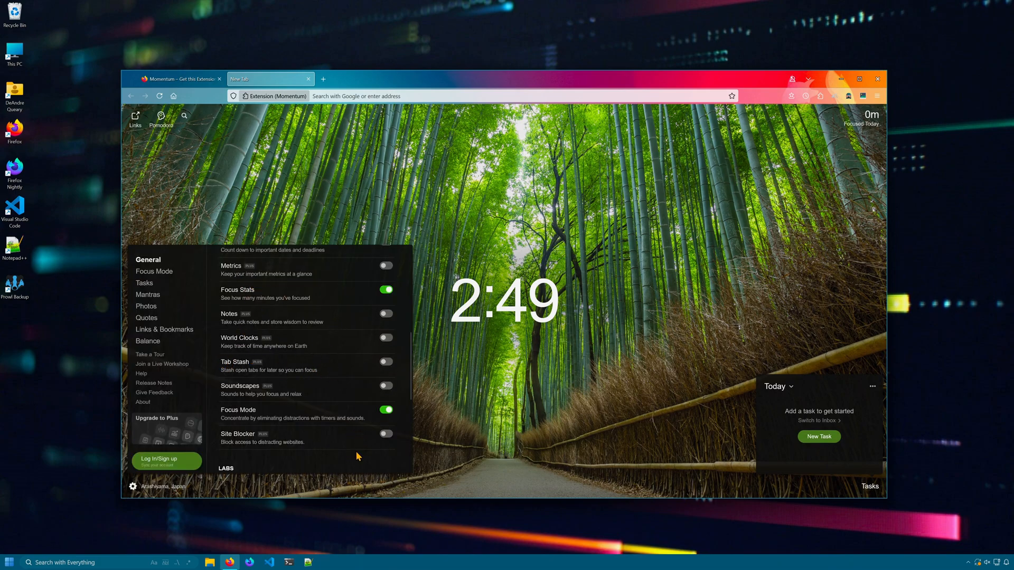
pyautogui.click(146, 306)
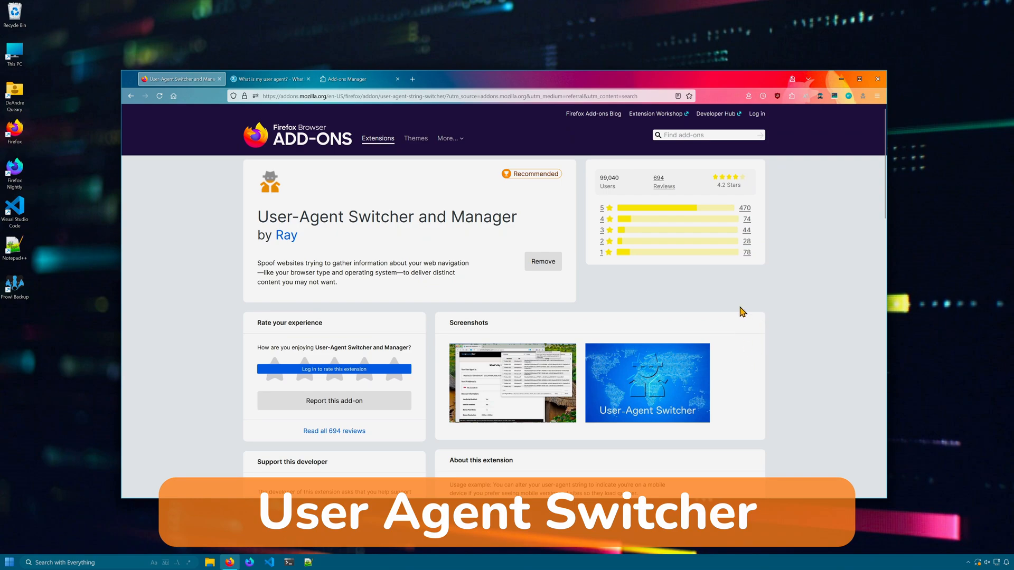
pyautogui.moveTo(737, 254)
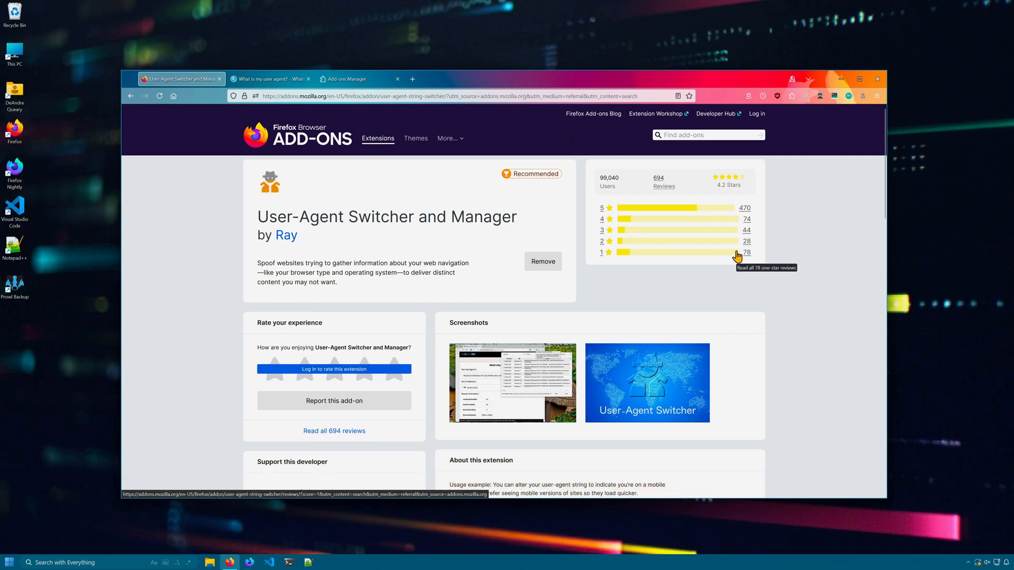
pyautogui.moveTo(484, 251)
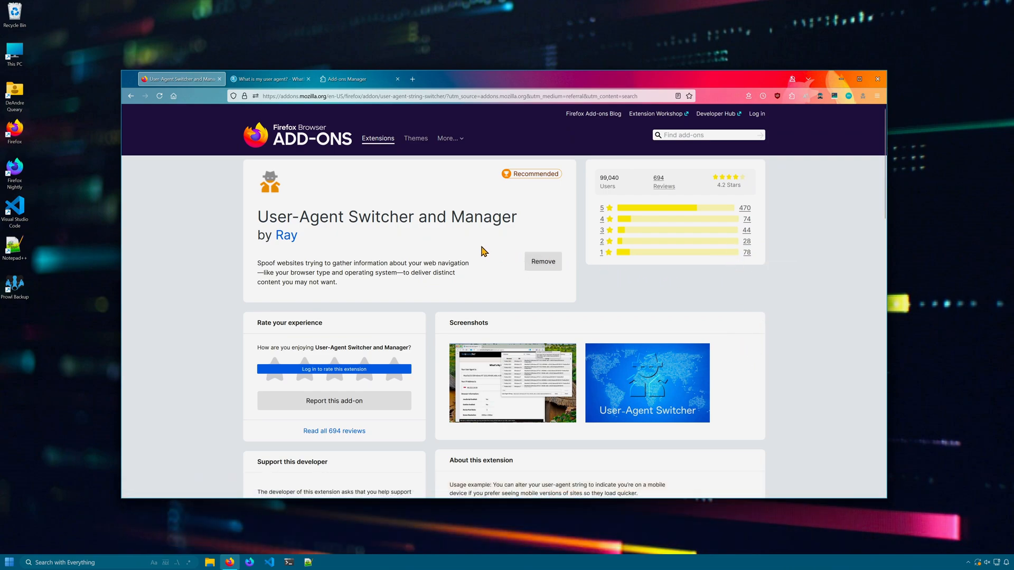
pyautogui.moveTo(402, 212)
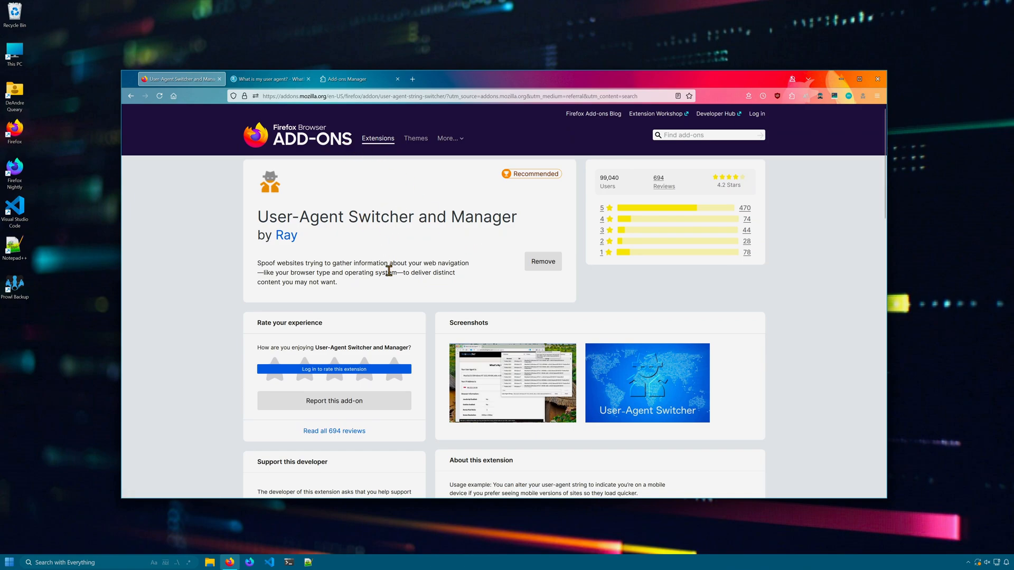
# Apply a Chrome 125 user agent in User-Agent Switcher and highlight the reported string on WhatIsMyBrowser.
pyautogui.click(268, 80)
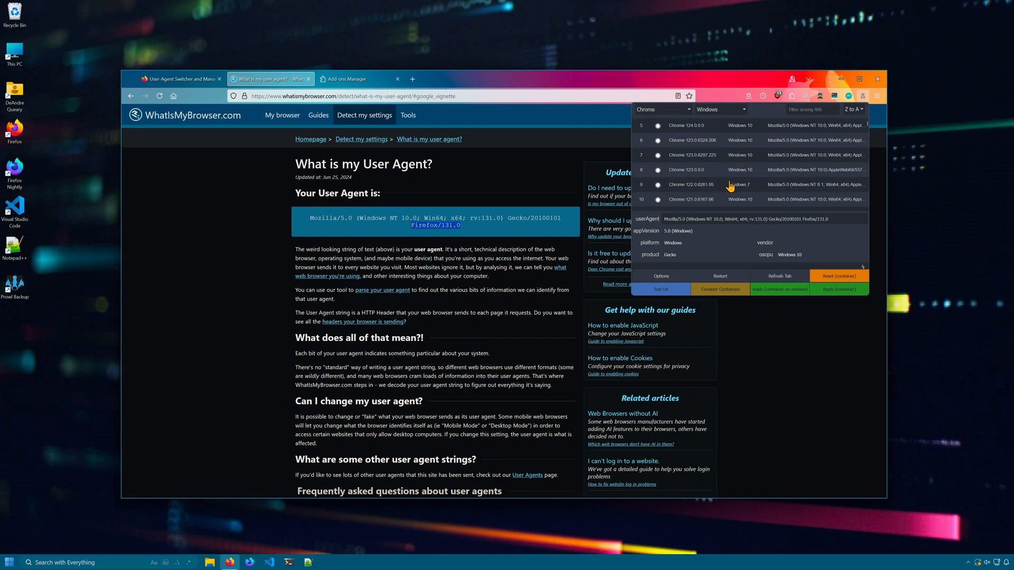
pyautogui.click(659, 109)
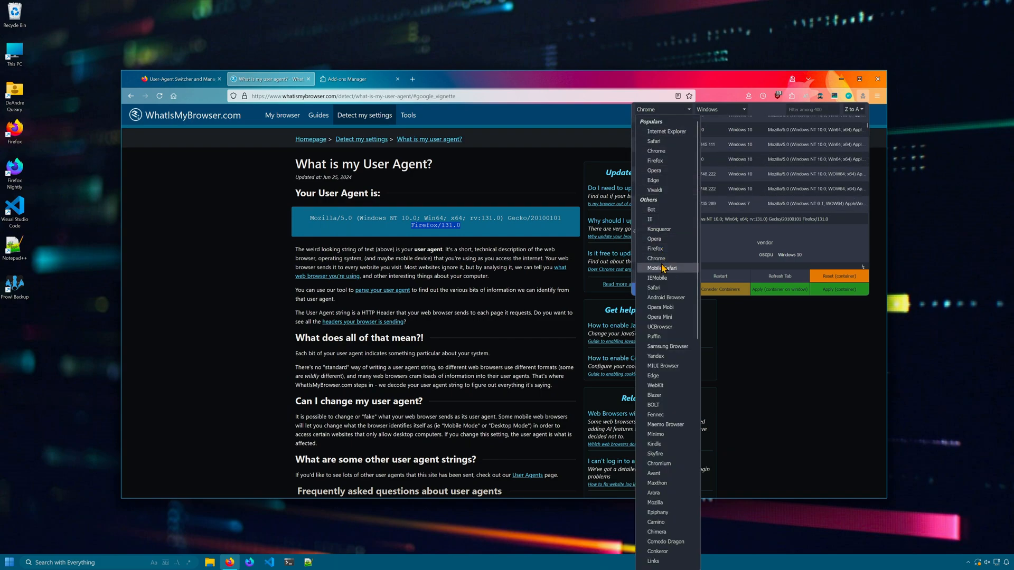
pyautogui.moveTo(673, 141)
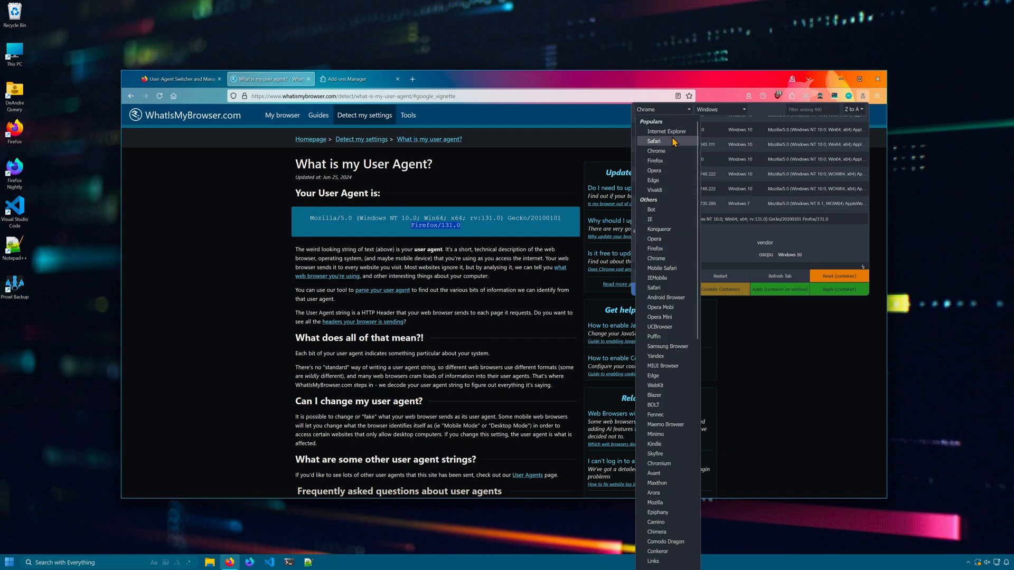
pyautogui.click(655, 151)
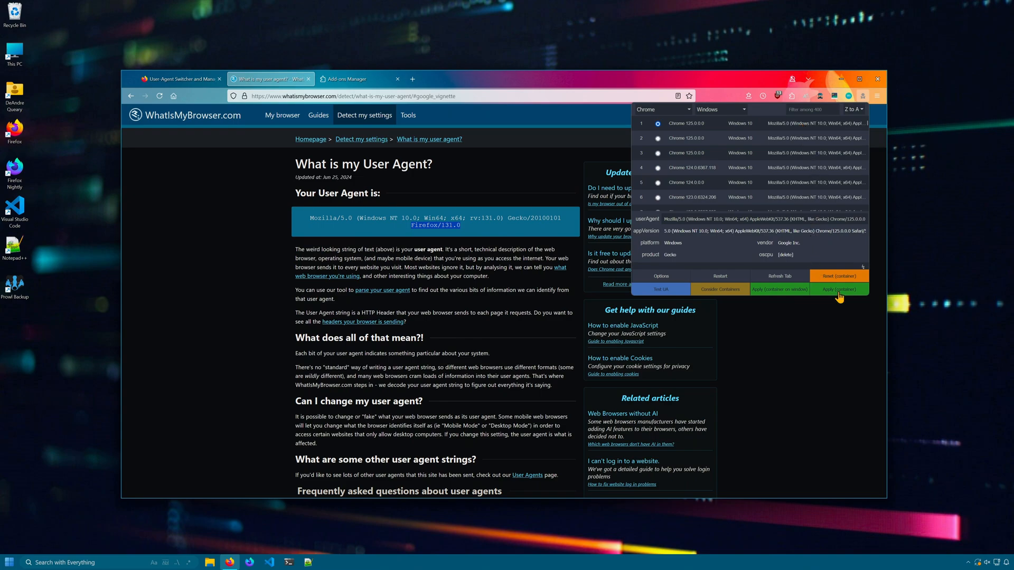
pyautogui.click(838, 289)
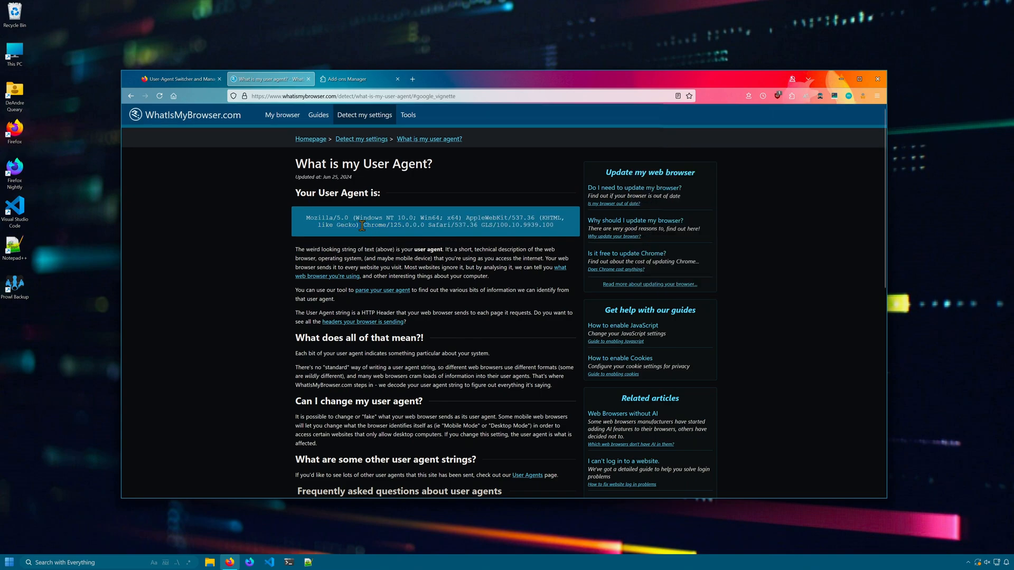
pyautogui.moveTo(362, 224); pyautogui.dragTo(465, 226)
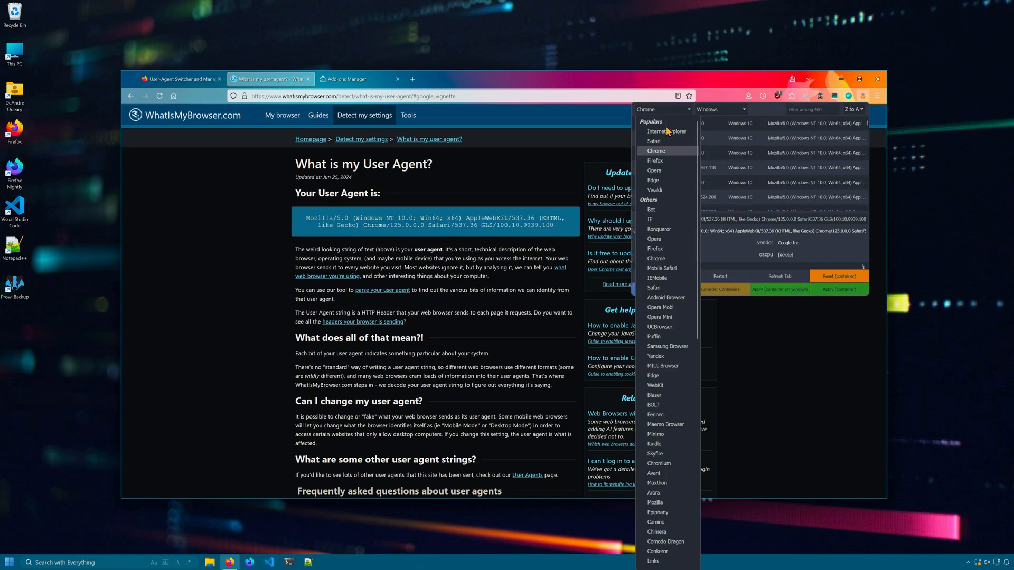
# Switch to an IE 8.0 user agent and scroll the YouTube channel page in its mobile layout.
pyautogui.click(664, 131)
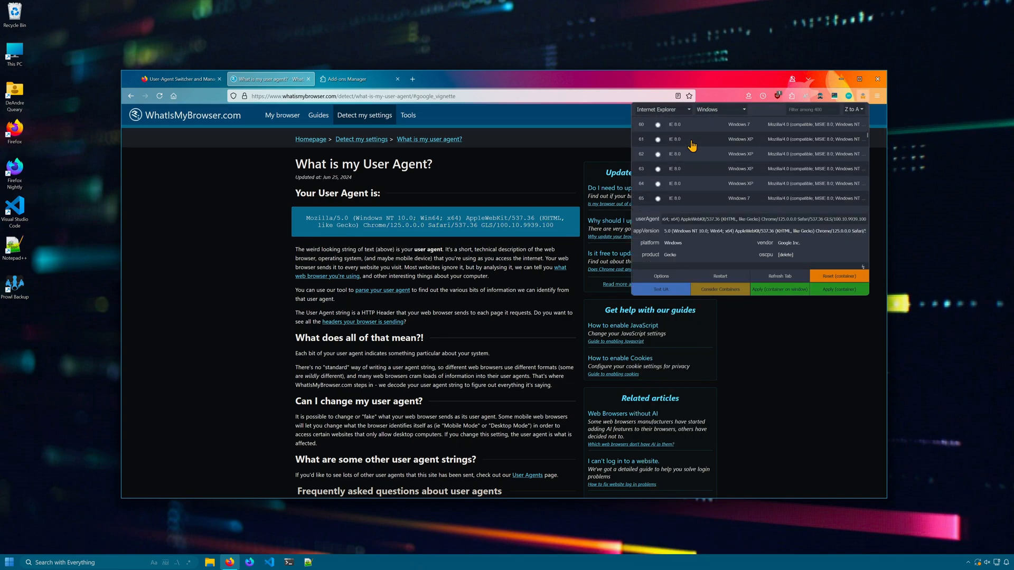
pyautogui.click(657, 185)
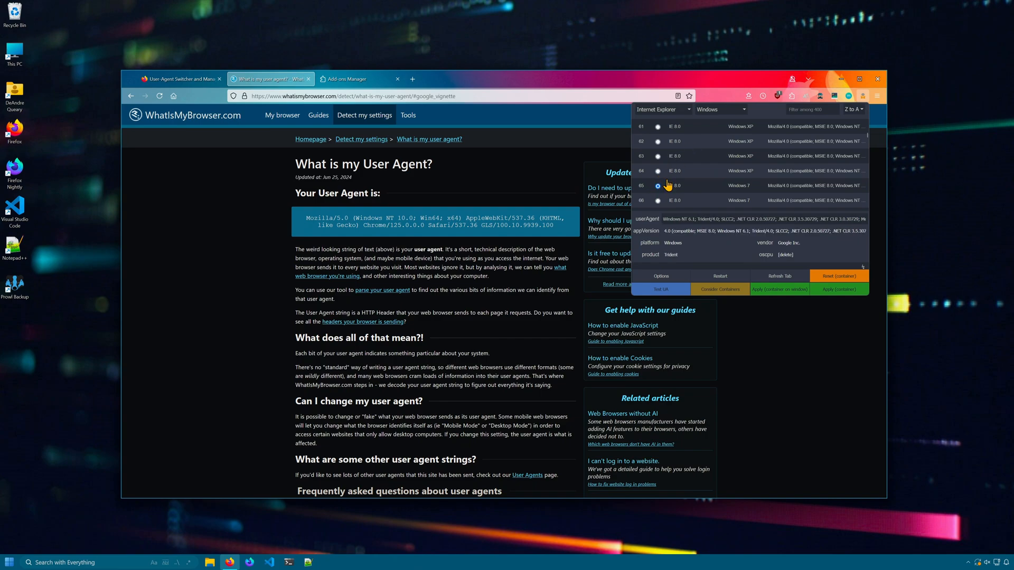
pyautogui.click(342, 96)
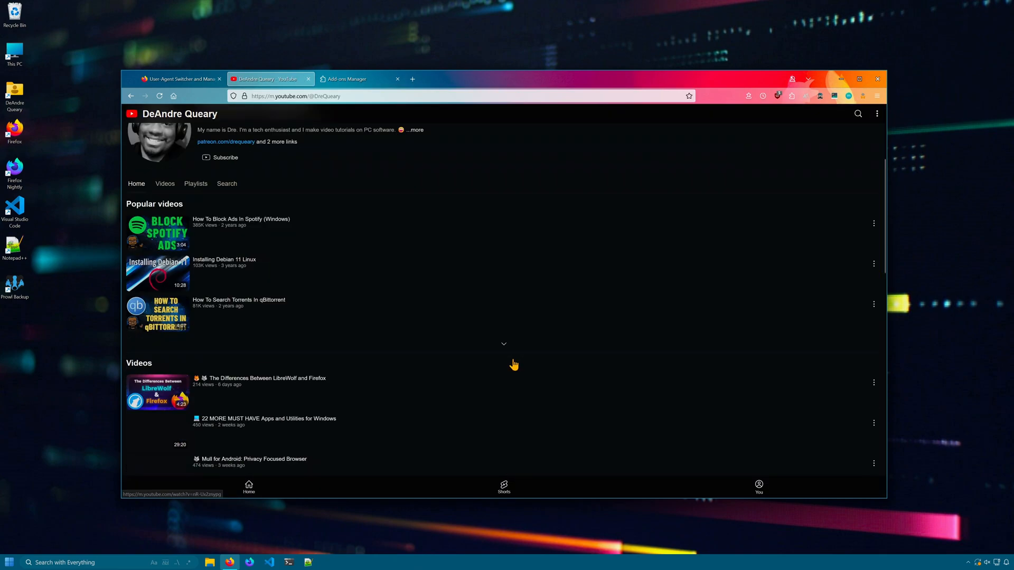
pyautogui.scroll(-3)
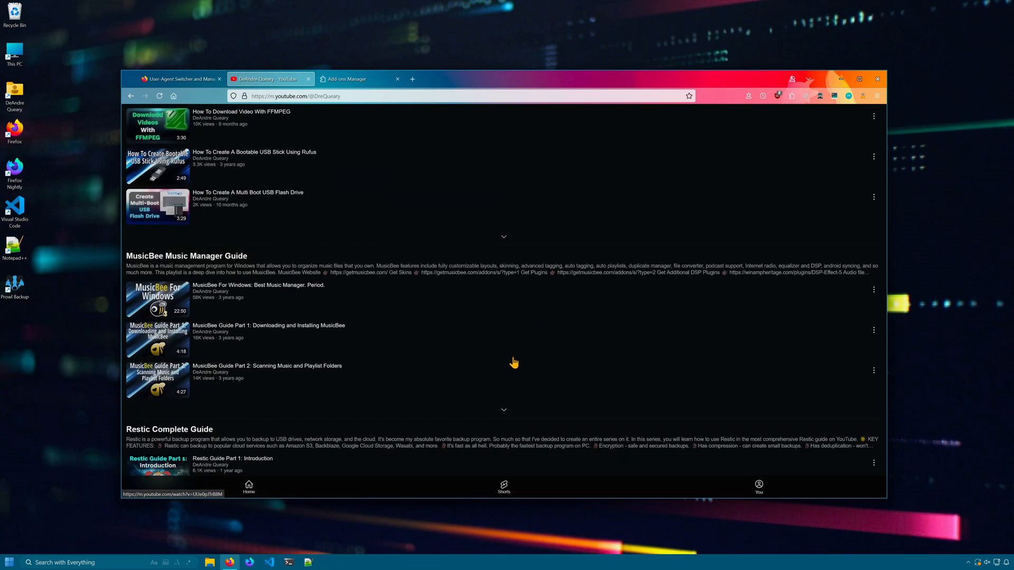
pyautogui.scroll(-3)
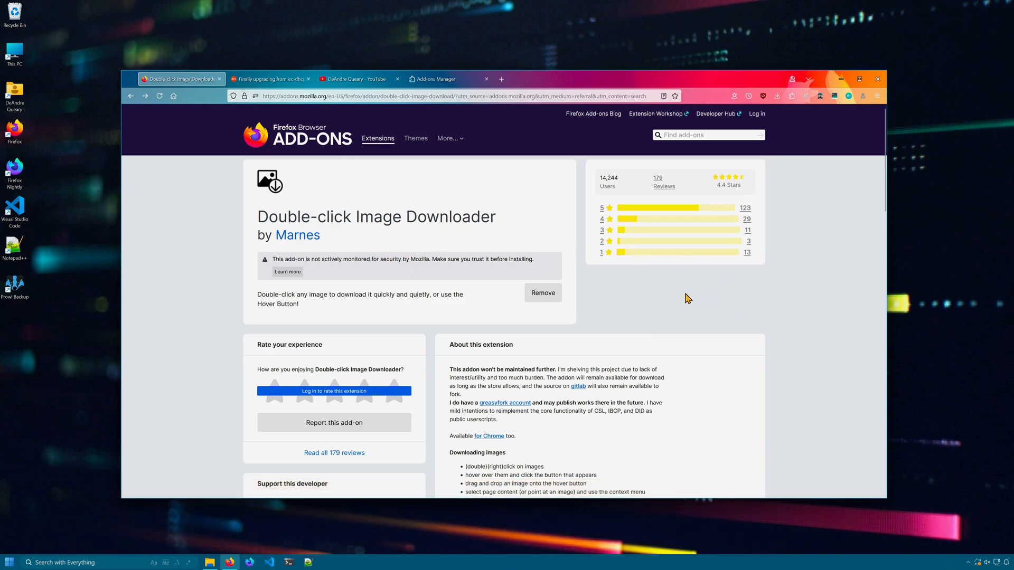
# Download the Ars Technica server-closet photo by double-click and dismiss its Photos preview.
pyautogui.click(270, 79)
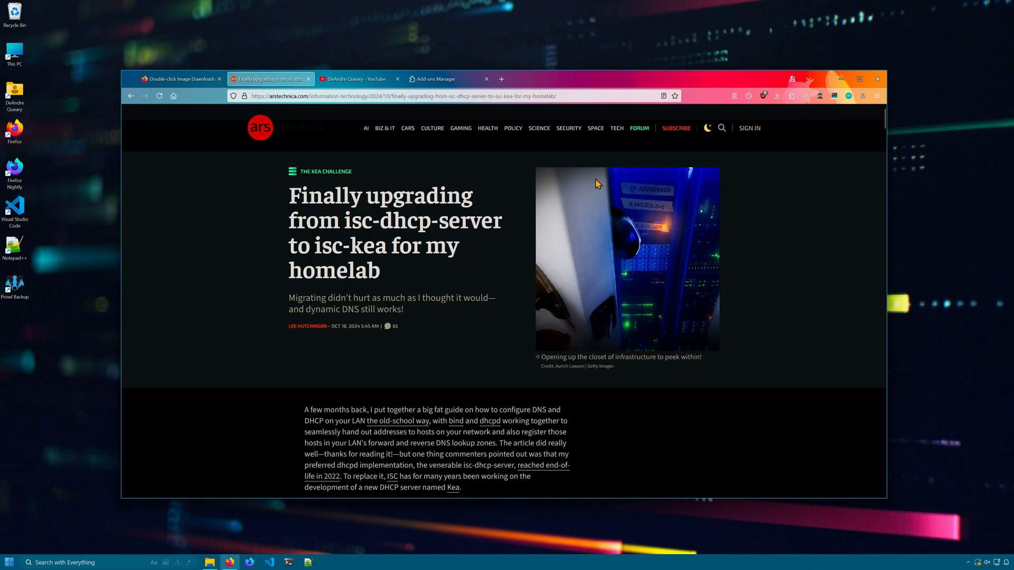
pyautogui.moveTo(634, 244)
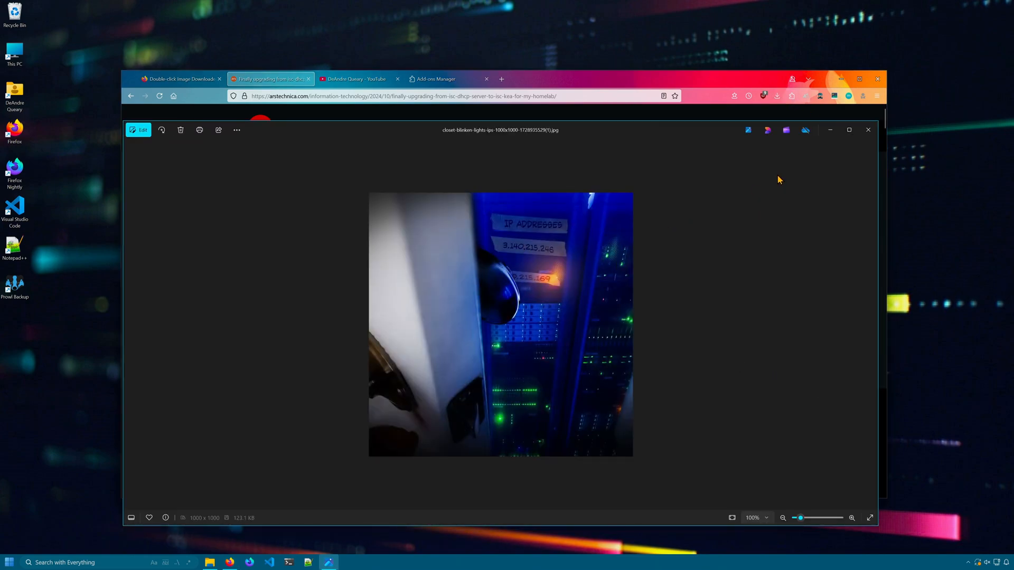
pyautogui.click(867, 130)
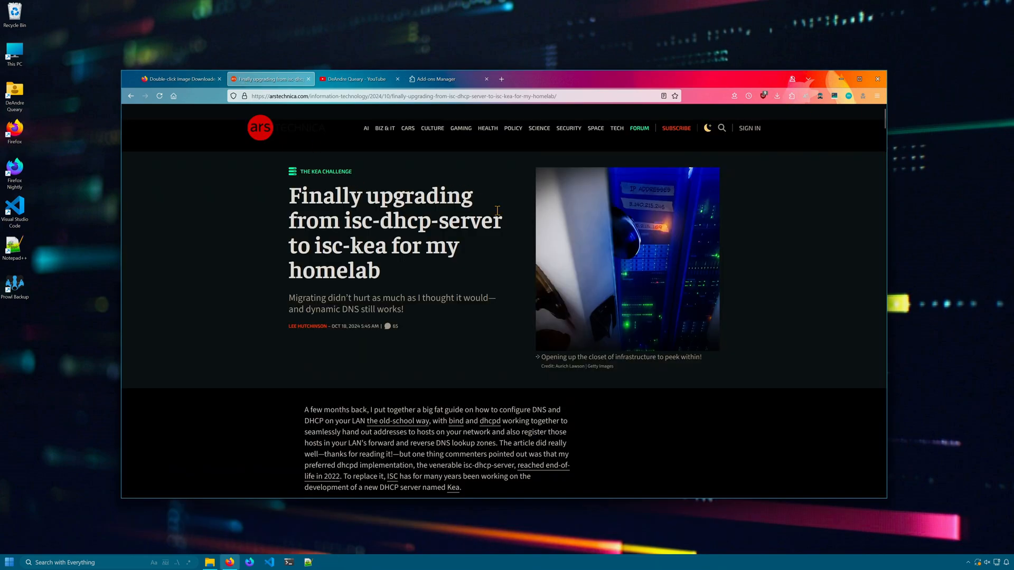
pyautogui.moveTo(405, 232)
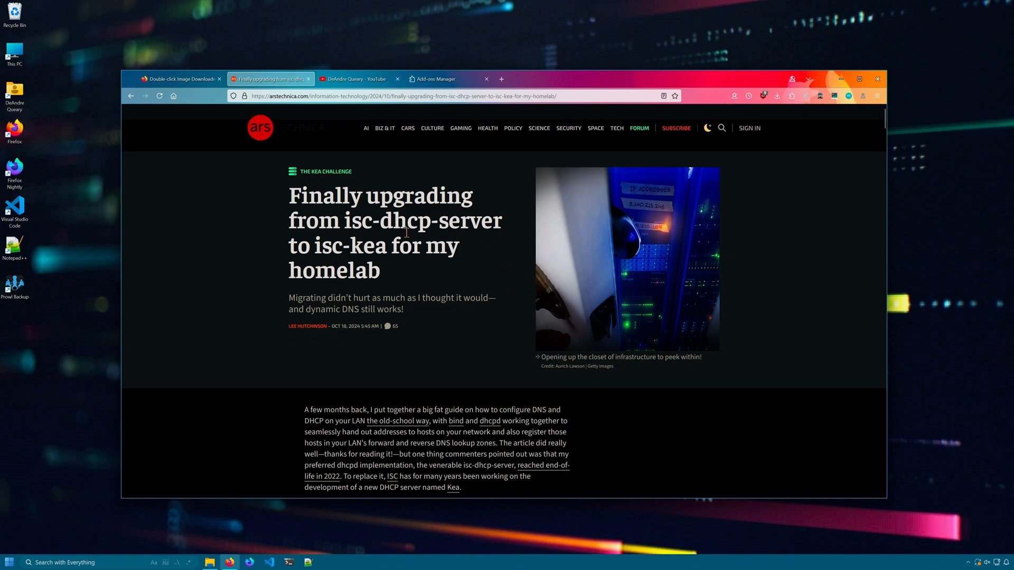
# Enable the image downloader's hover button in its options and check it on the homelab article.
pyautogui.click(443, 79)
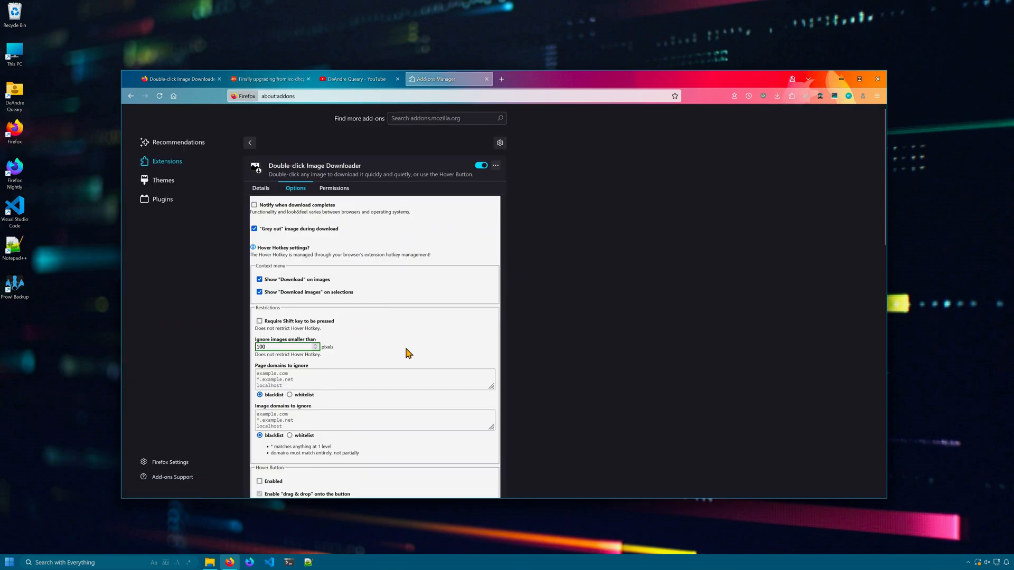
pyautogui.scroll(-3)
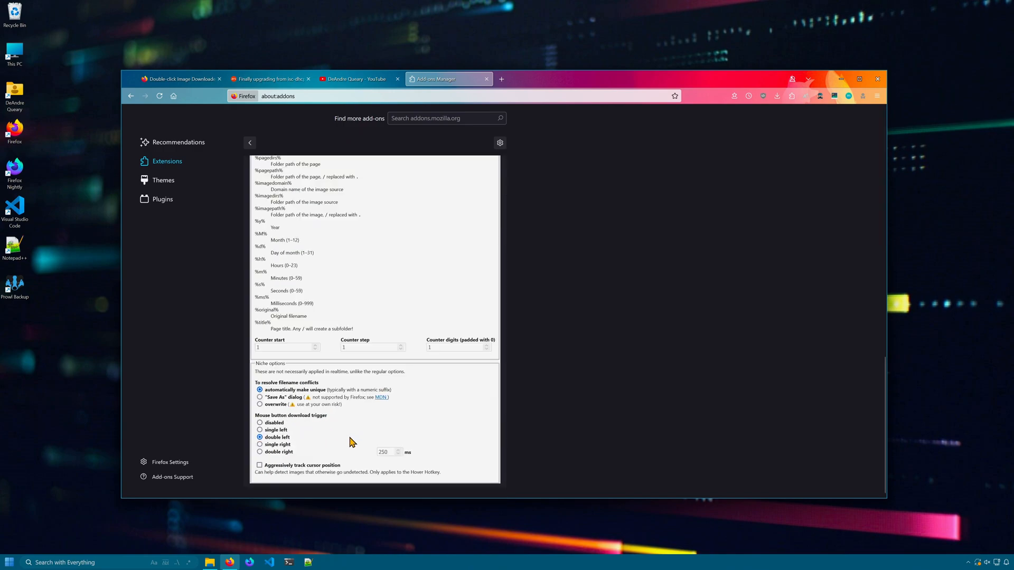
pyautogui.moveTo(298, 442)
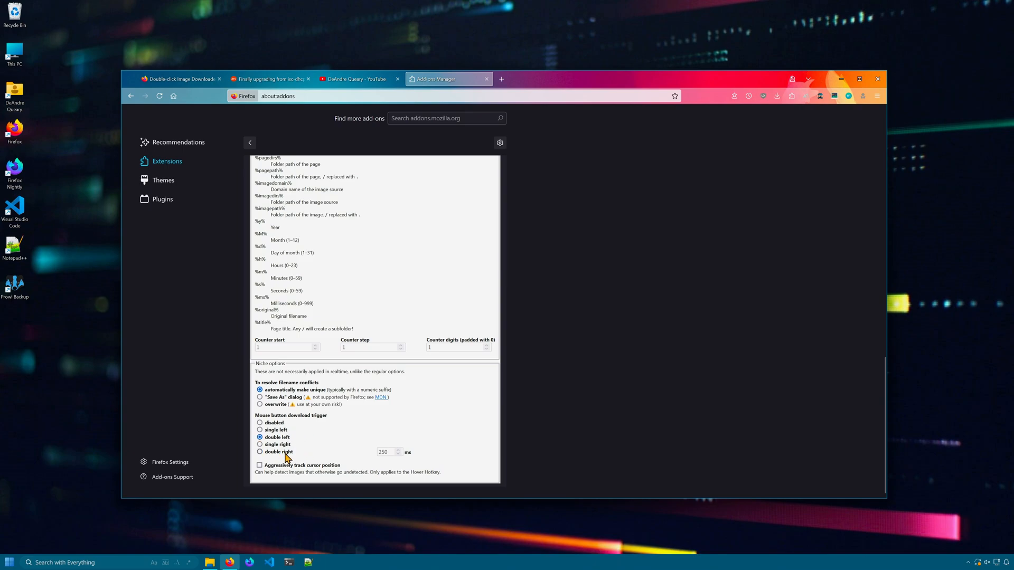
pyautogui.moveTo(259, 429)
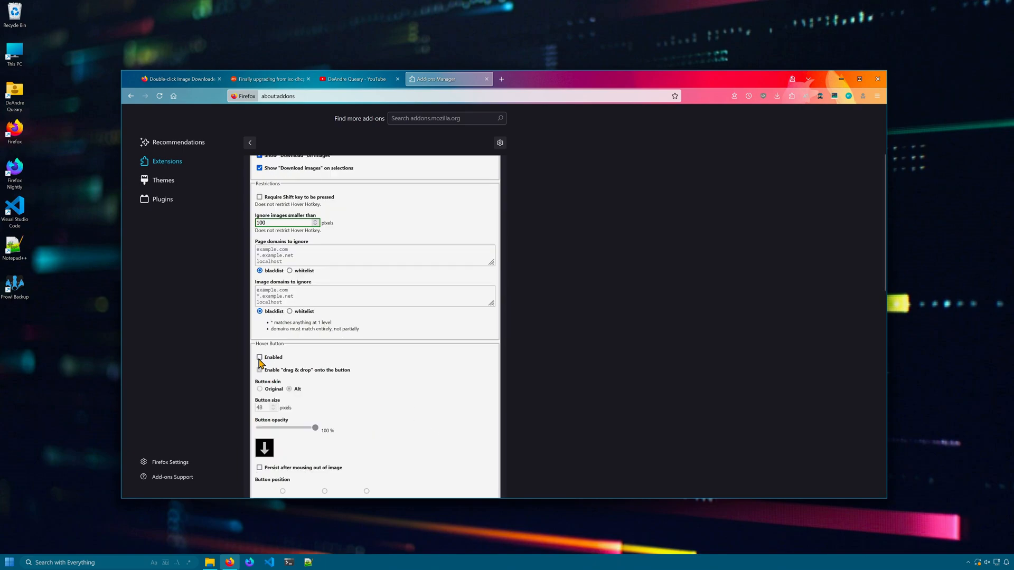
pyautogui.click(260, 357)
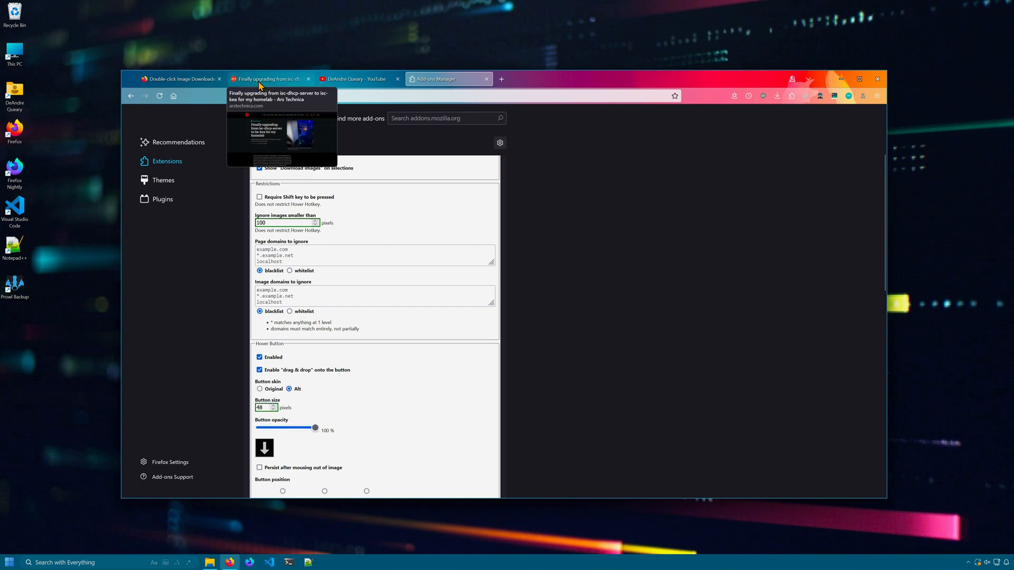
pyautogui.click(266, 78)
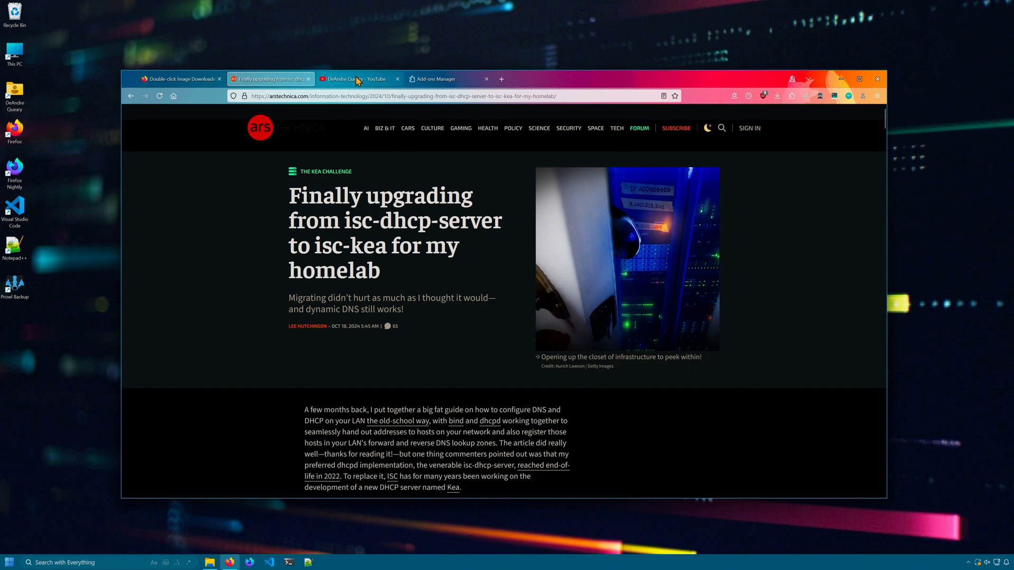
# Require Shift for downloads, then move through the YouTube tab to the add-on's listing page.
pyautogui.click(445, 78)
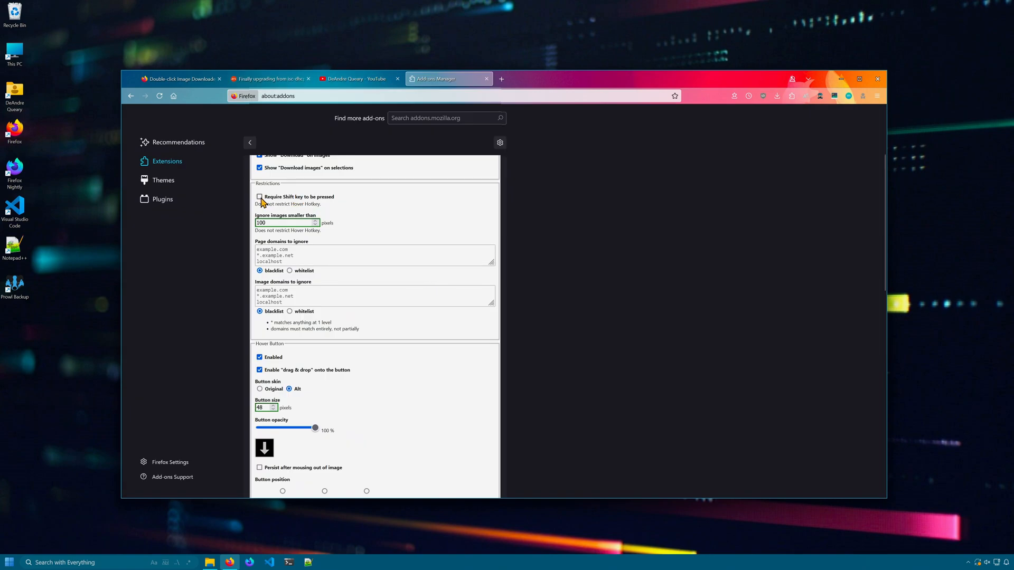
pyautogui.click(260, 196)
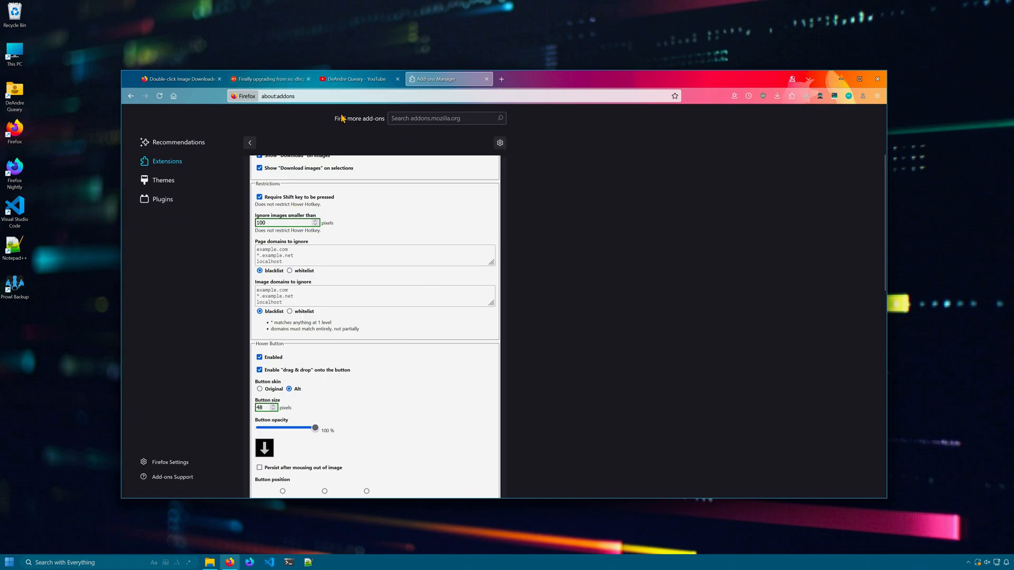
pyautogui.click(355, 78)
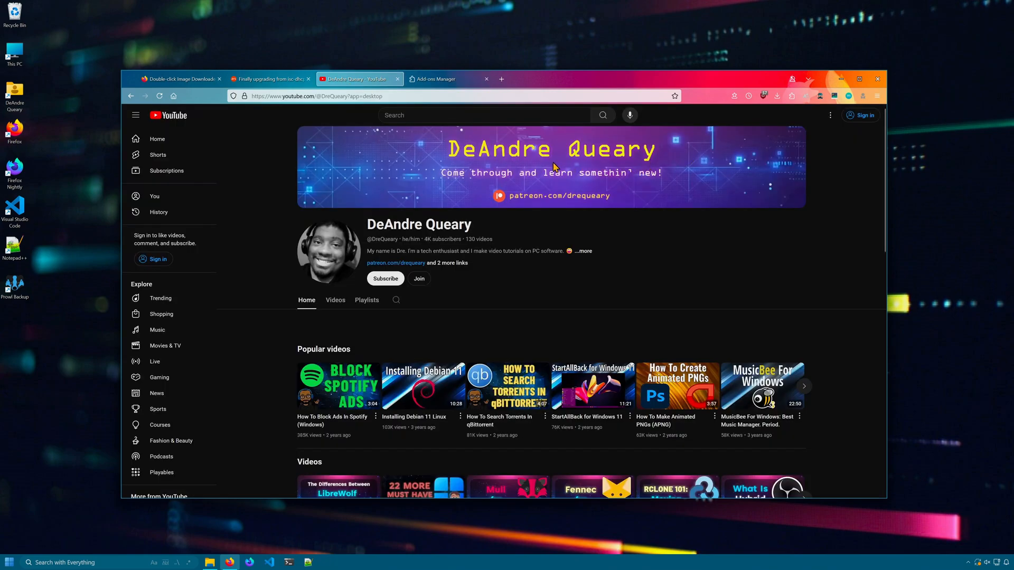
pyautogui.moveTo(643, 337)
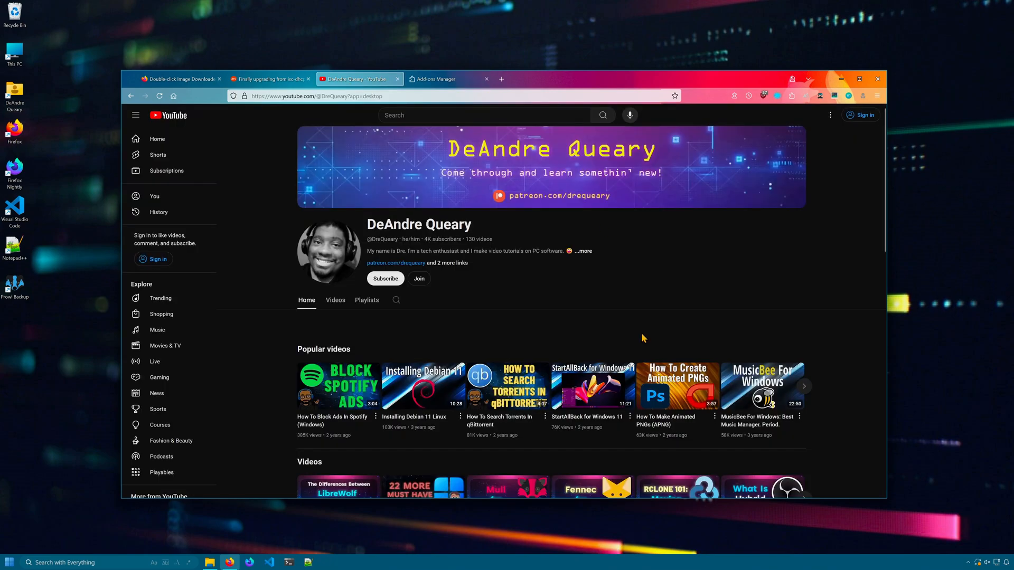
pyautogui.click(177, 79)
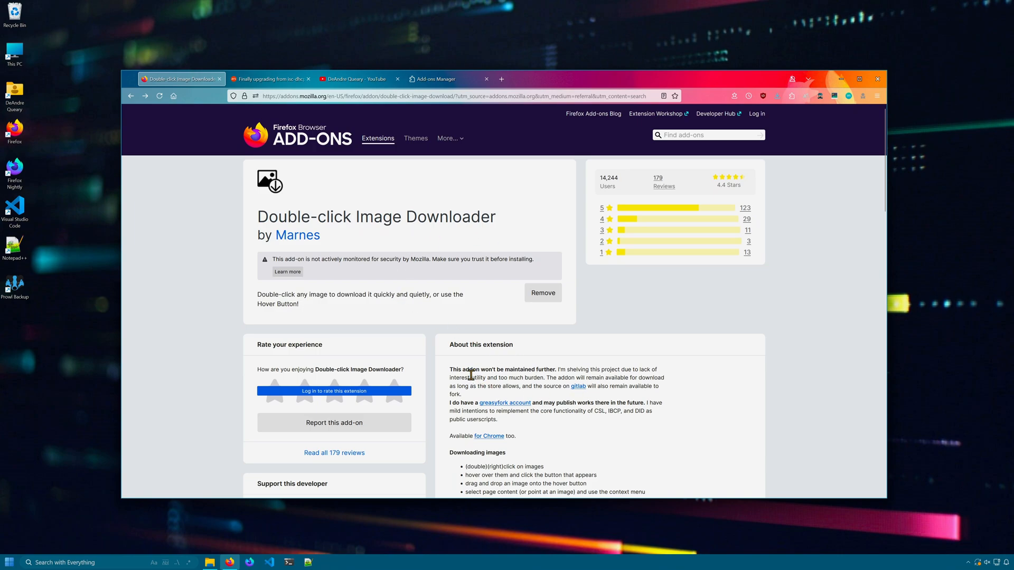
# Scroll to More information and highlight the May 21, 2021 last-updated date.
pyautogui.scroll(-3)
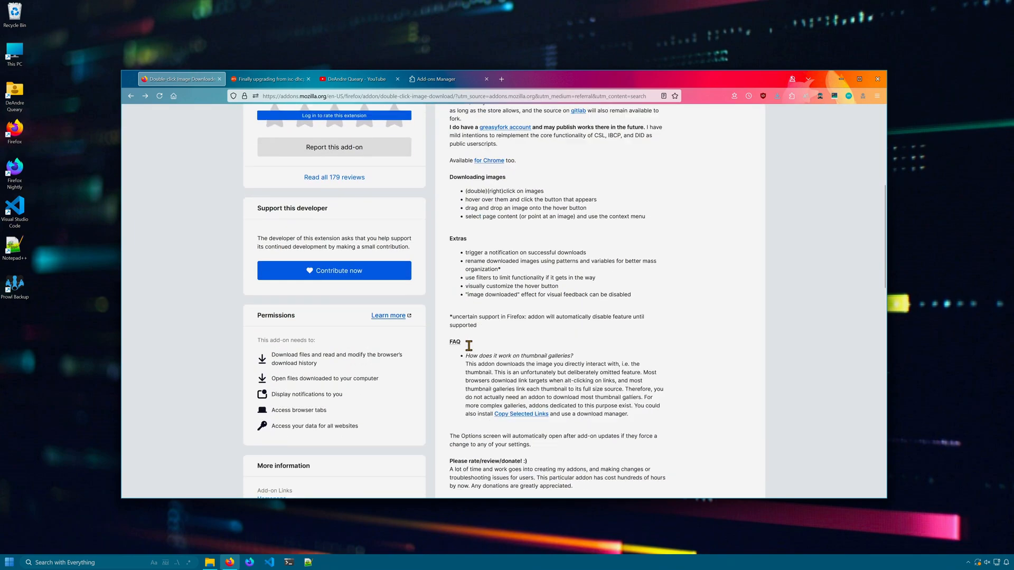
pyautogui.scroll(-3)
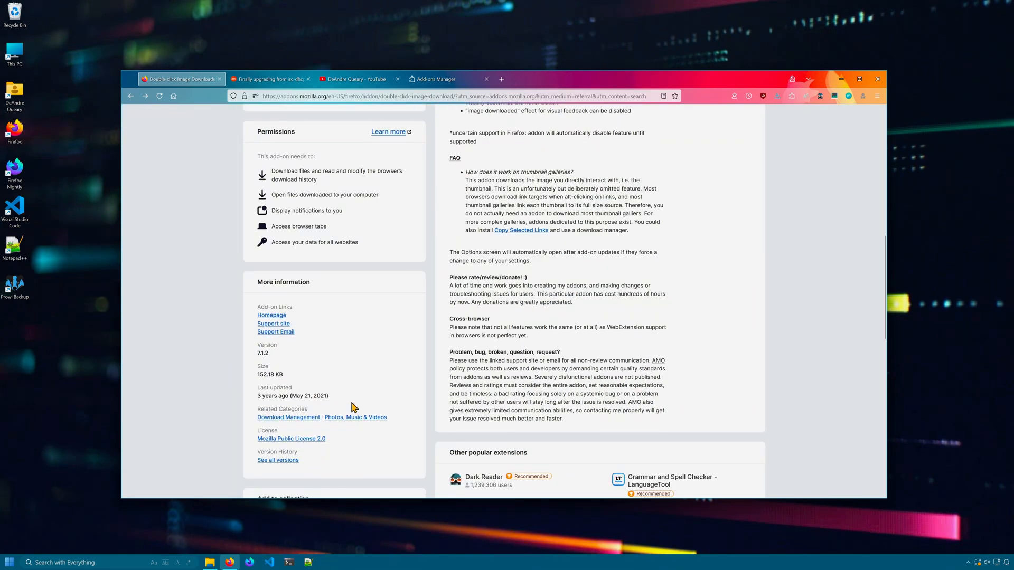
pyautogui.doubleClick(292, 395)
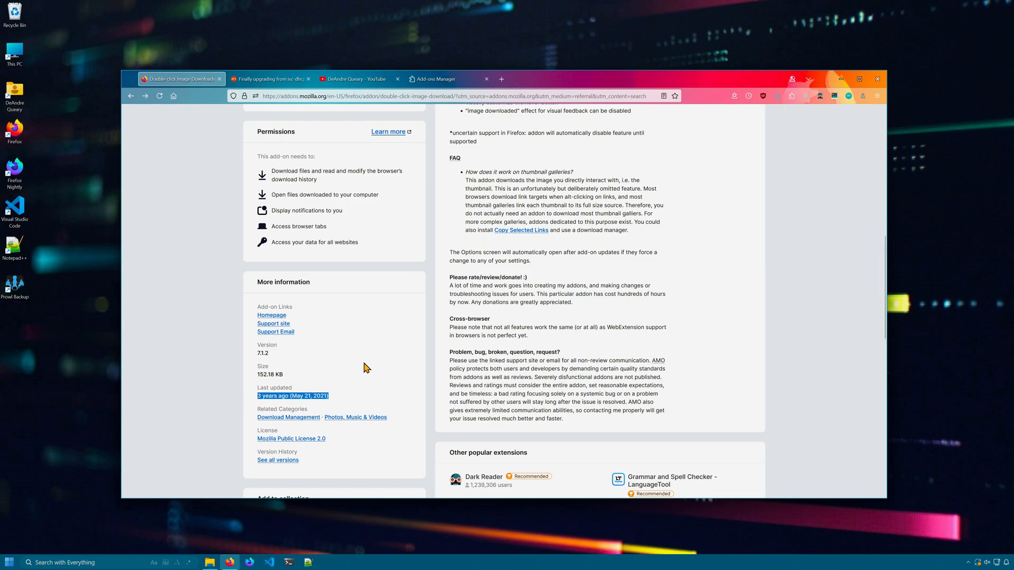
pyautogui.moveTo(350, 352)
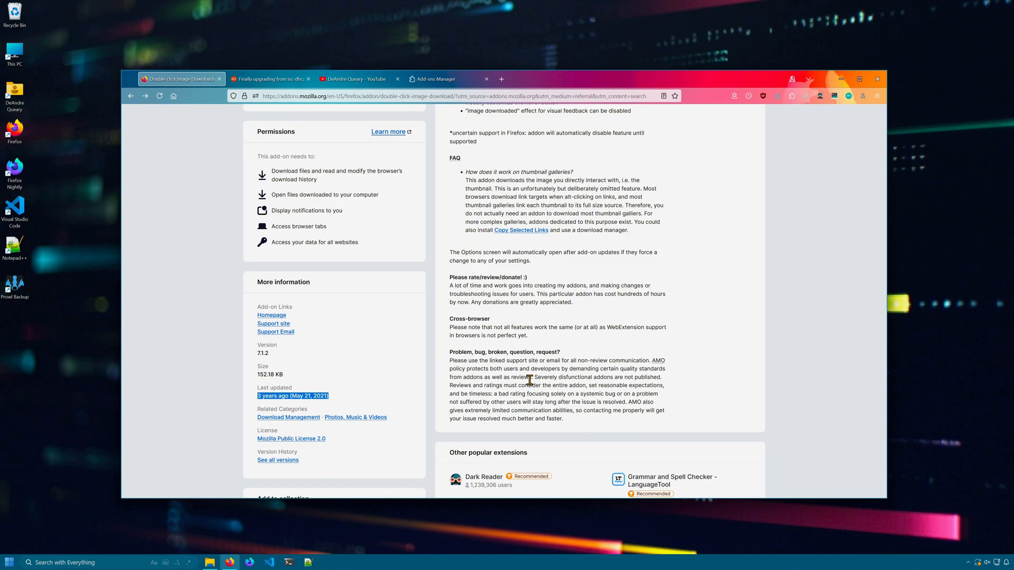
pyautogui.click(359, 78)
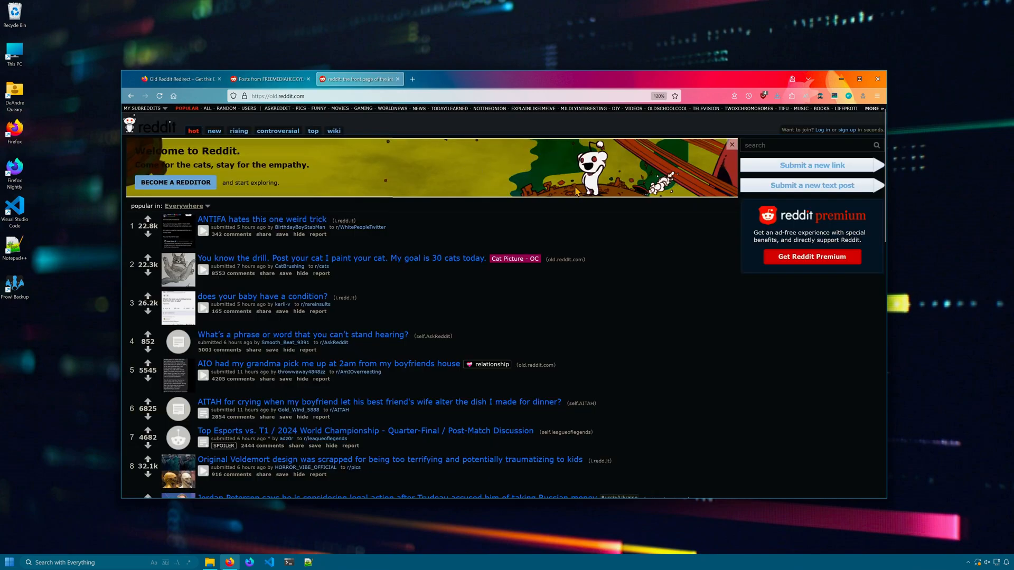
# Show Old Reddit Redirect's page, then open the r/Technology result from a Google 'reddit technology' search.
pyautogui.click(174, 79)
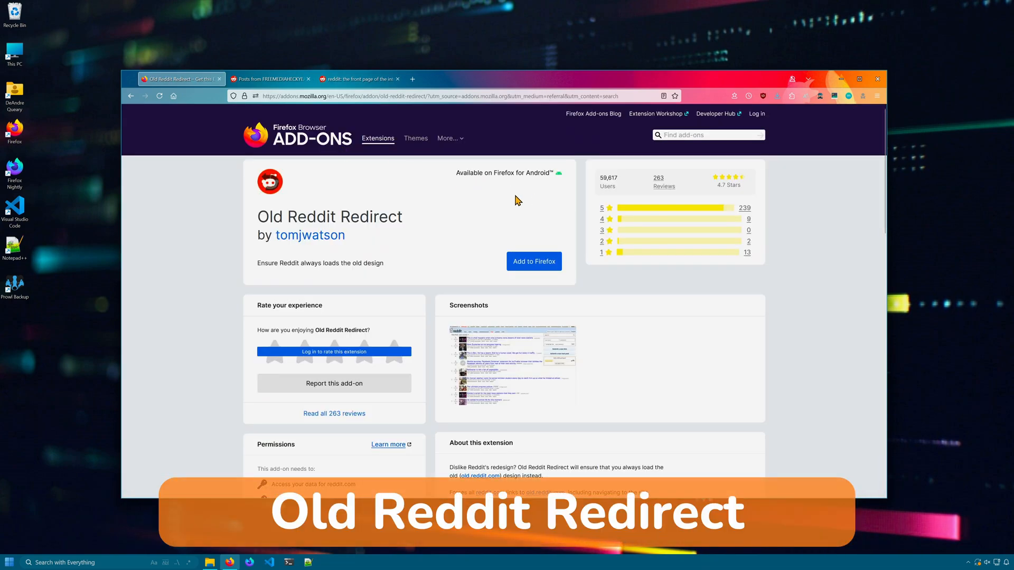
pyautogui.moveTo(524, 241)
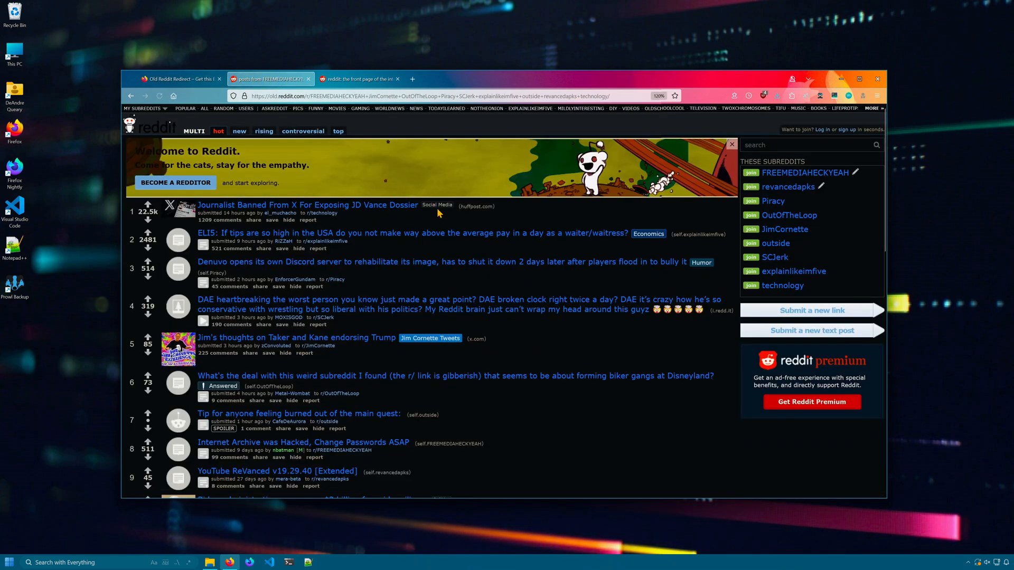
pyautogui.click(500, 79)
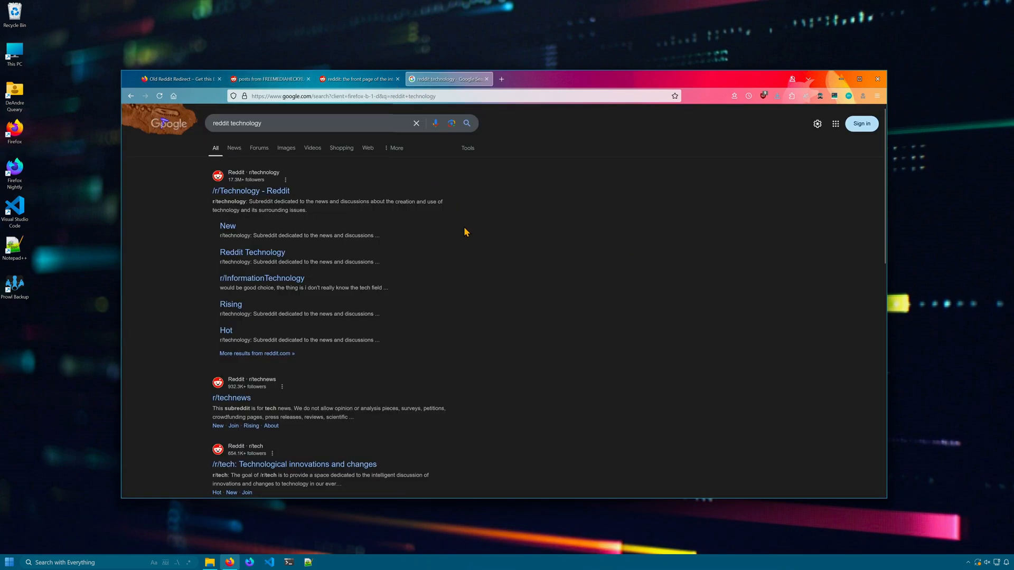
pyautogui.moveTo(252, 191)
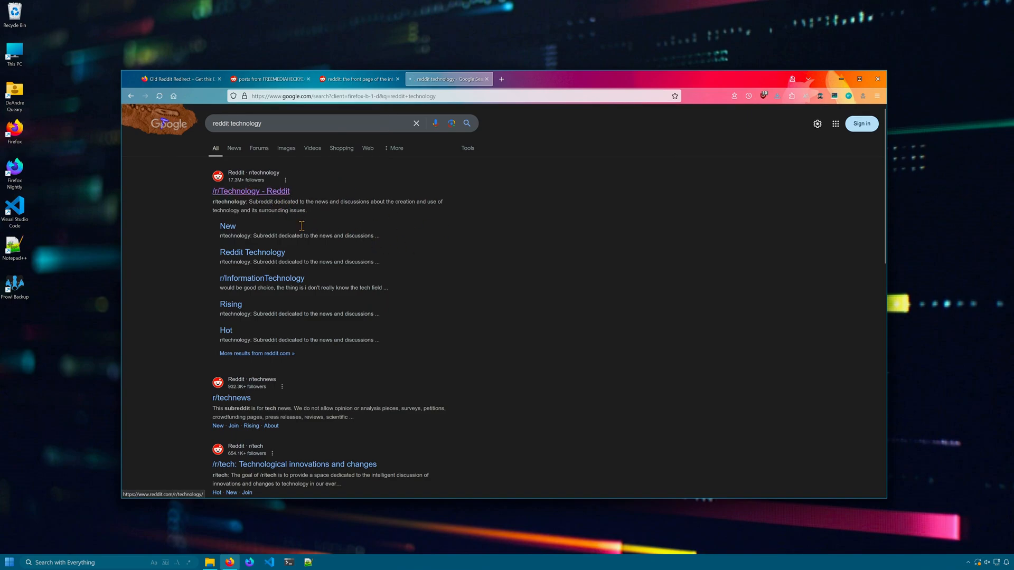
pyautogui.click(251, 191)
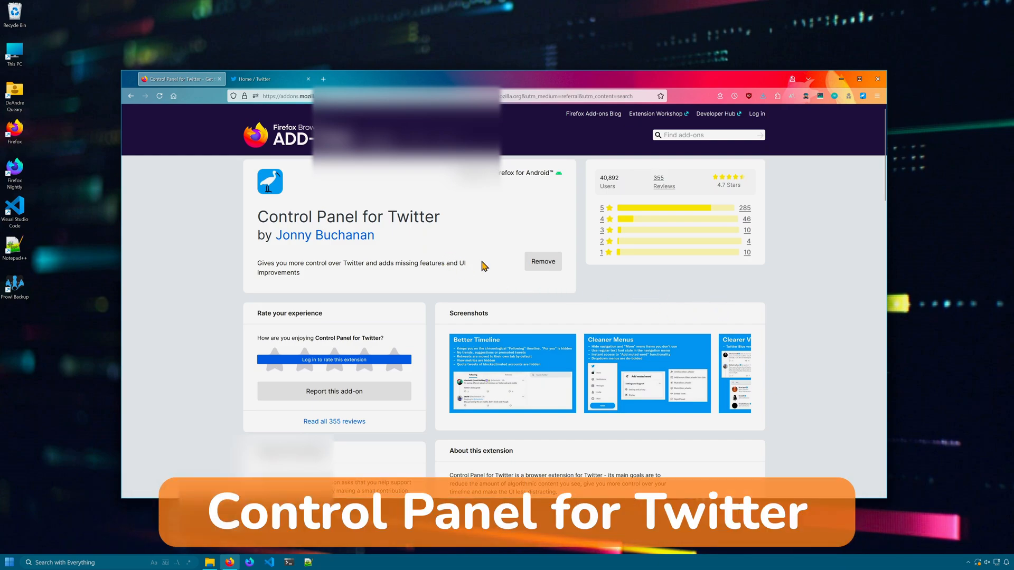
pyautogui.moveTo(531, 290)
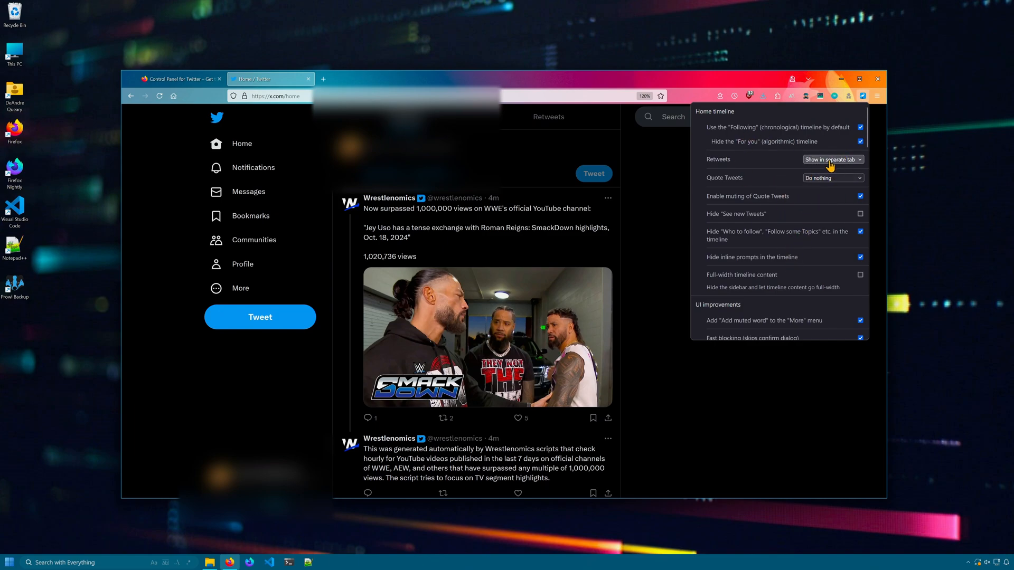
pyautogui.moveTo(733, 226)
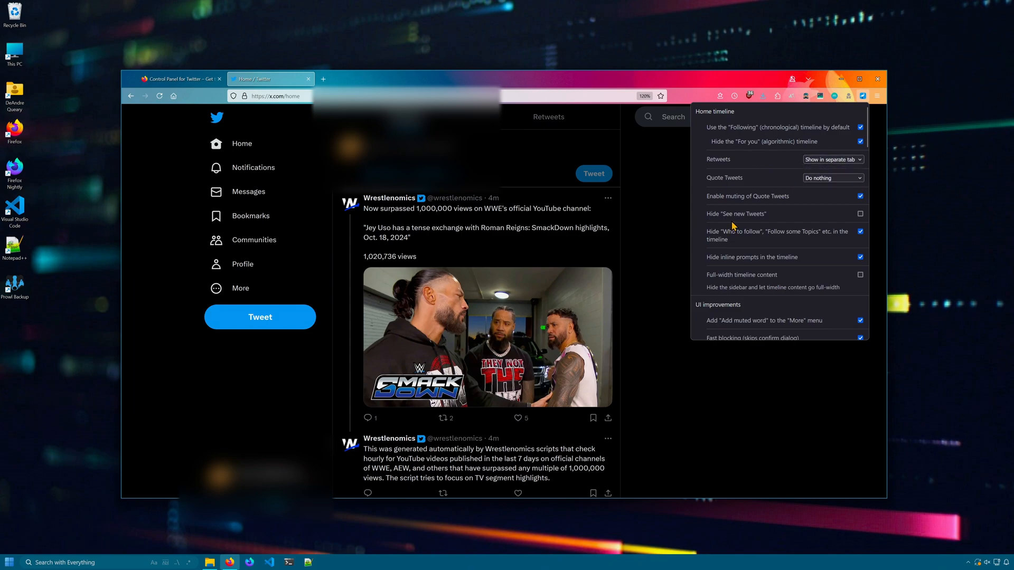
# Enable Full-width timeline content in Control Panel for Twitter and browse the remaining settings.
pyautogui.scroll(-3)
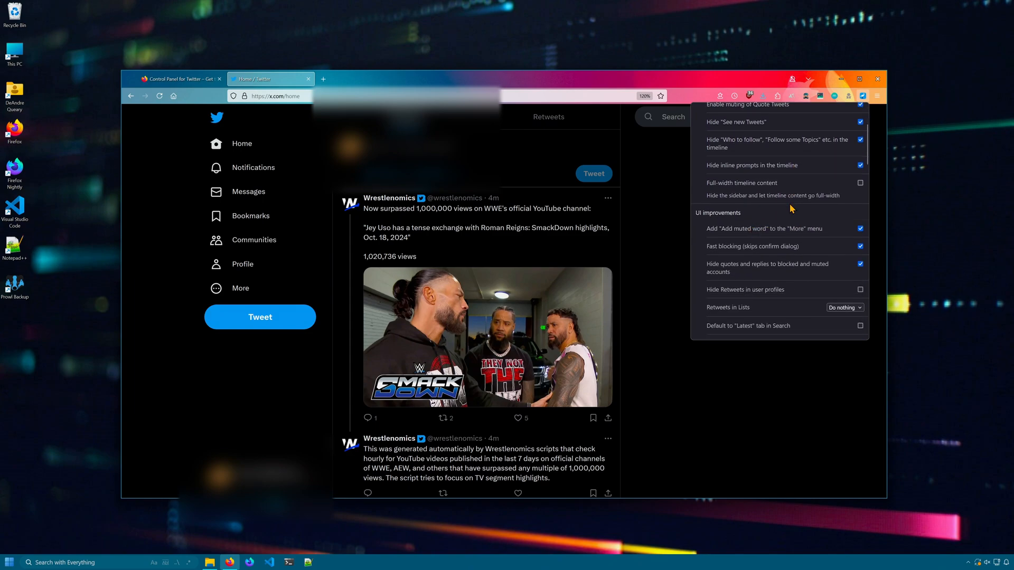
pyautogui.click(860, 182)
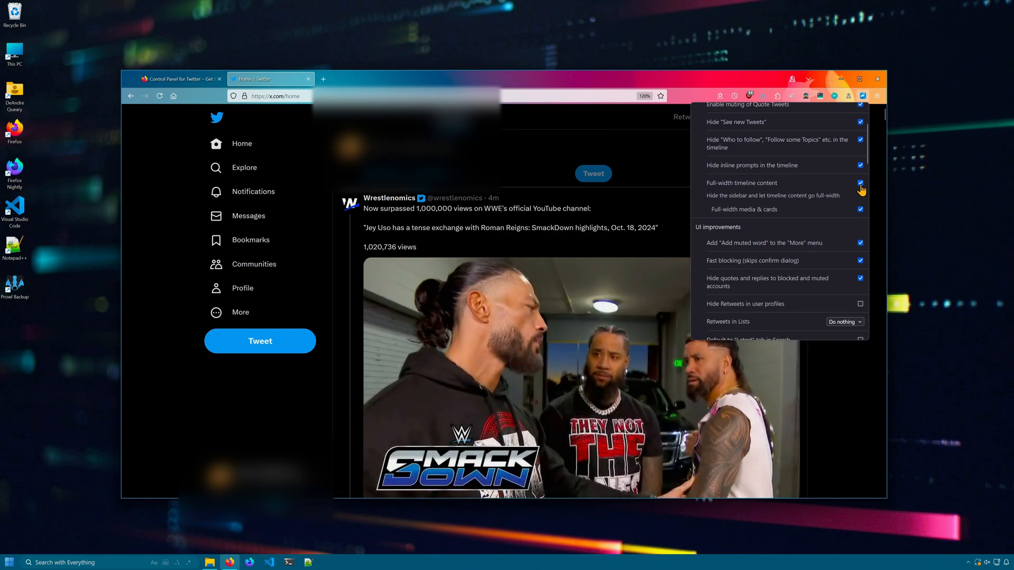
pyautogui.scroll(-3)
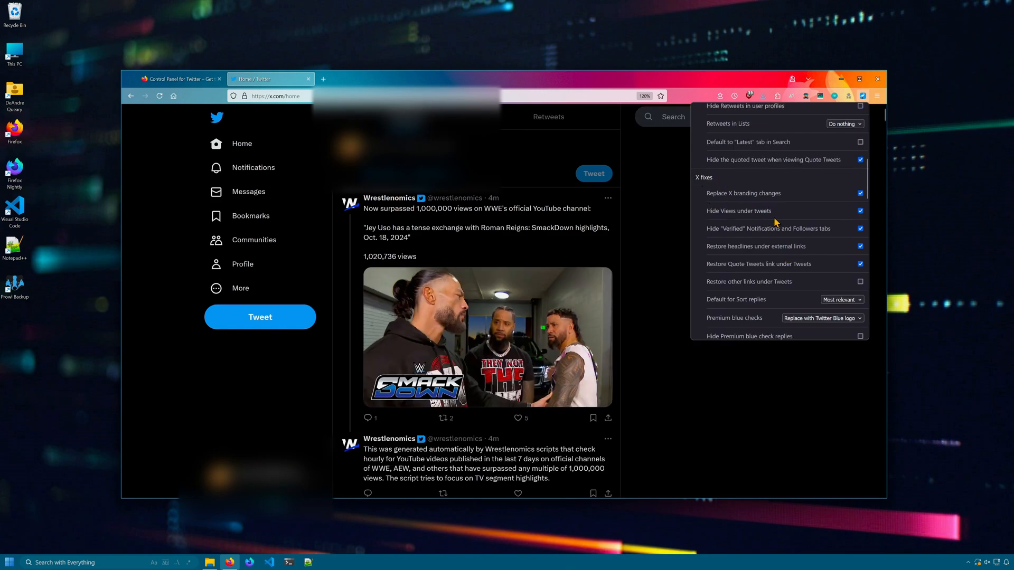
pyautogui.moveTo(768, 270)
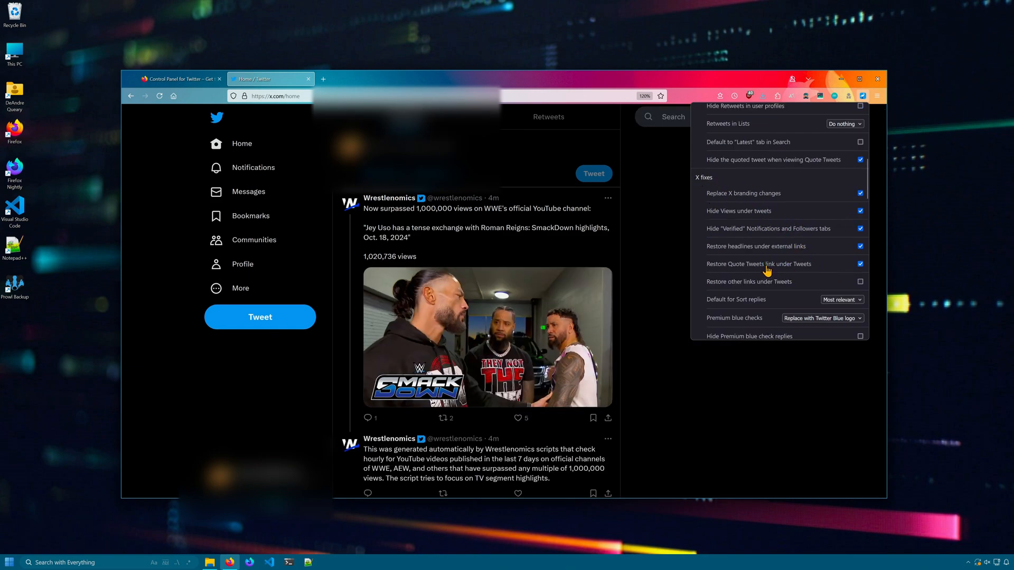
pyautogui.scroll(-3)
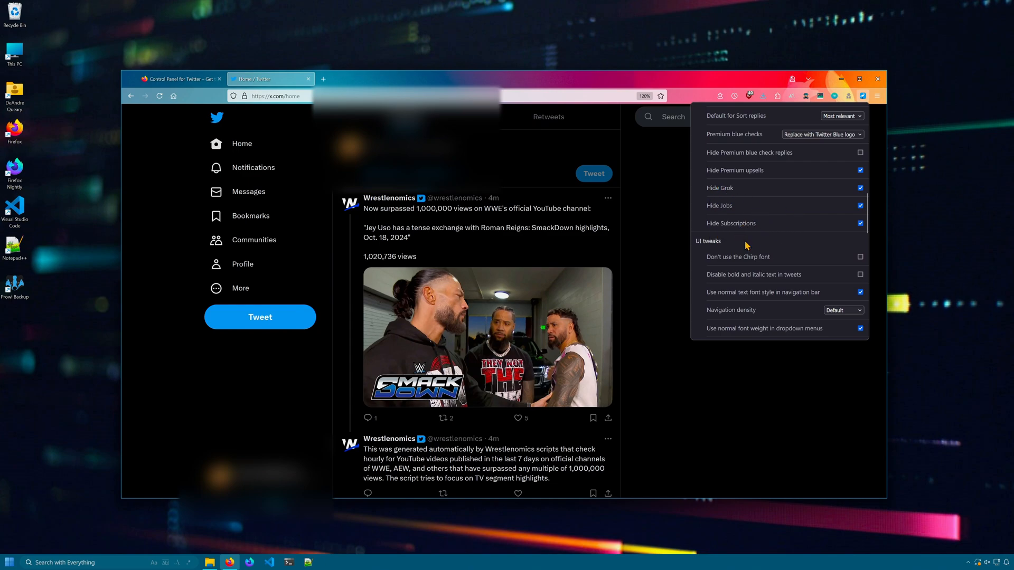
pyautogui.scroll(-3)
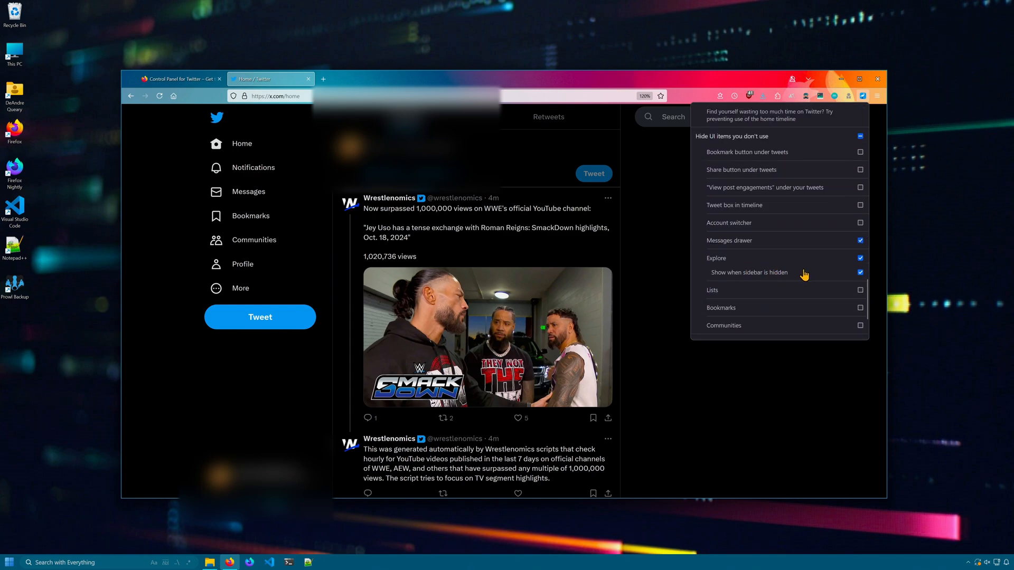
pyautogui.scroll(-3)
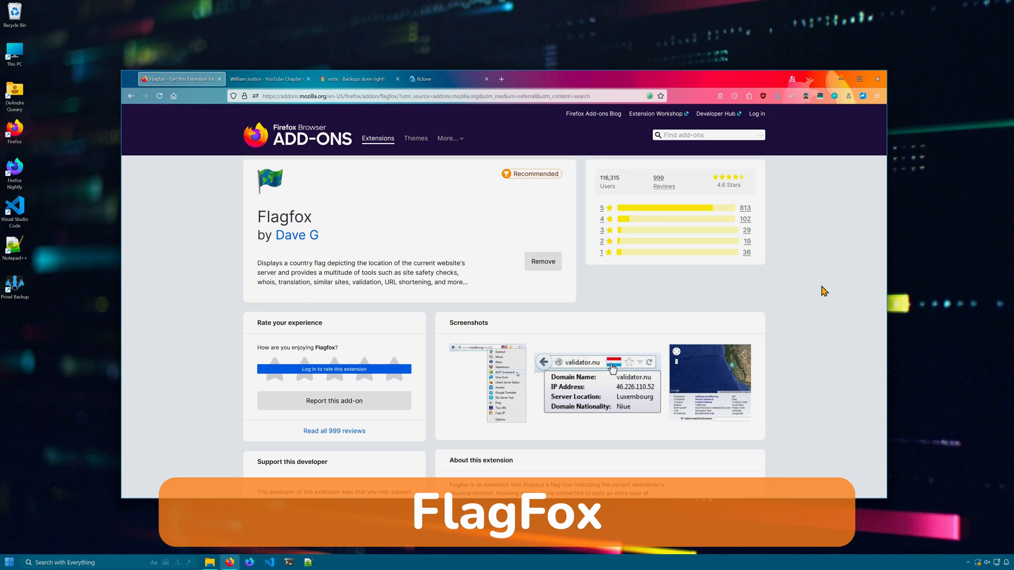
pyautogui.moveTo(309, 234)
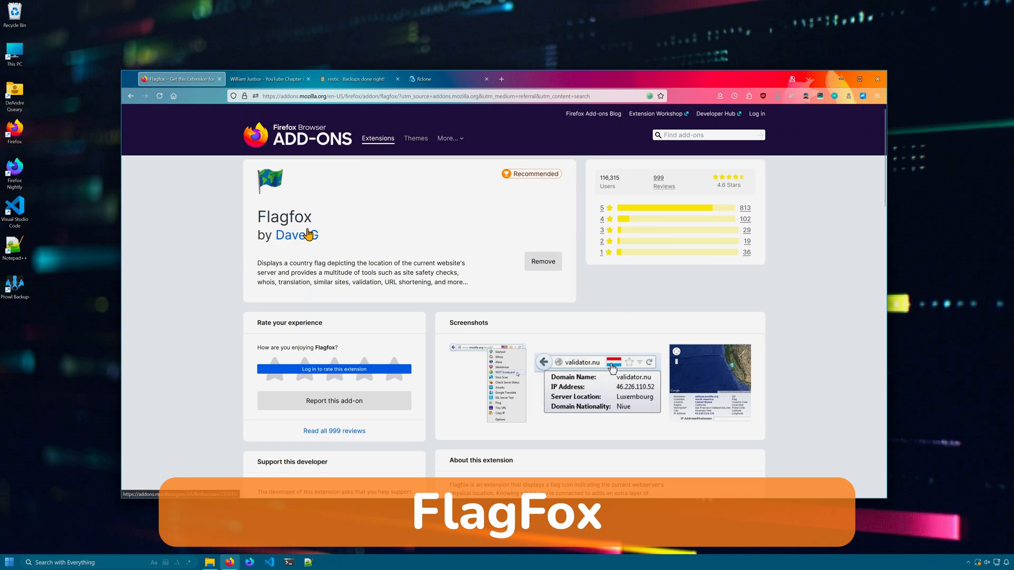
# Show Flagfox's Geotool lookup for billjustice.com with its Columbus, Ohio server location.
pyautogui.click(266, 78)
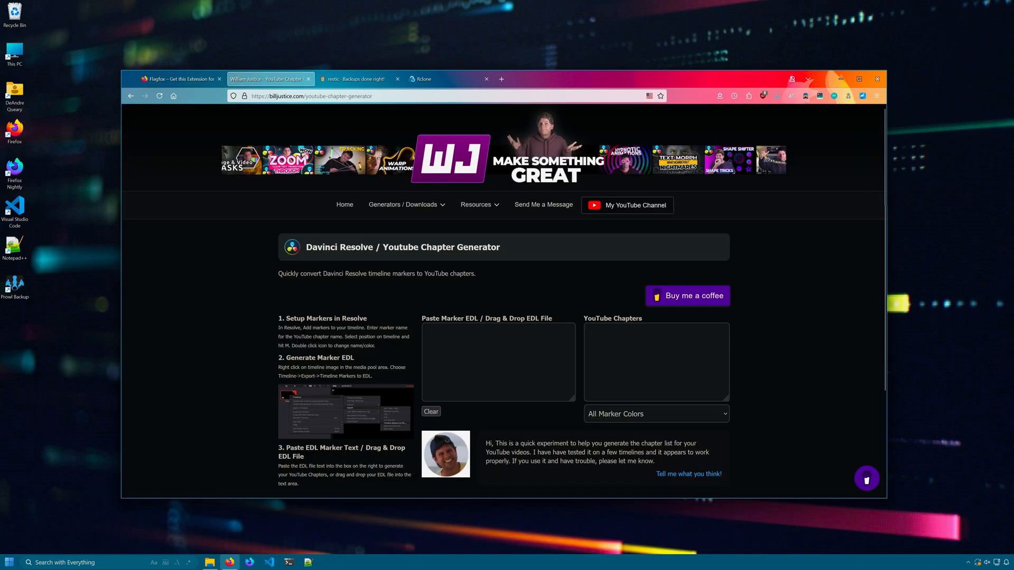
pyautogui.moveTo(659, 96)
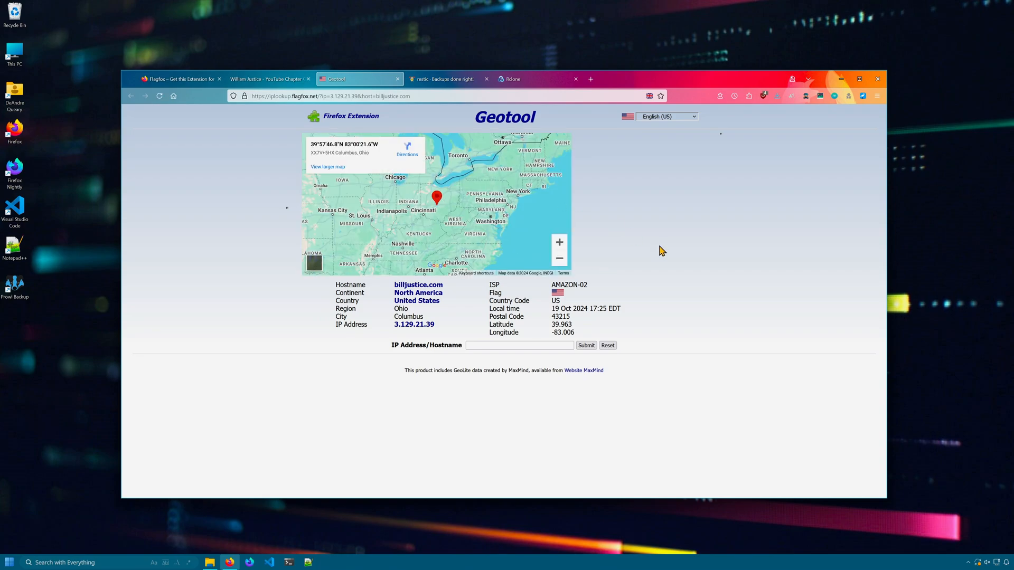
pyautogui.moveTo(401, 301)
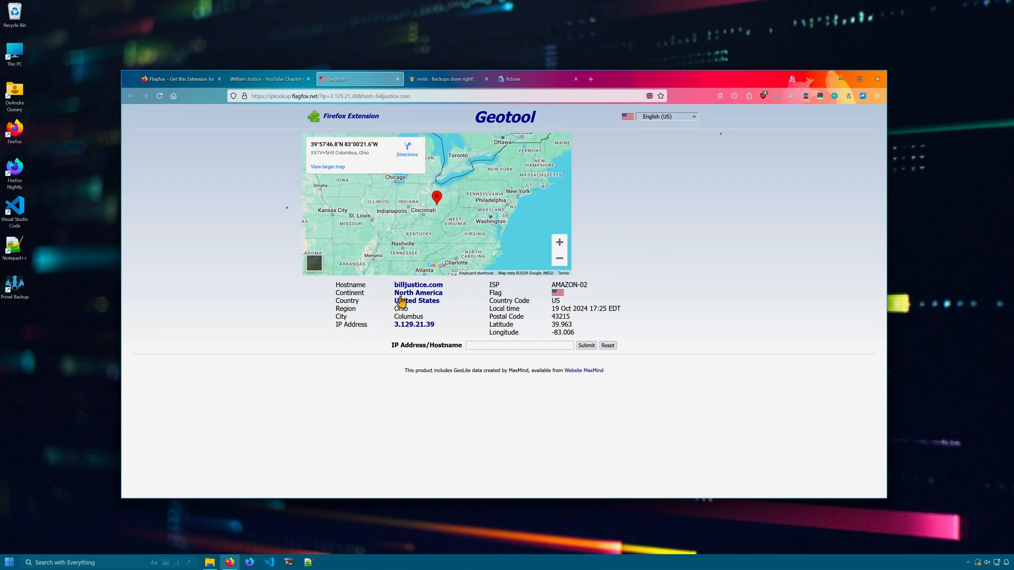
pyautogui.moveTo(719, 427)
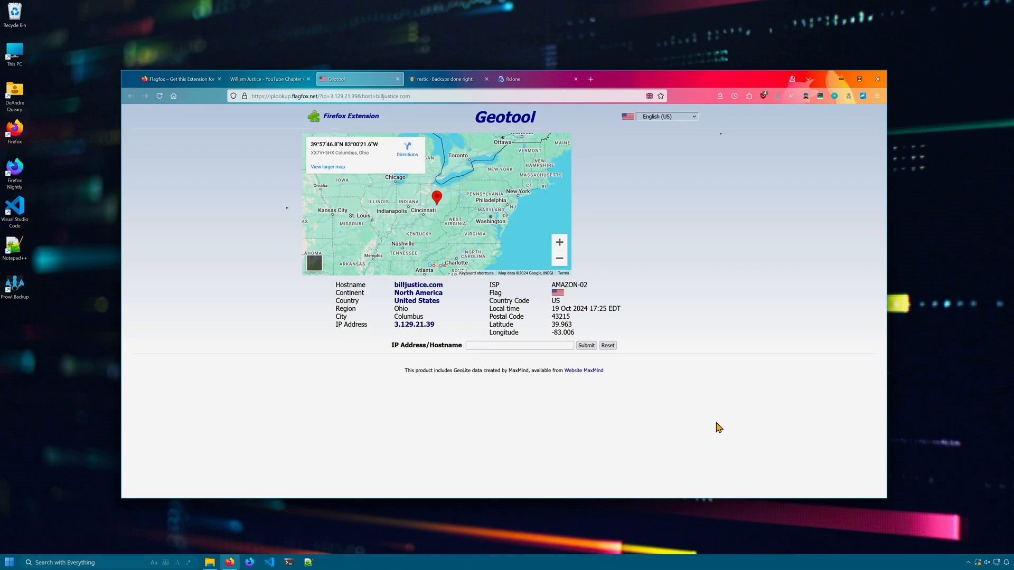
pyautogui.click(265, 78)
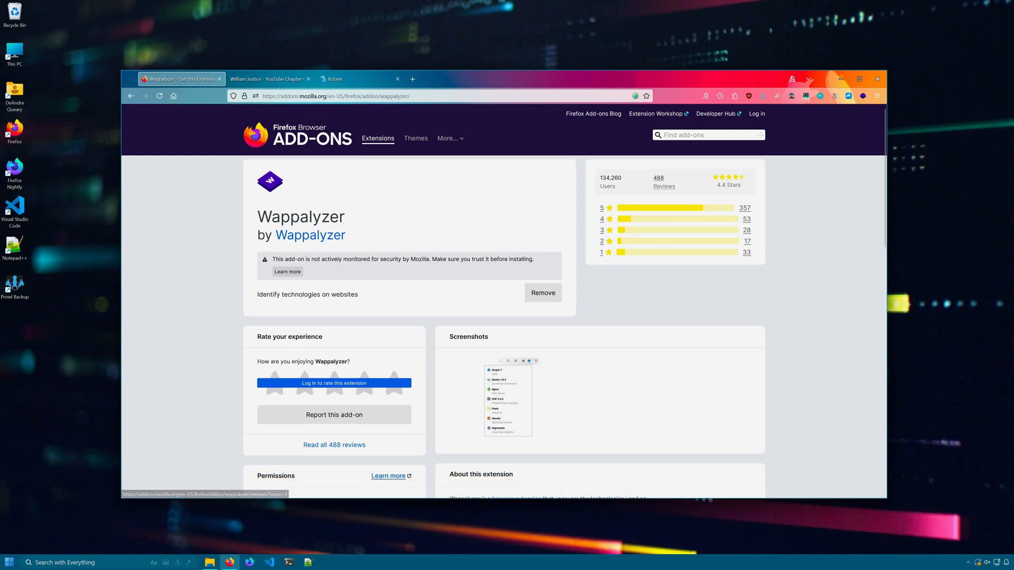
# Show Wappalyzer's detected technologies for the restic forum, including Discourse and Ruby on Rails.
pyautogui.click(269, 78)
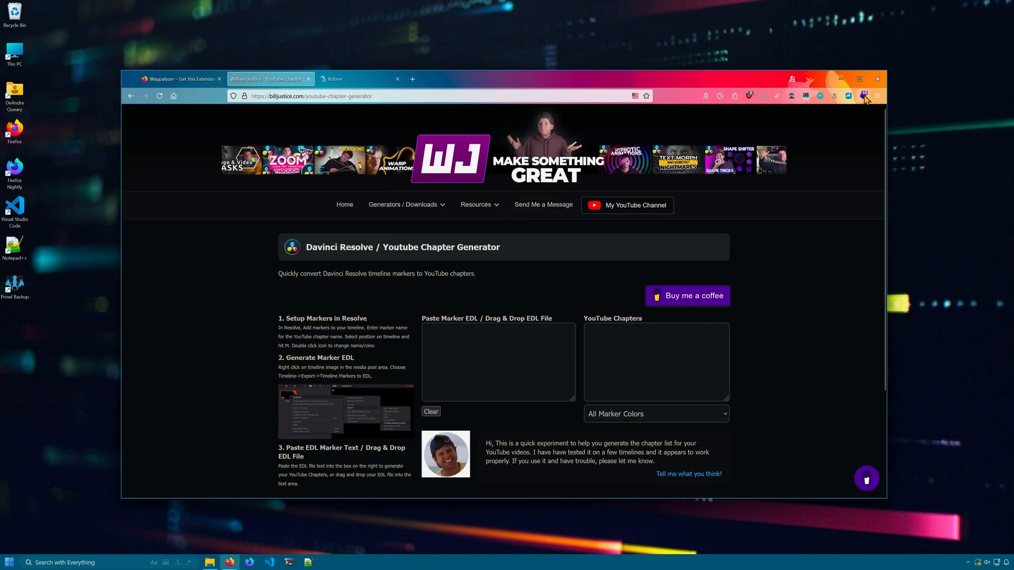
pyautogui.click(863, 96)
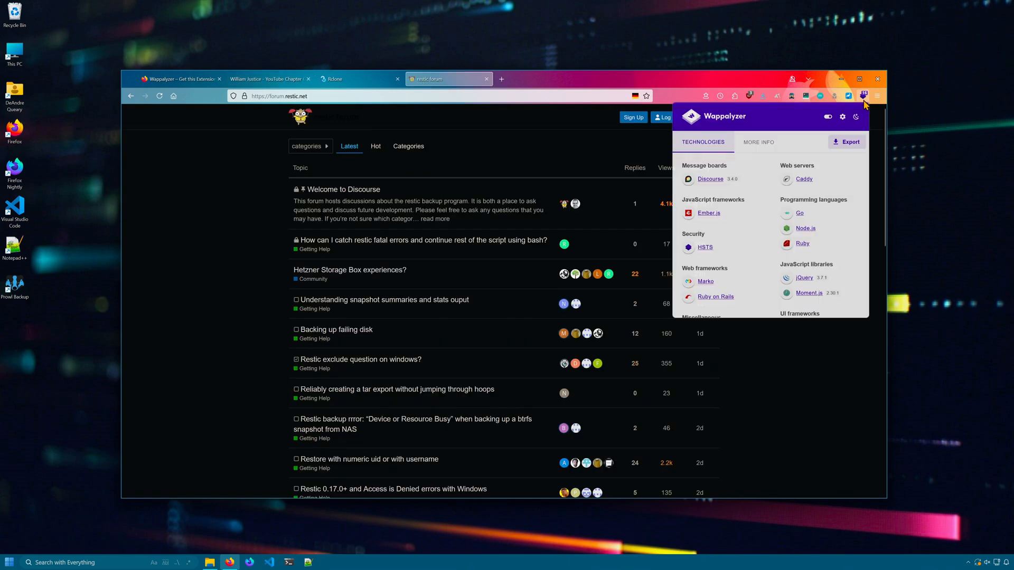
pyautogui.moveTo(706, 213)
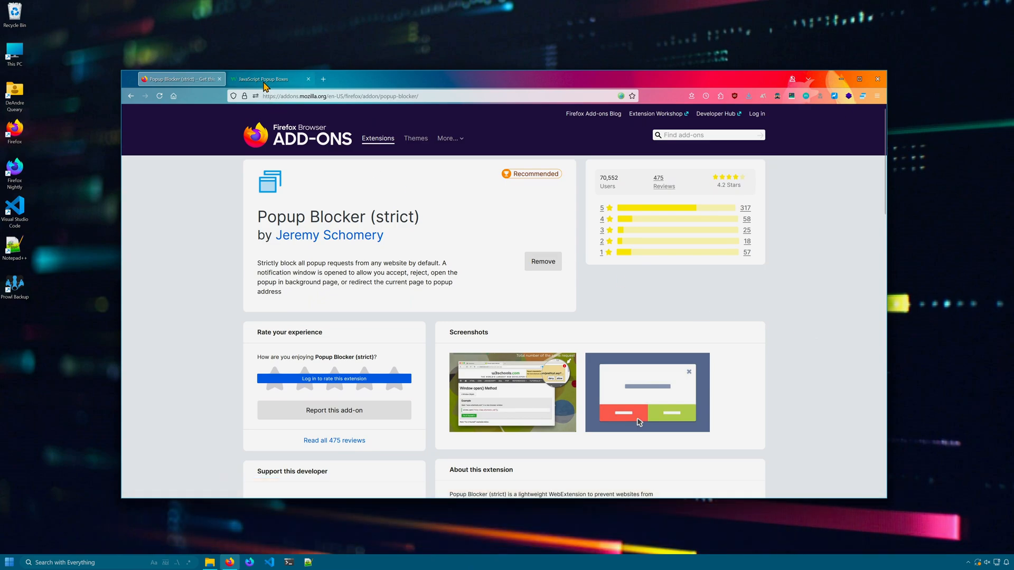
# Run the w3schools alert box example and dismiss Popup Blocker's blocked-popup notification.
pyautogui.click(268, 79)
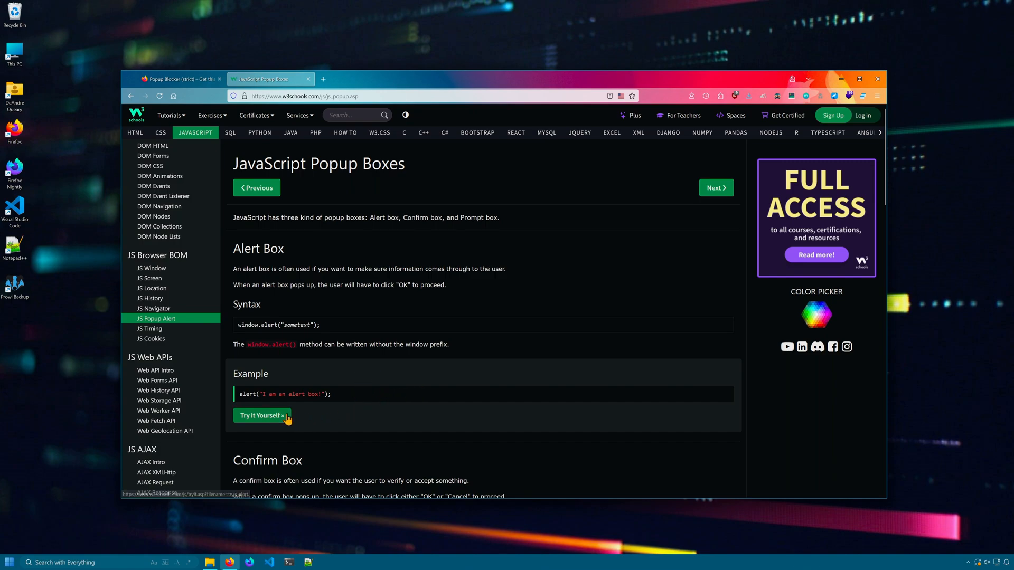
pyautogui.click(262, 415)
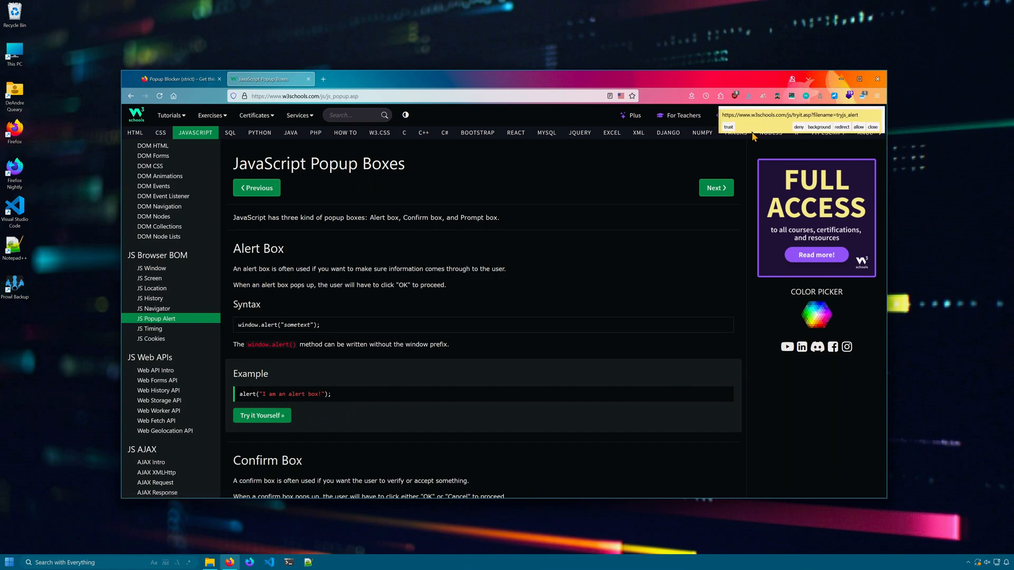
pyautogui.moveTo(873, 132)
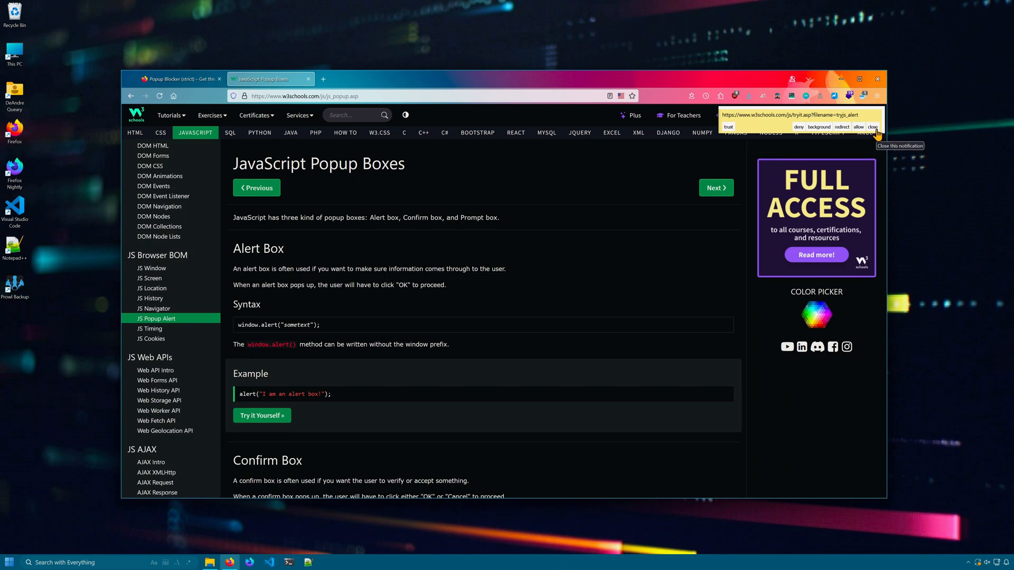
pyautogui.click(873, 126)
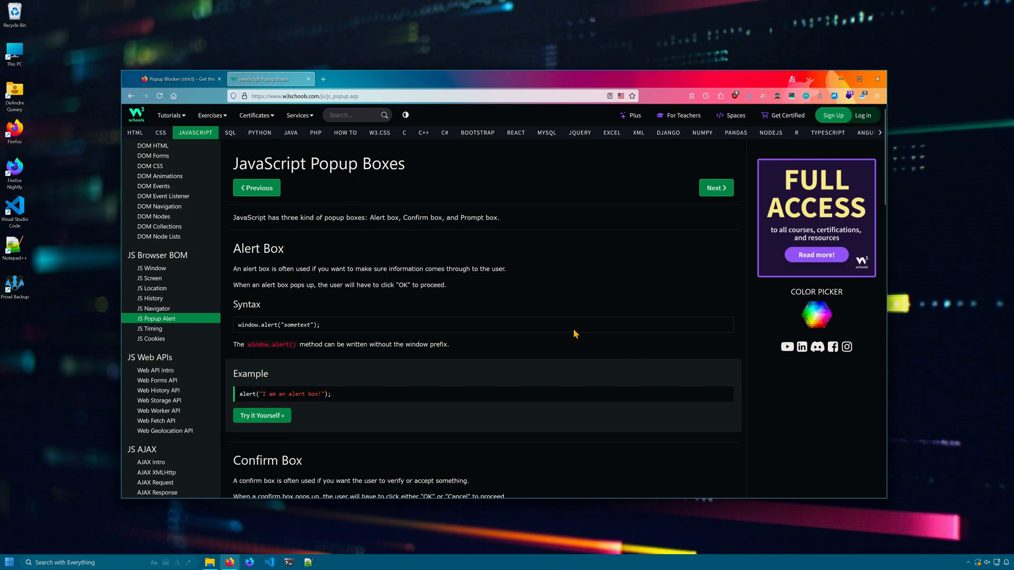
pyautogui.moveTo(598, 322)
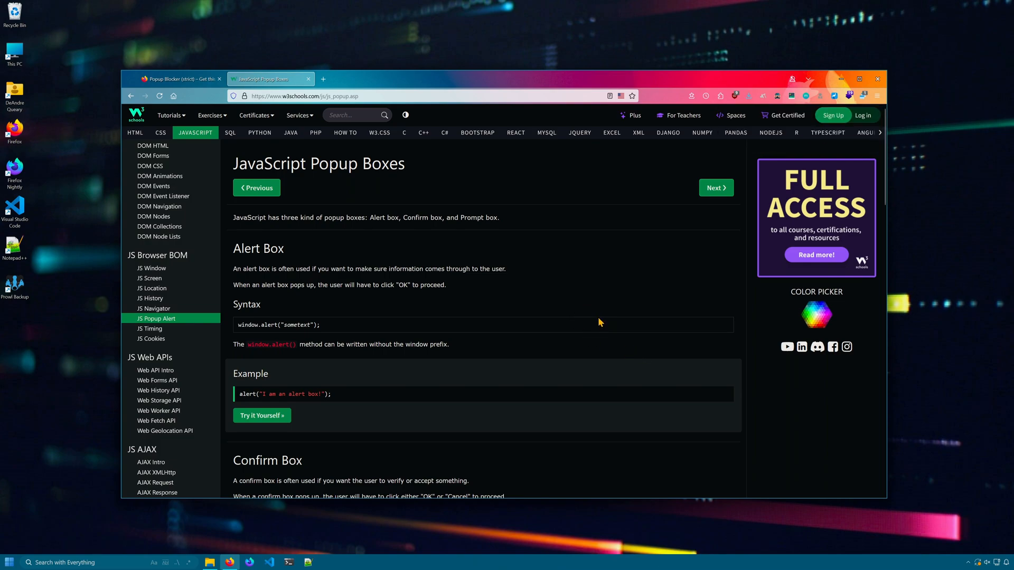
pyautogui.moveTo(542, 291)
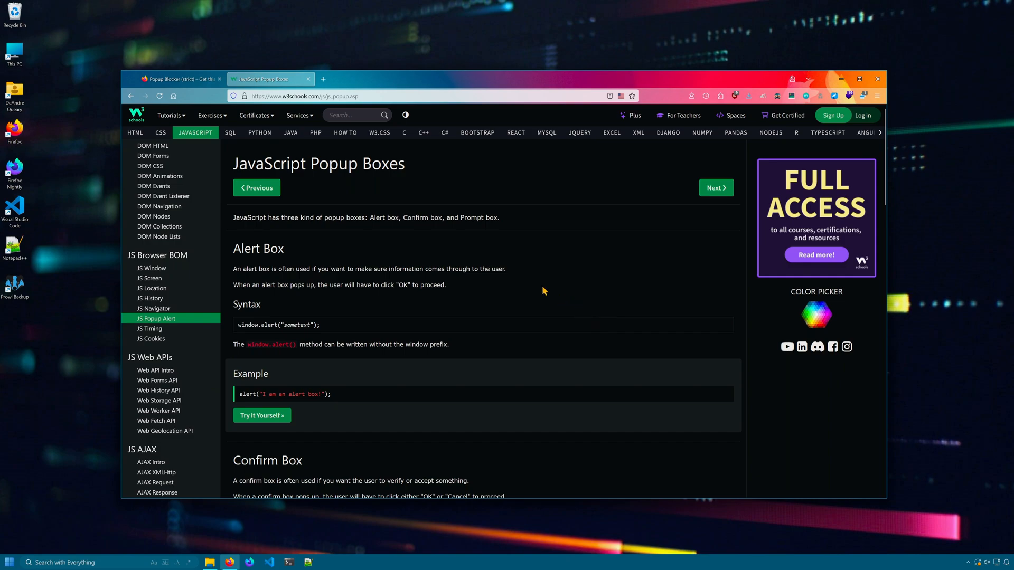
pyautogui.moveTo(545, 289)
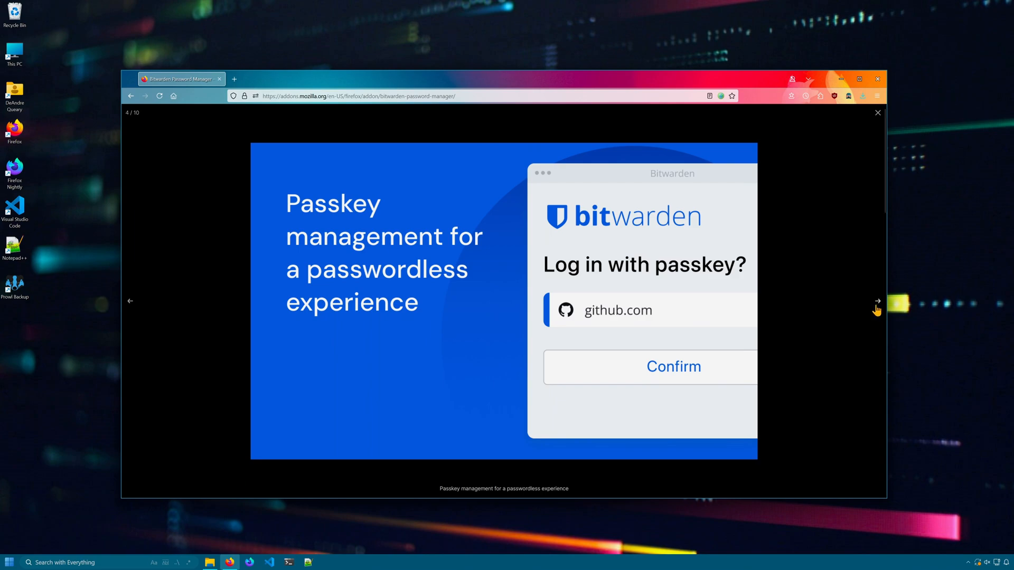
# Advance the Bitwarden screenshot gallery to the next slide.
pyautogui.click(877, 113)
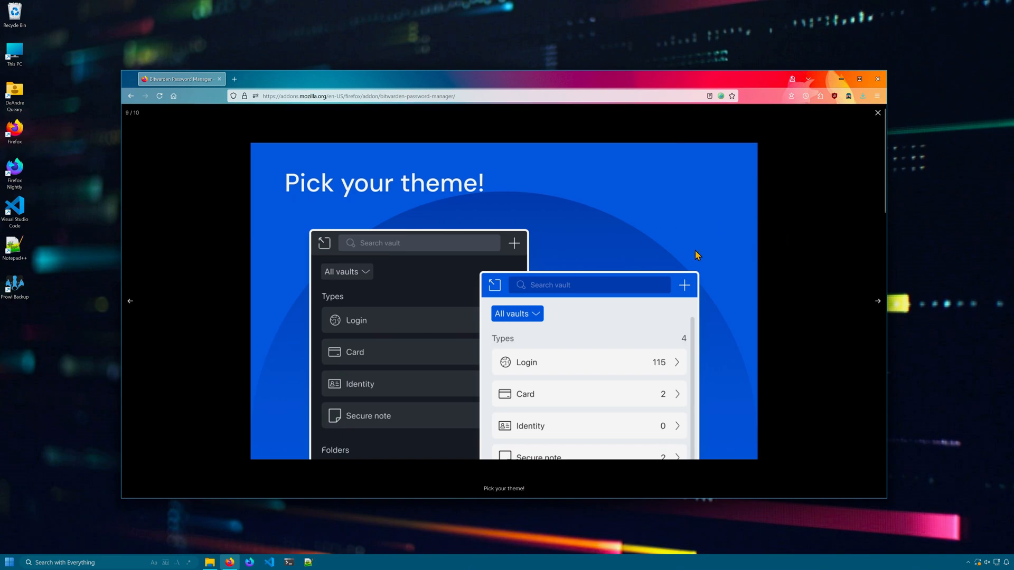
pyautogui.moveTo(630, 256)
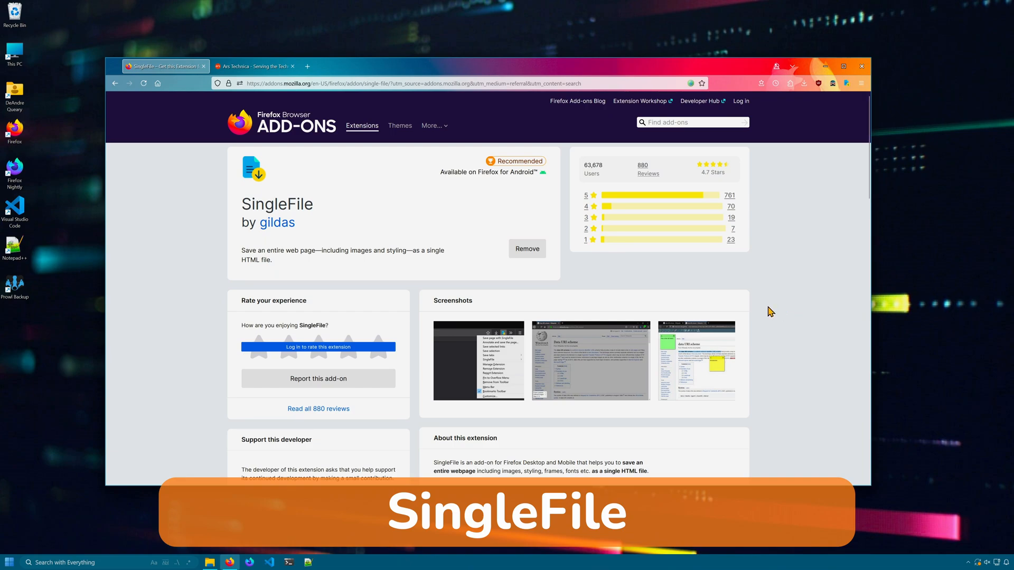
pyautogui.moveTo(750, 275)
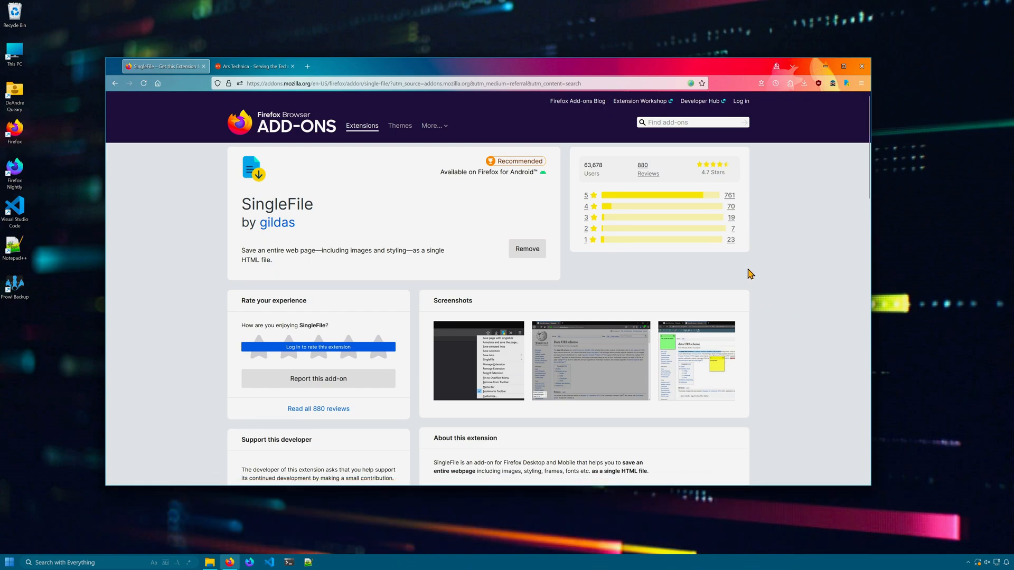
pyautogui.moveTo(496, 169)
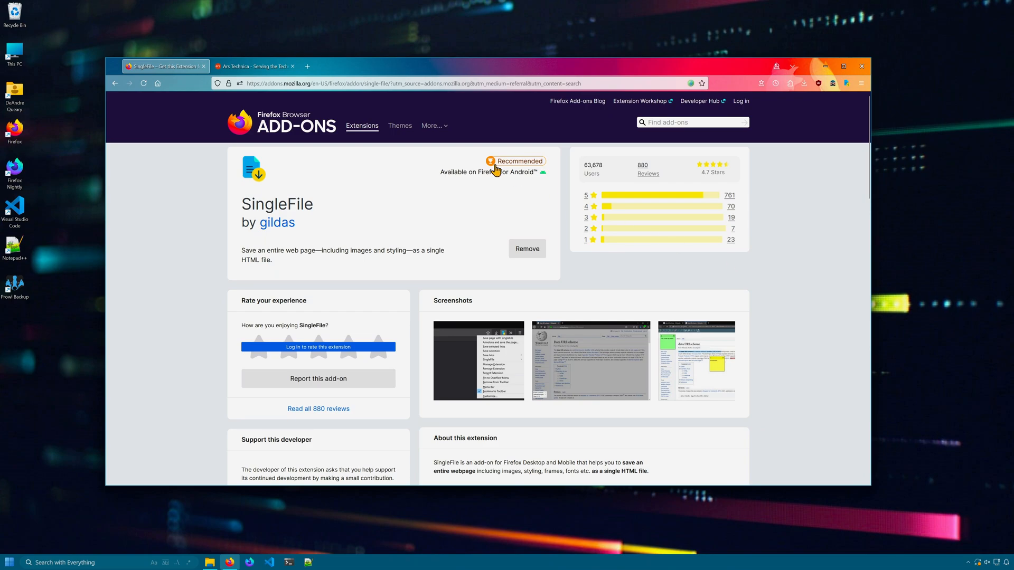
# Save the Ars Technica ChatGPT article with SingleFile and open the saved HTML copy.
pyautogui.click(252, 66)
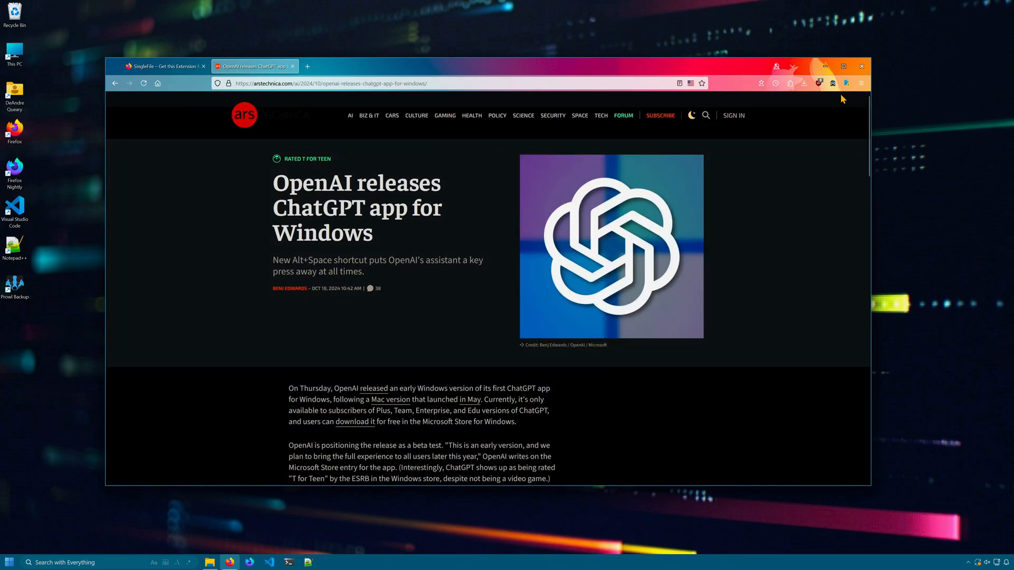
pyautogui.moveTo(845, 83)
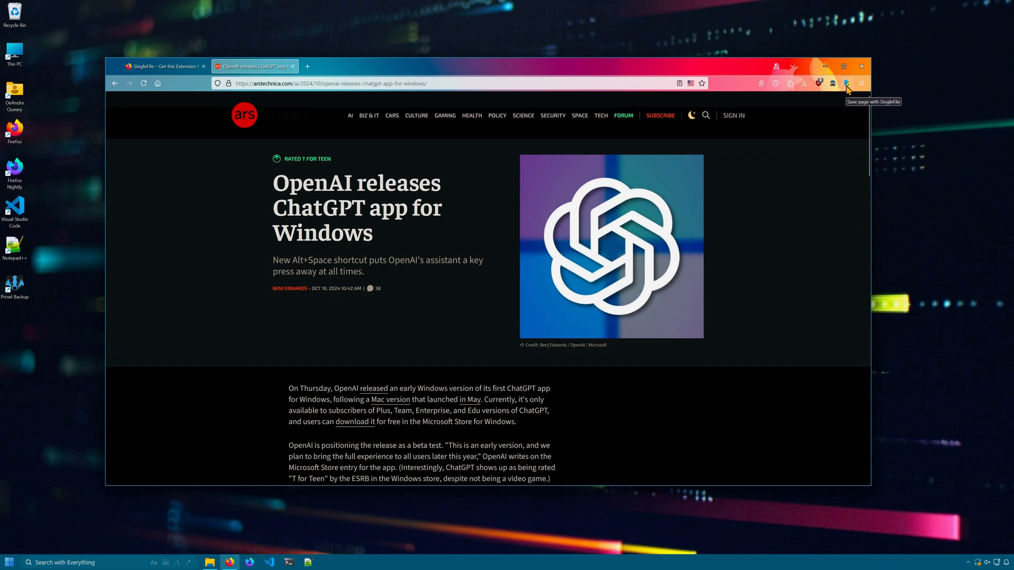
pyautogui.click(846, 83)
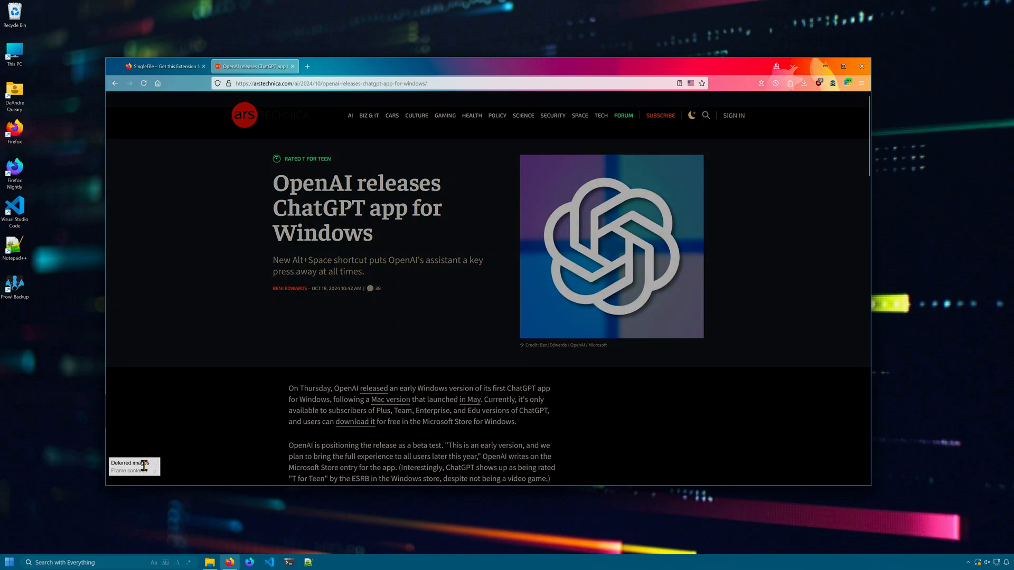
pyautogui.click(208, 562)
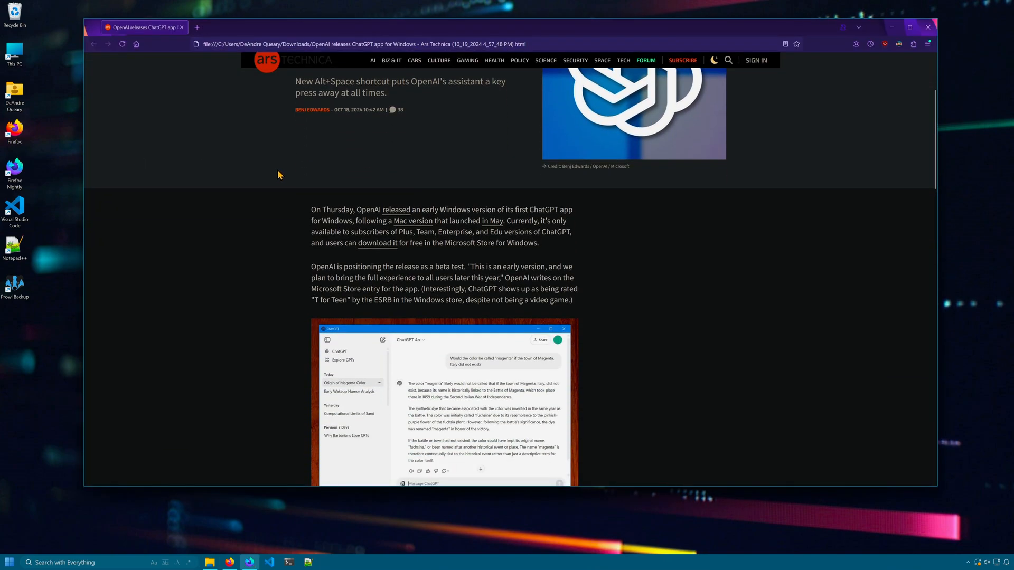
# Scroll through the saved offline article down to the author bio and staff picks.
pyautogui.scroll(-3)
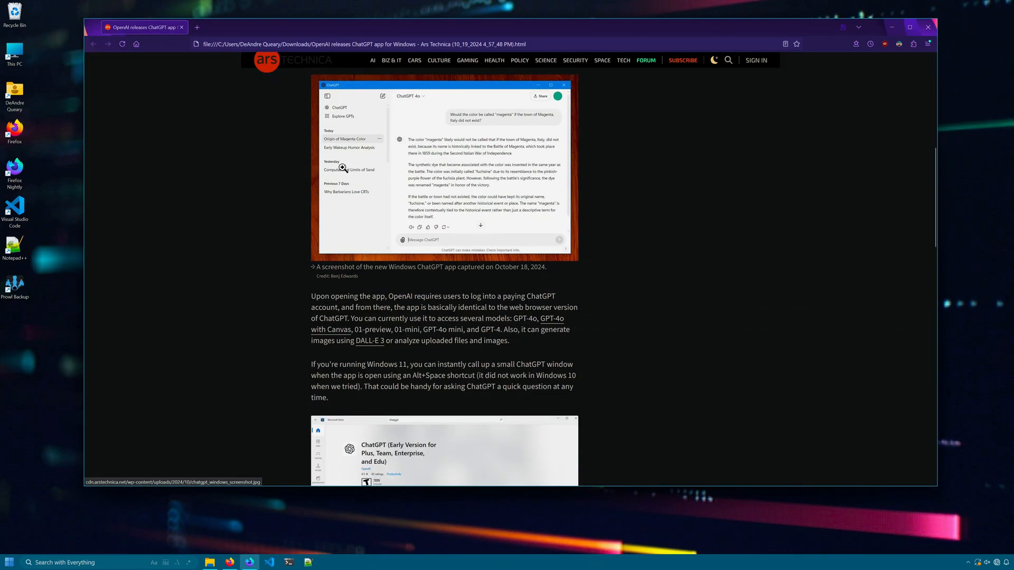
pyautogui.scroll(-3)
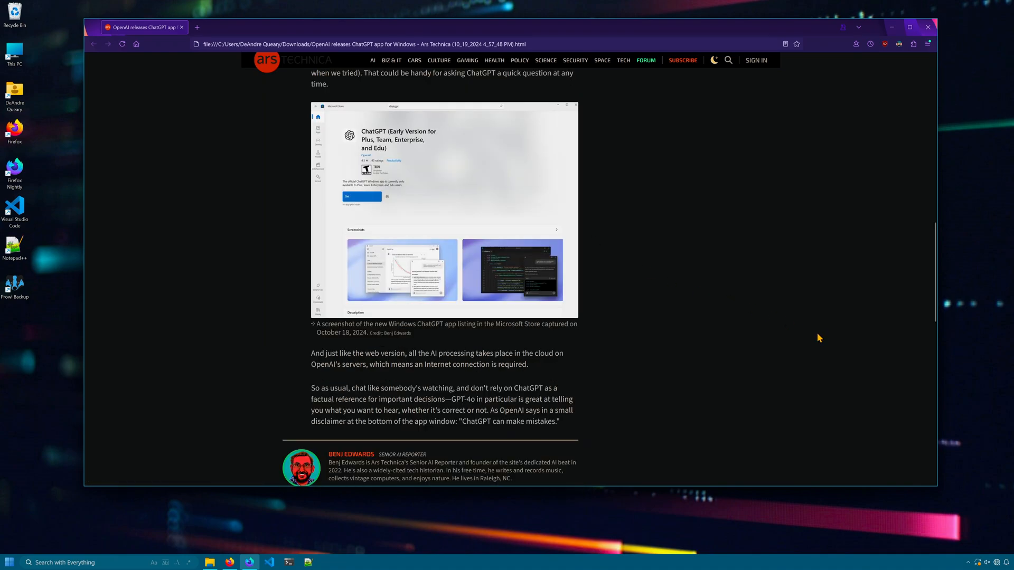
pyautogui.scroll(-3)
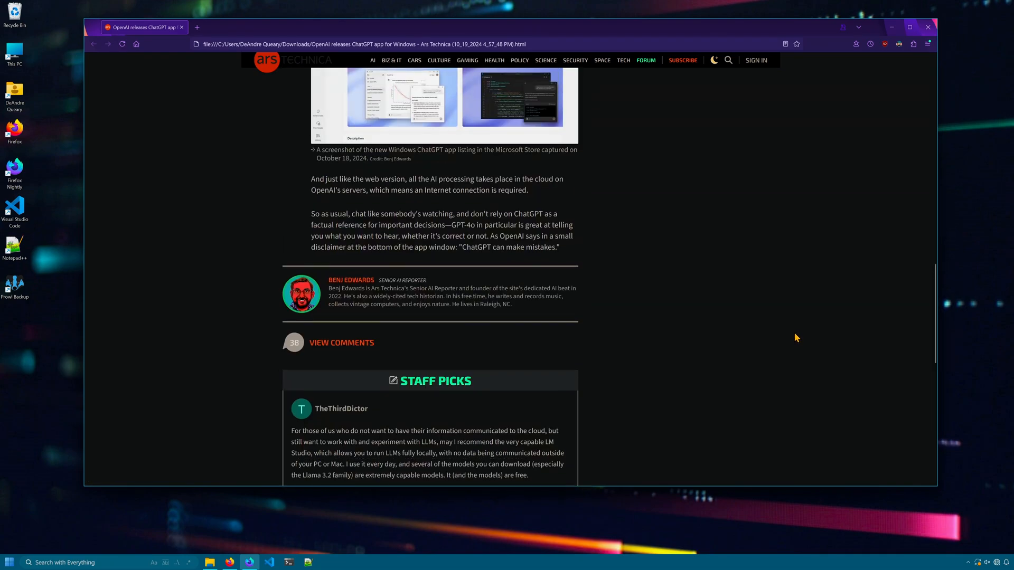
pyautogui.scroll(3)
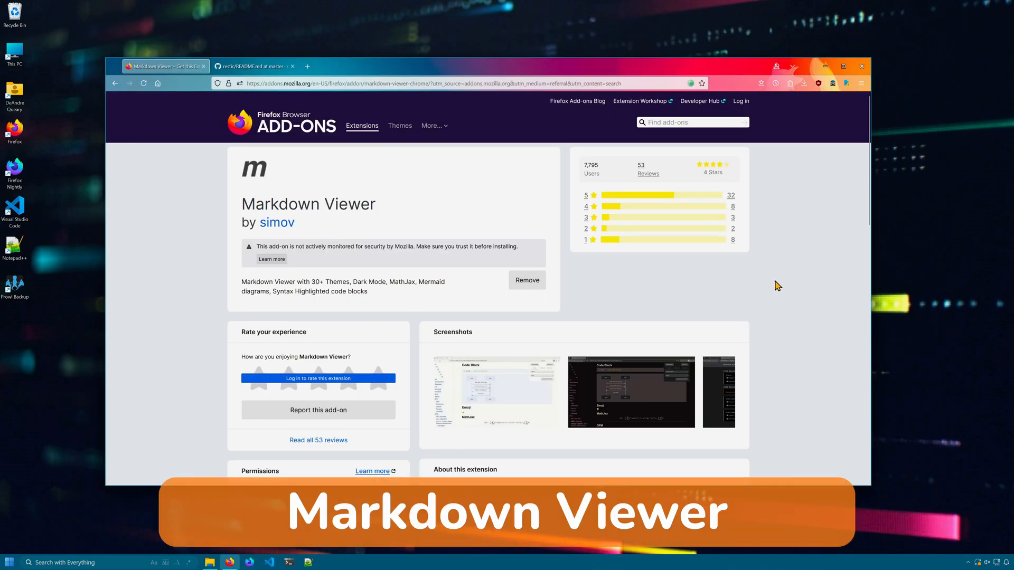
pyautogui.moveTo(691, 297)
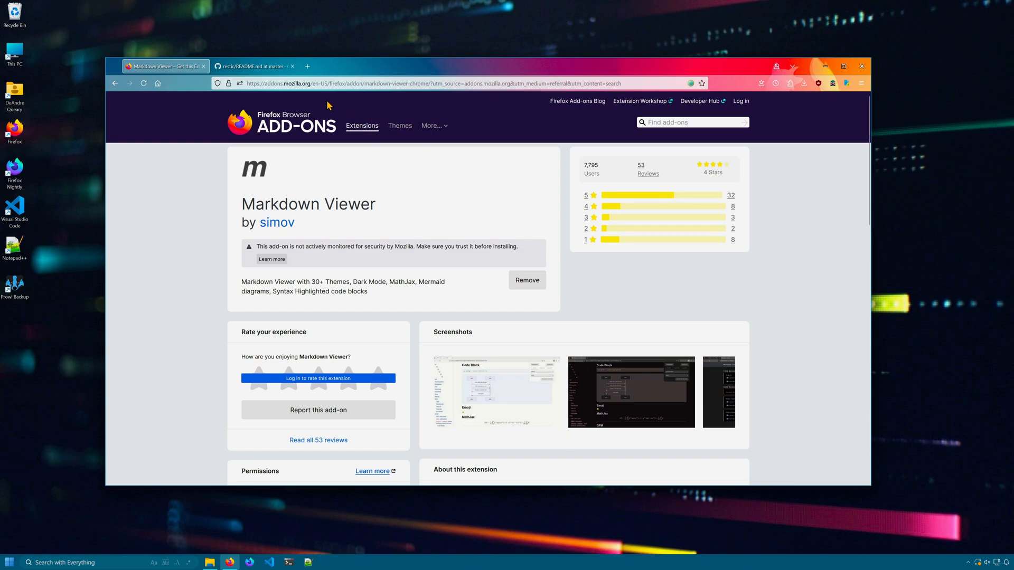
# From the raw restic README, grant Markdown Viewer access to all sites and go to its settings.
pyautogui.click(251, 65)
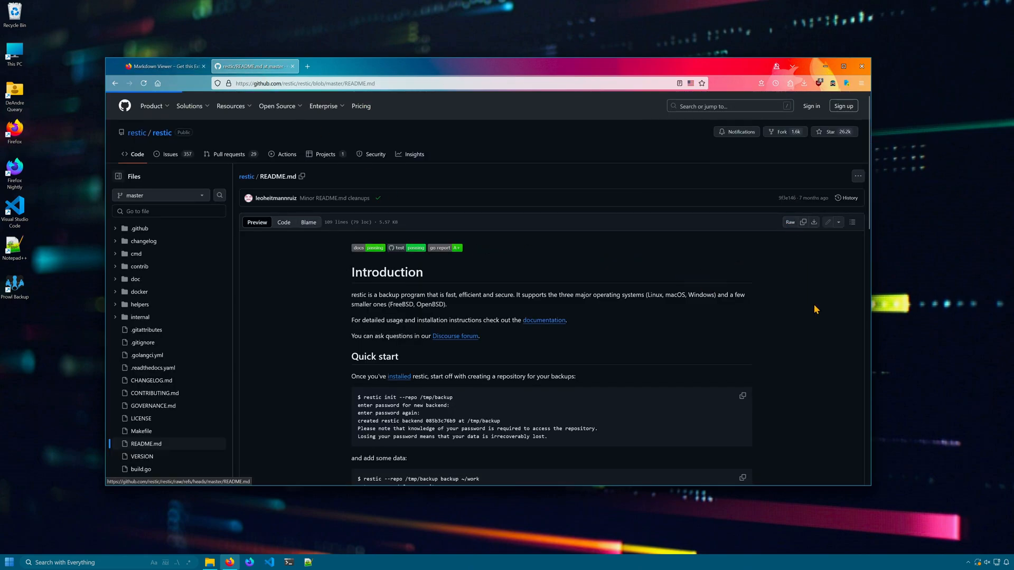
pyautogui.click(787, 222)
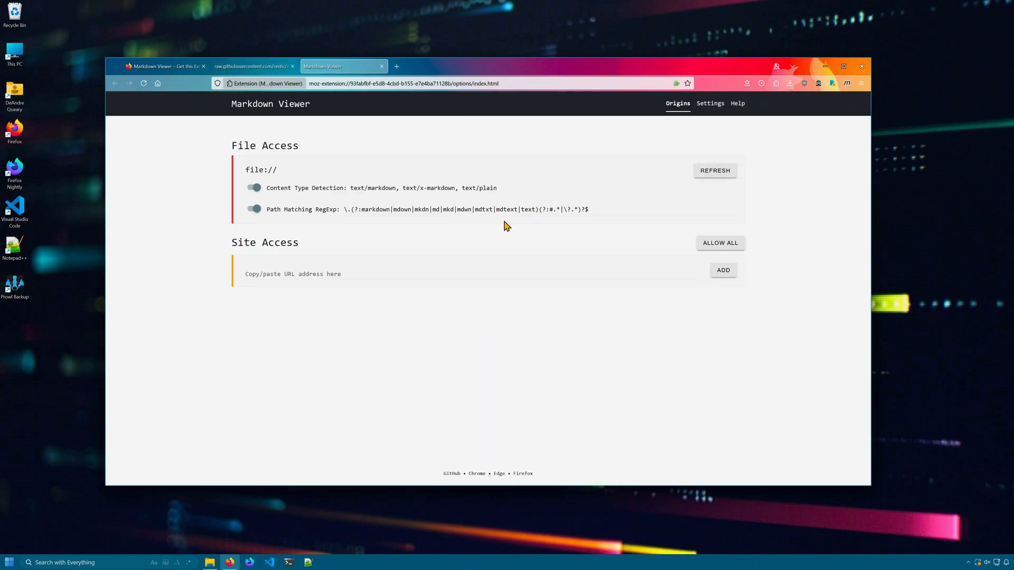
pyautogui.click(719, 242)
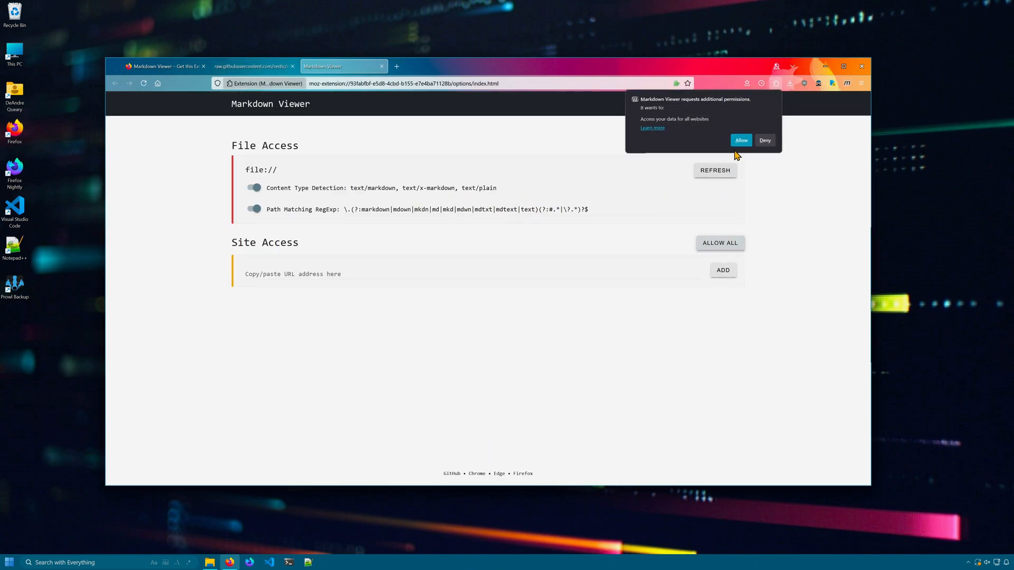
pyautogui.click(740, 141)
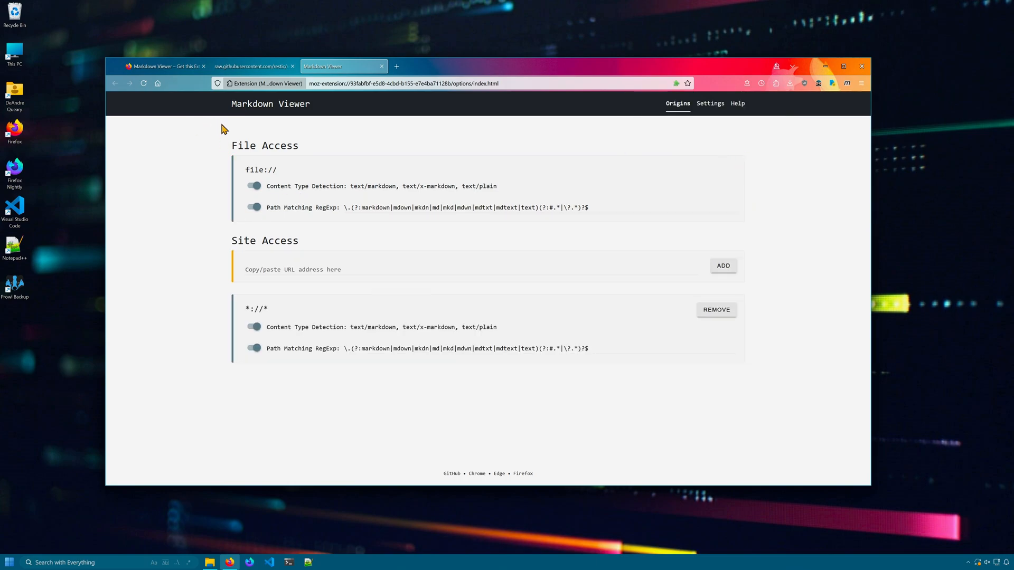
pyautogui.click(251, 66)
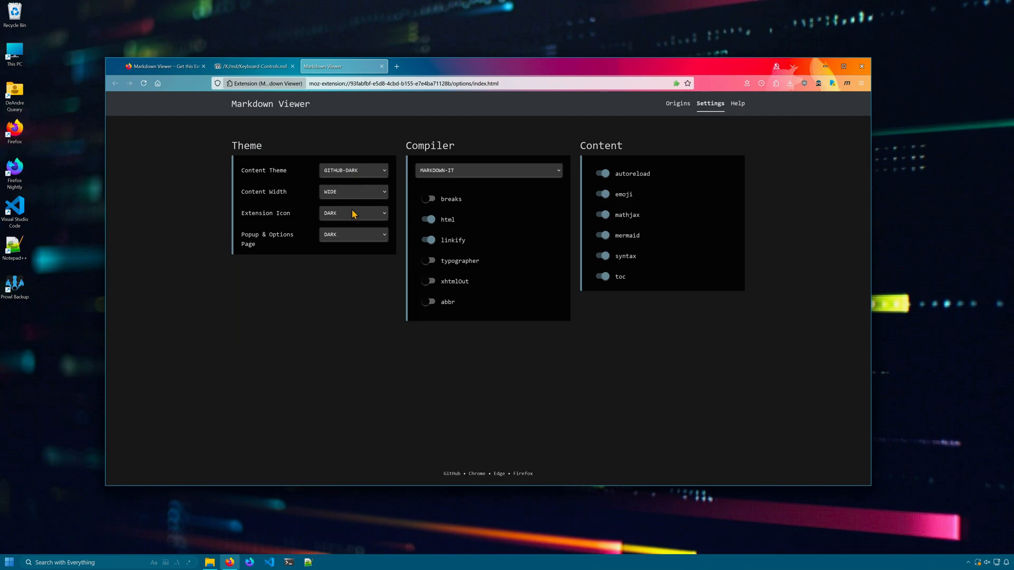
# Keep content width WIDE, try MARKED then revert to MARKDOWN-IT, toggle toc, and go to Keyboard Controls.md.
pyautogui.click(353, 191)
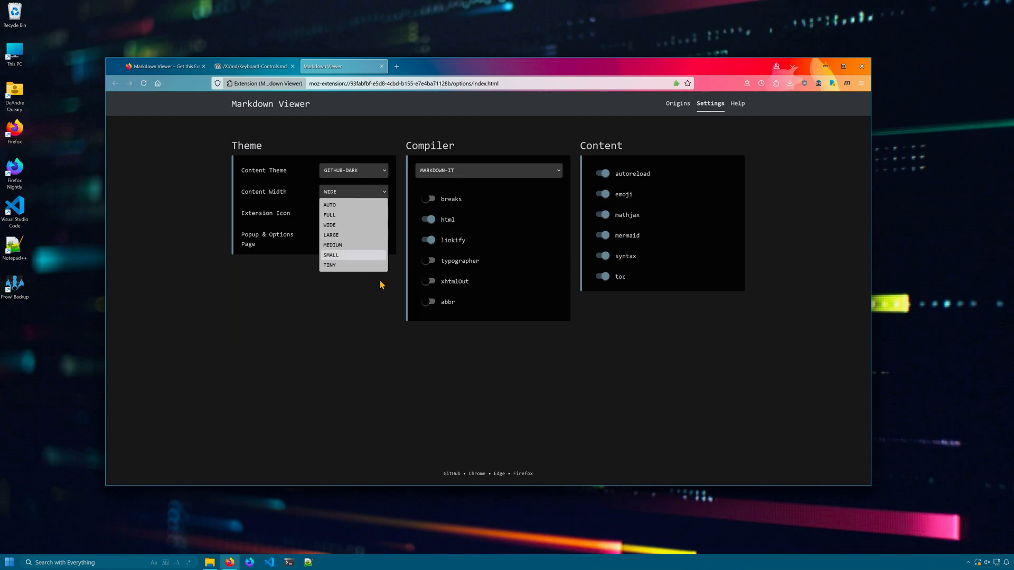
pyautogui.click(488, 170)
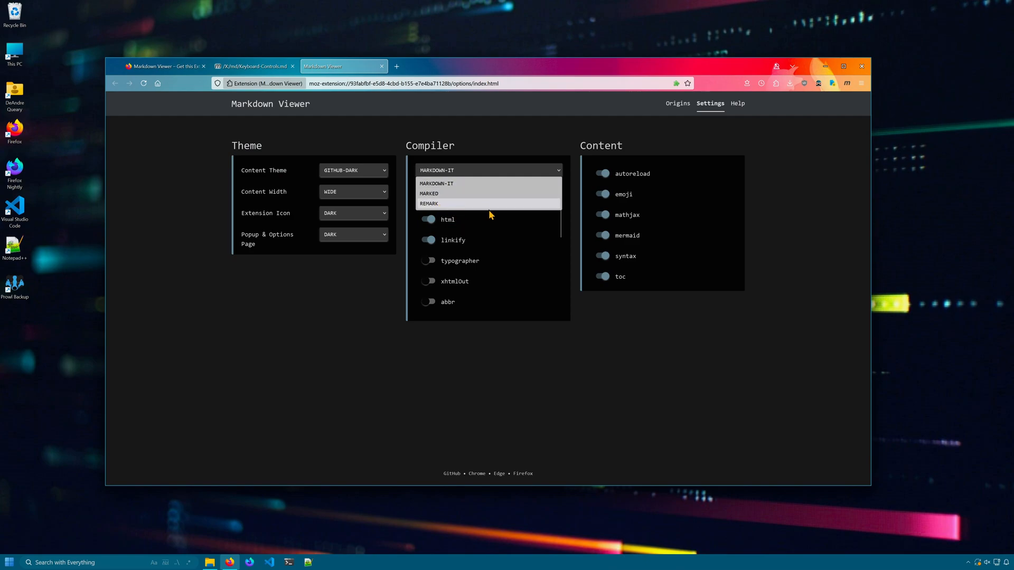
pyautogui.click(428, 193)
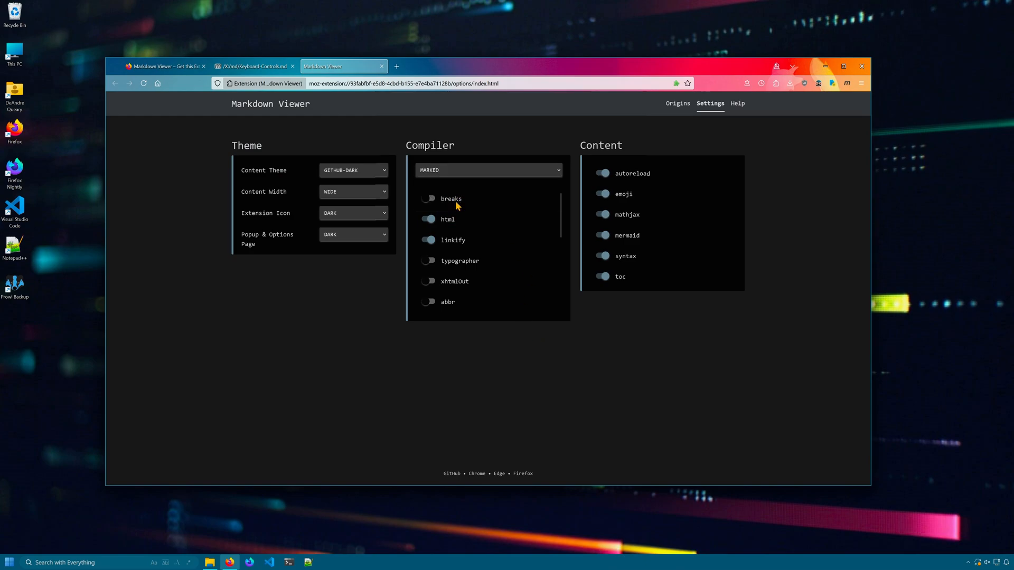
pyautogui.click(487, 169)
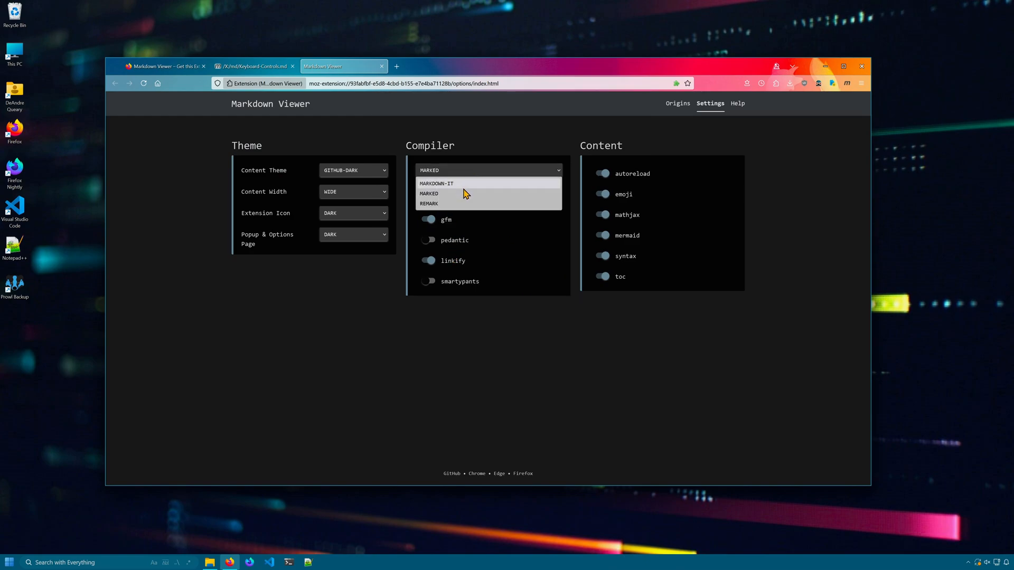
pyautogui.click(436, 183)
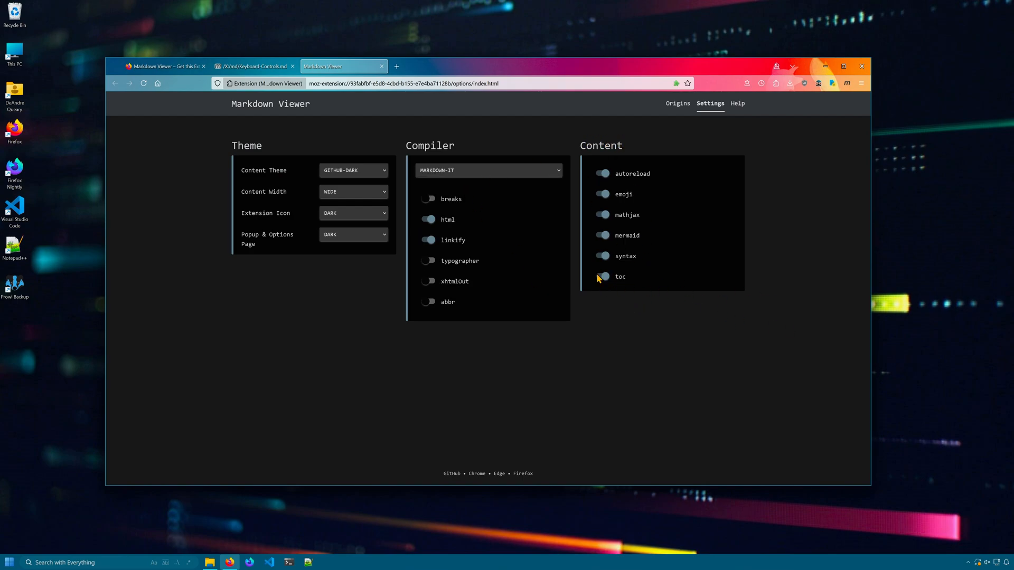
pyautogui.click(601, 276)
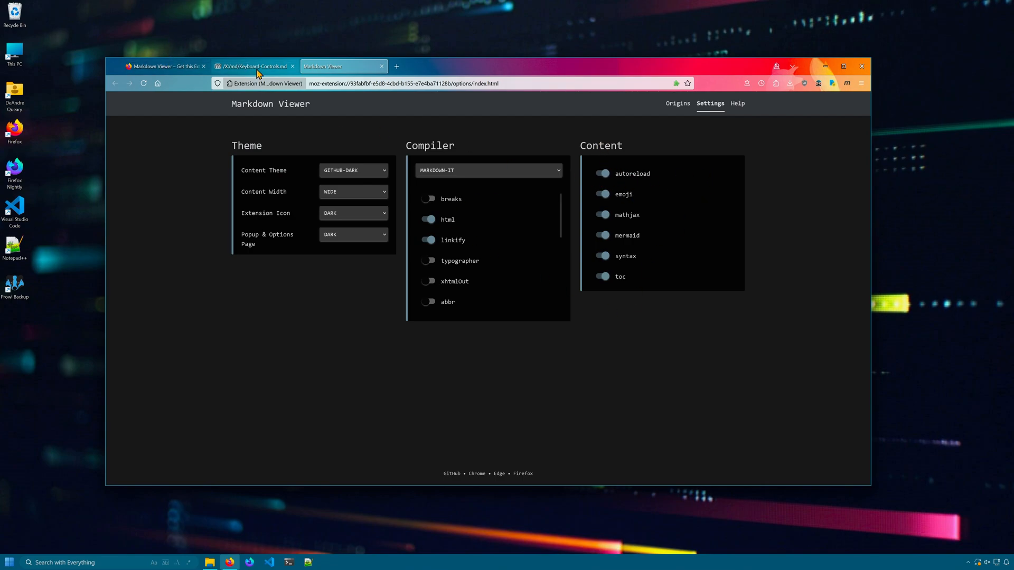
pyautogui.click(252, 65)
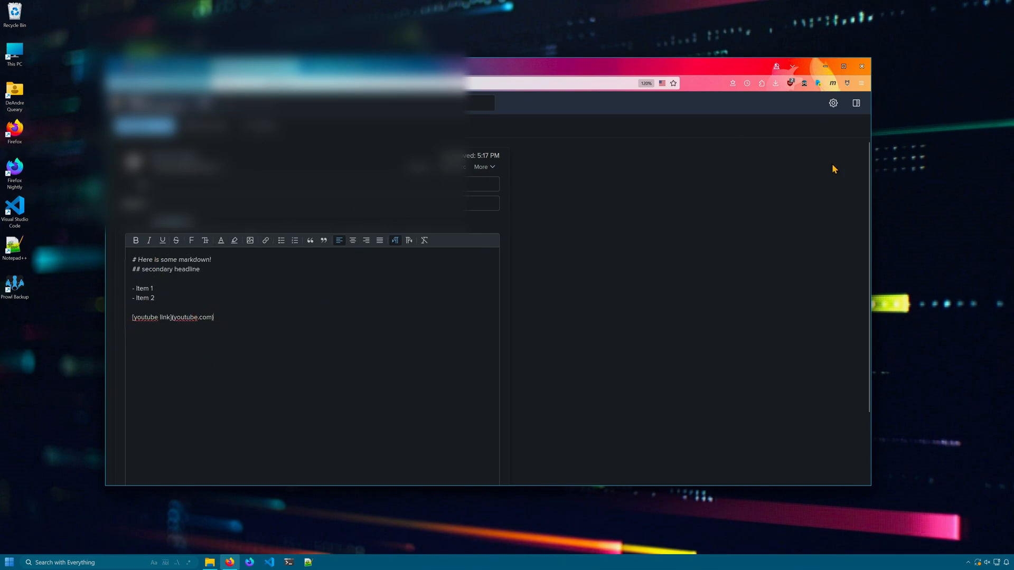
pyautogui.moveTo(846, 82)
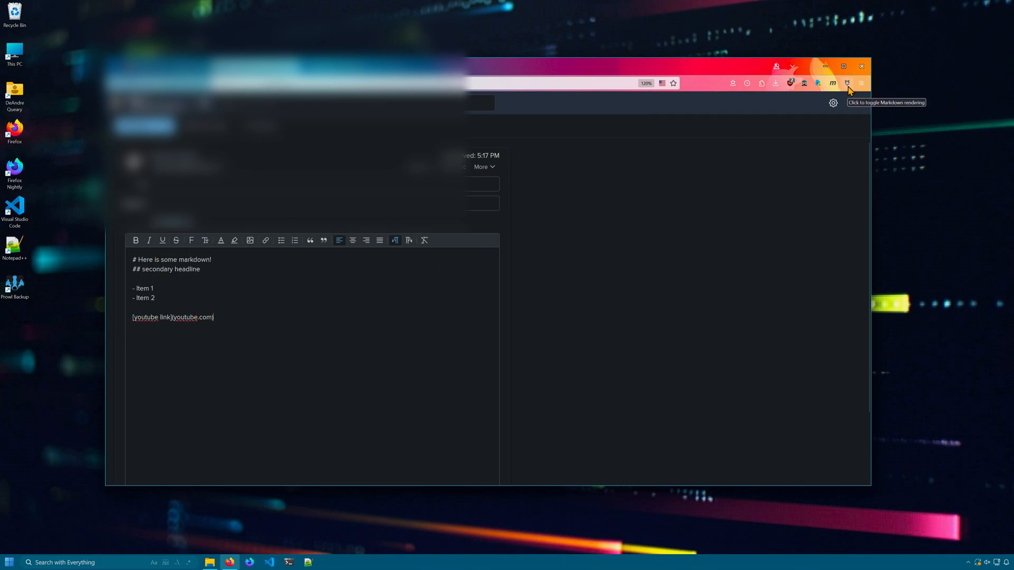
# Toggle Markdown Viewer rendering on the sample markdown page.
pyautogui.click(846, 82)
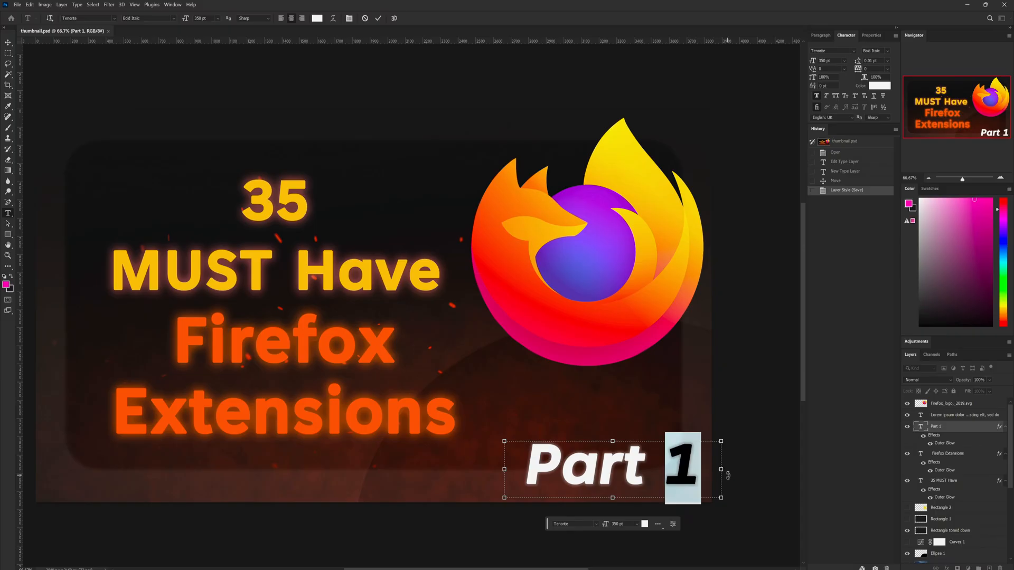
# Replace the 1 in the thumbnail's 'Part 1' text with 2 so it reads 'Part 2'.
pyautogui.write('2')
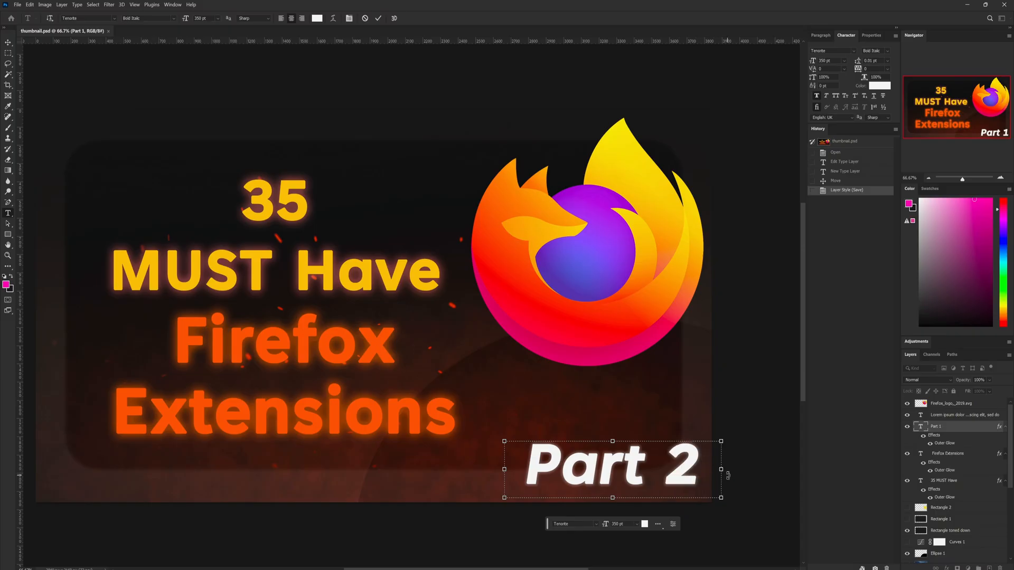